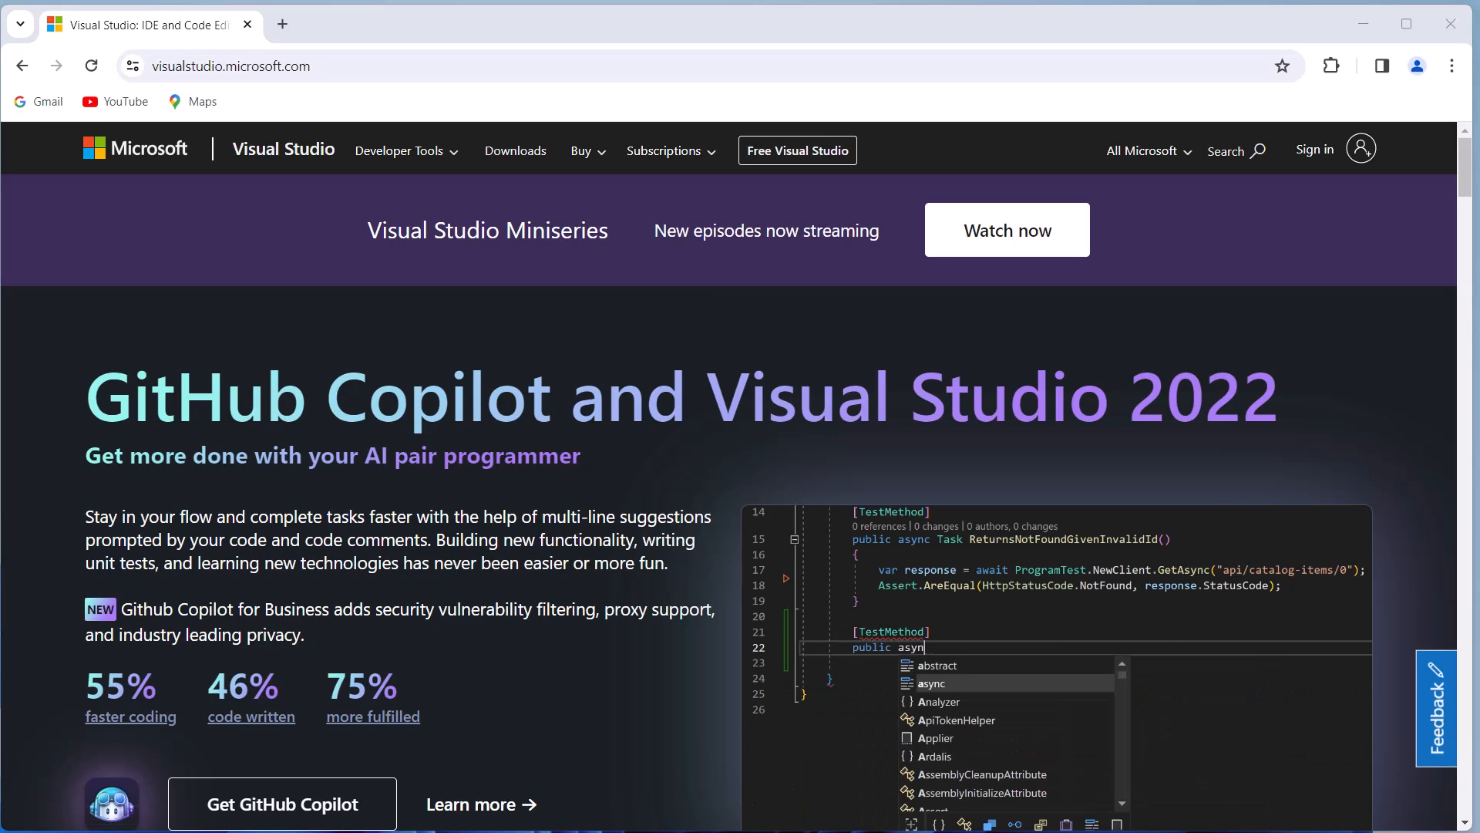
# - Show the Download Visual Studio dropdown listing Community, Professional and Enterprise 2022
pyautogui.write('ReturnsItemGivenValidId(')
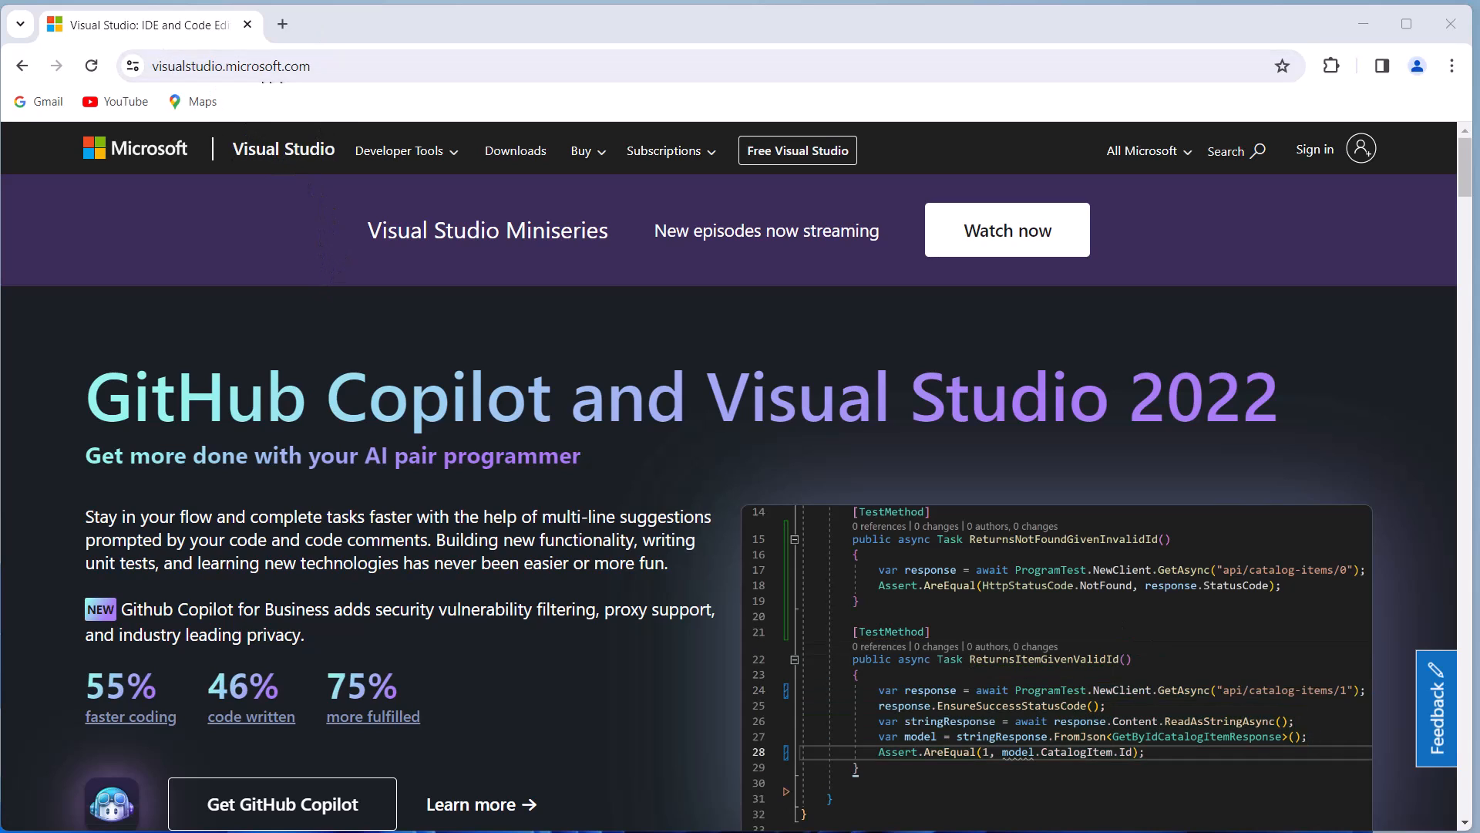
pyautogui.scroll(-3)
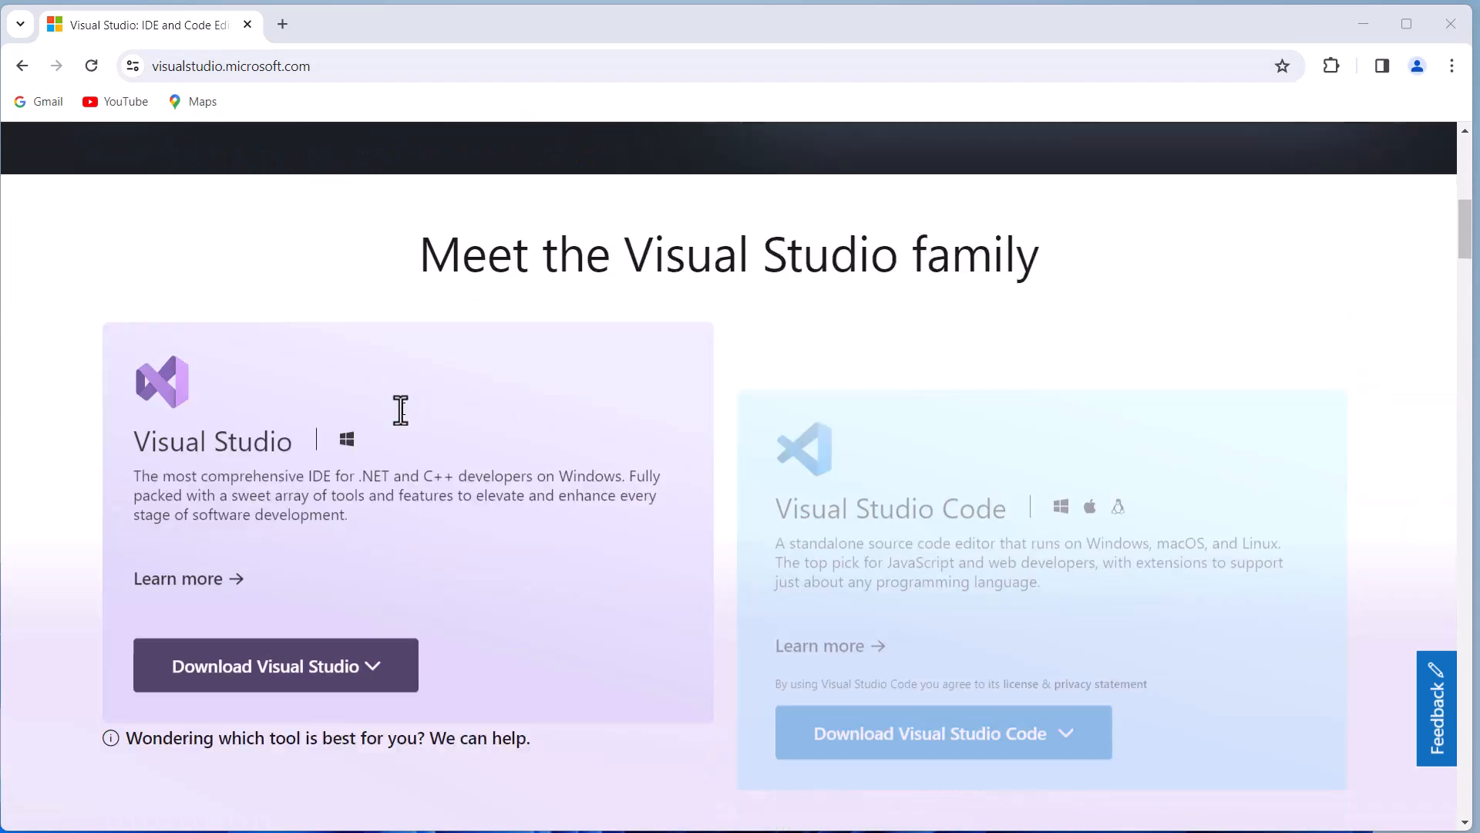
pyautogui.click(275, 664)
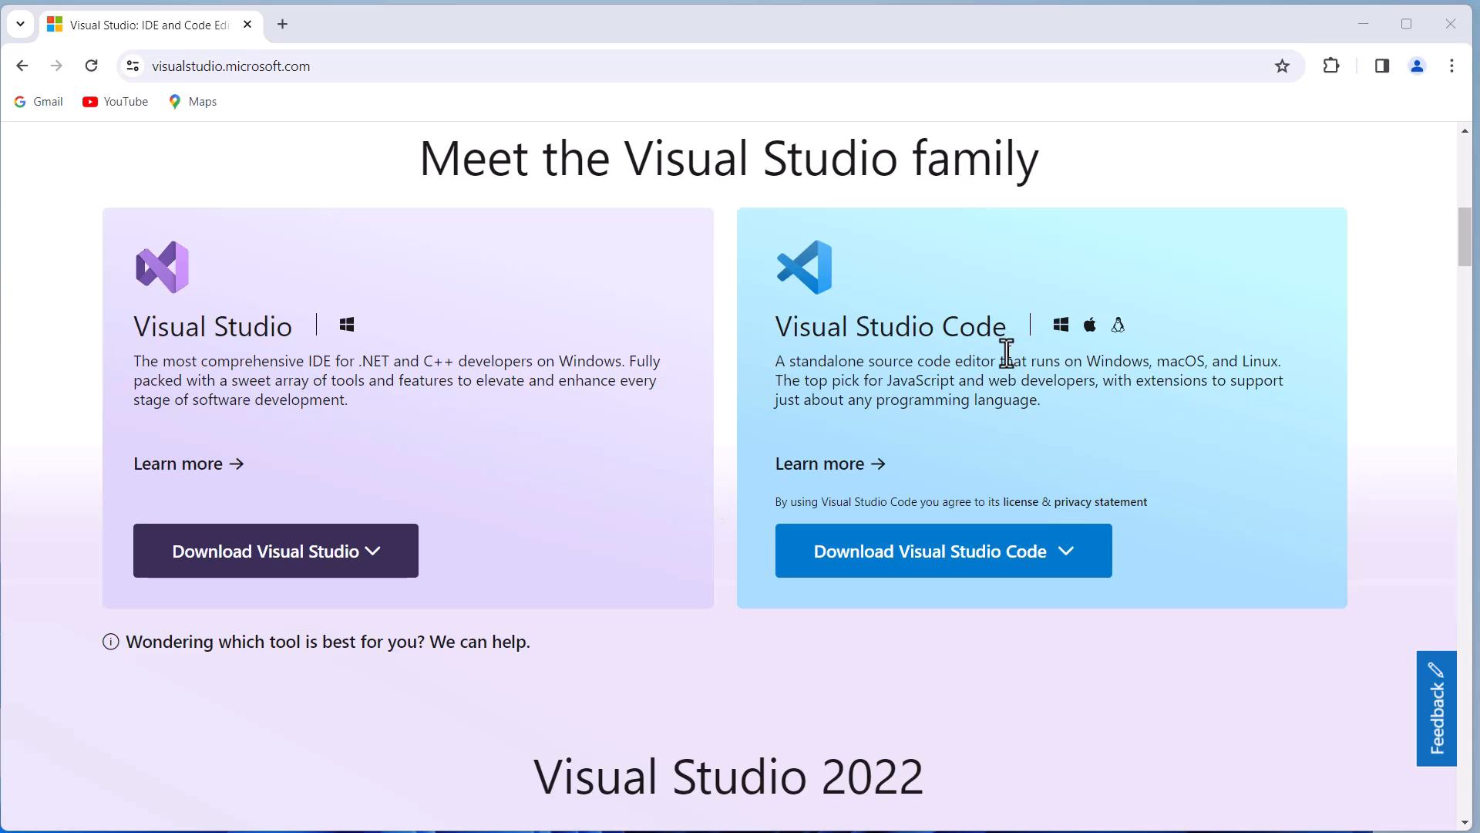
pyautogui.click(275, 550)
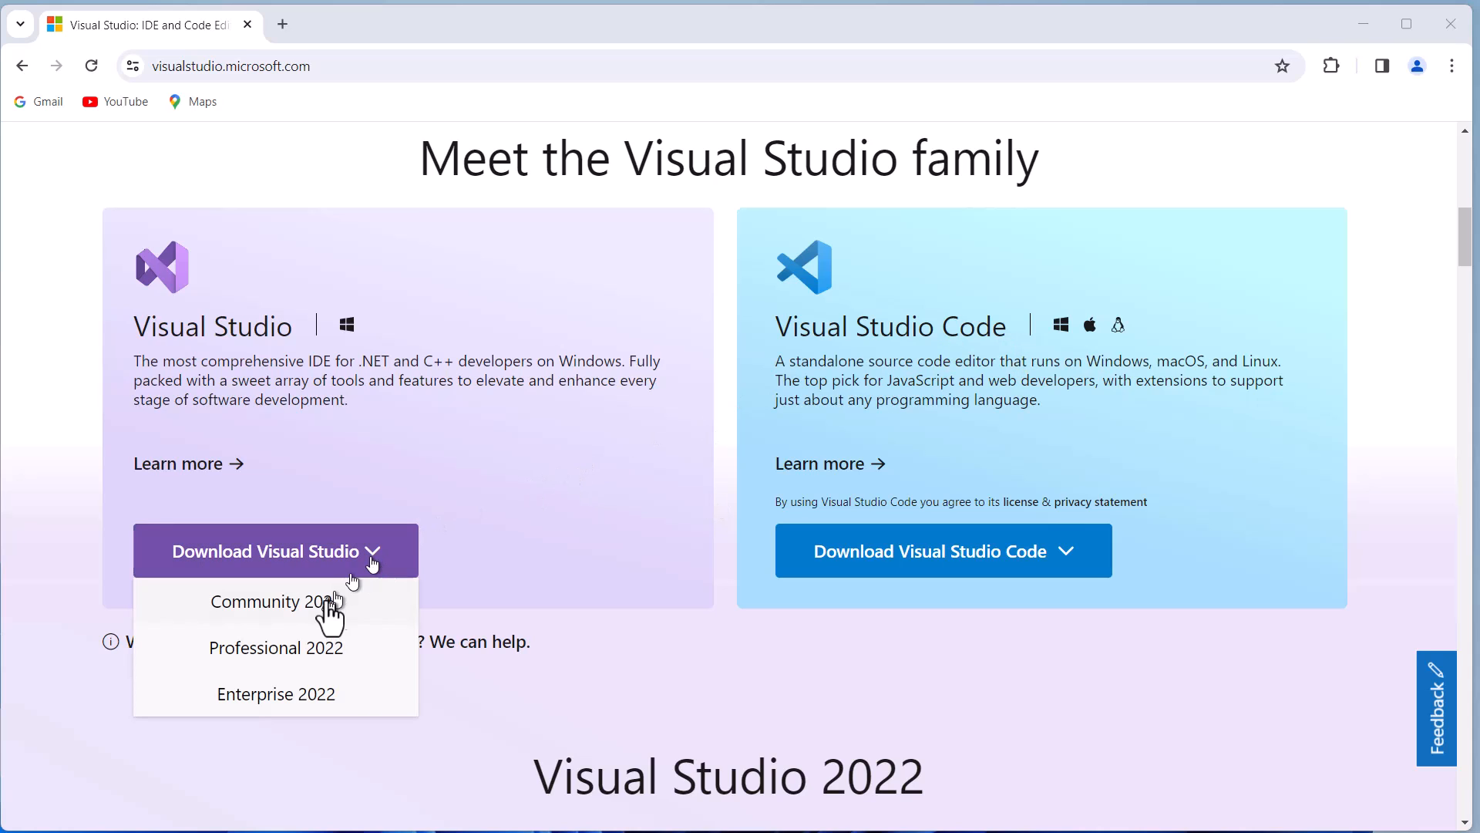
pyautogui.moveTo(276, 601)
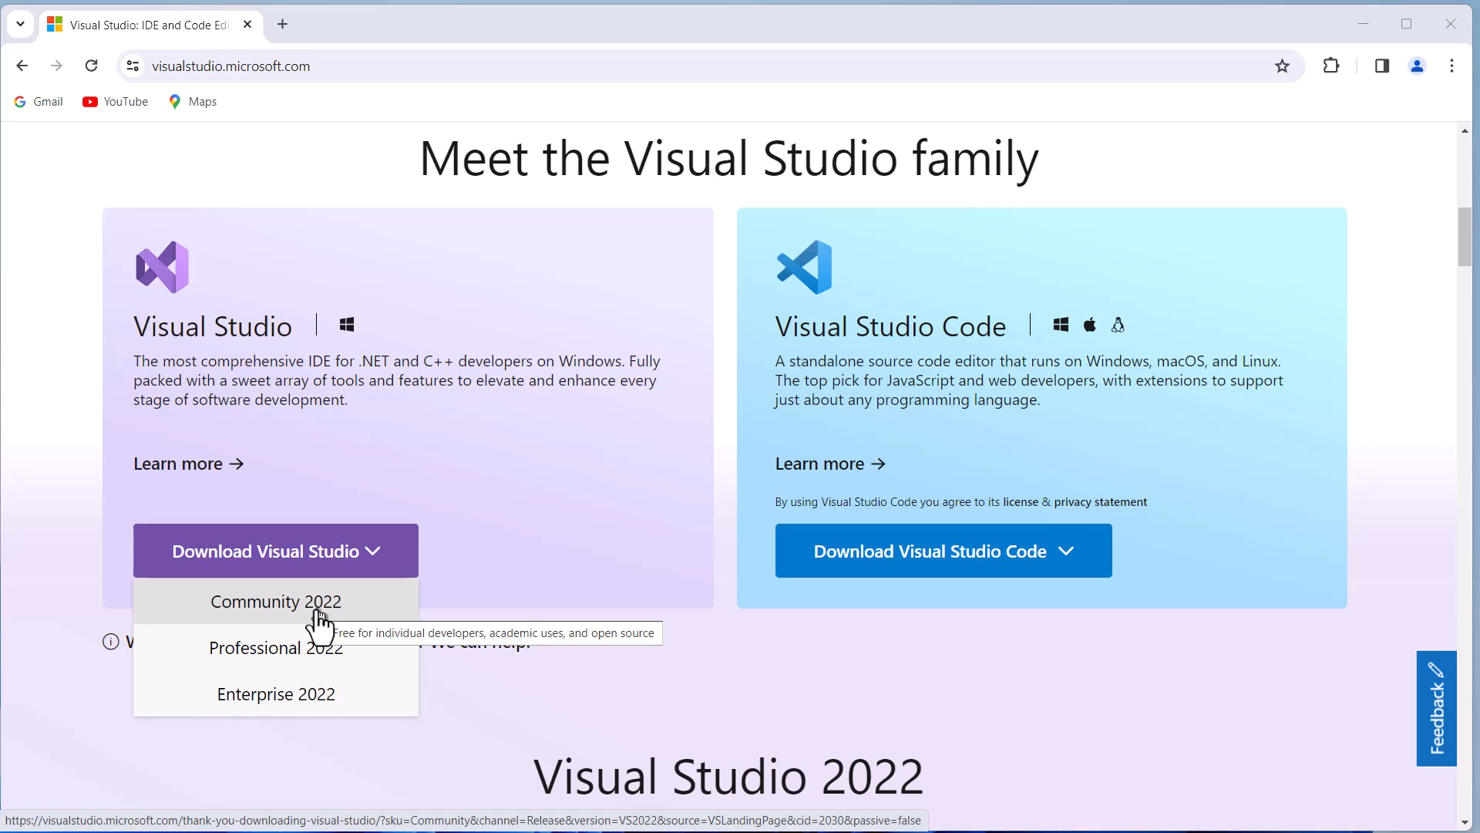
pyautogui.moveTo(377, 647)
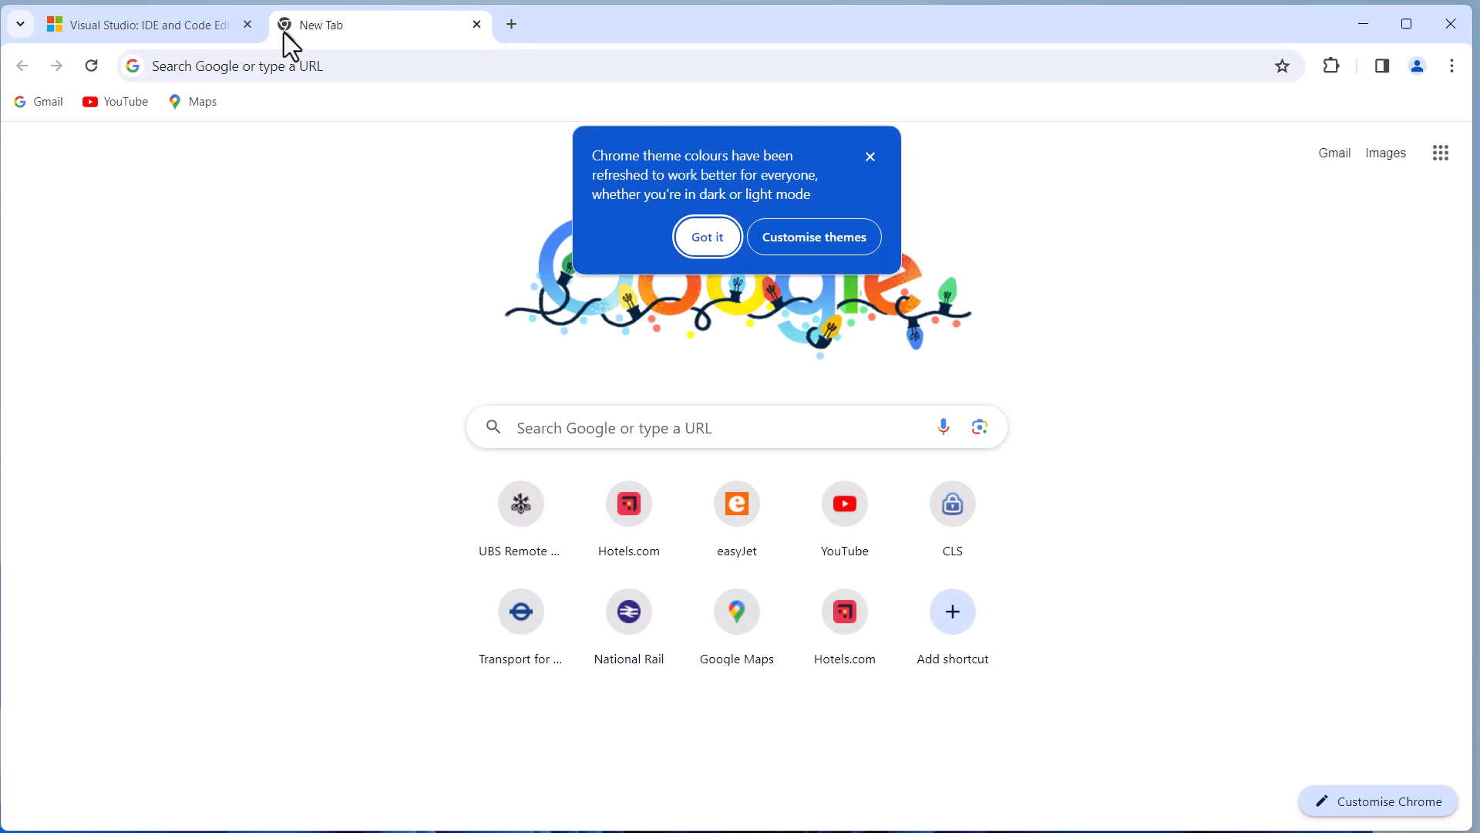
pyautogui.moveTo(182, 209)
pyautogui.write('openssl.o')
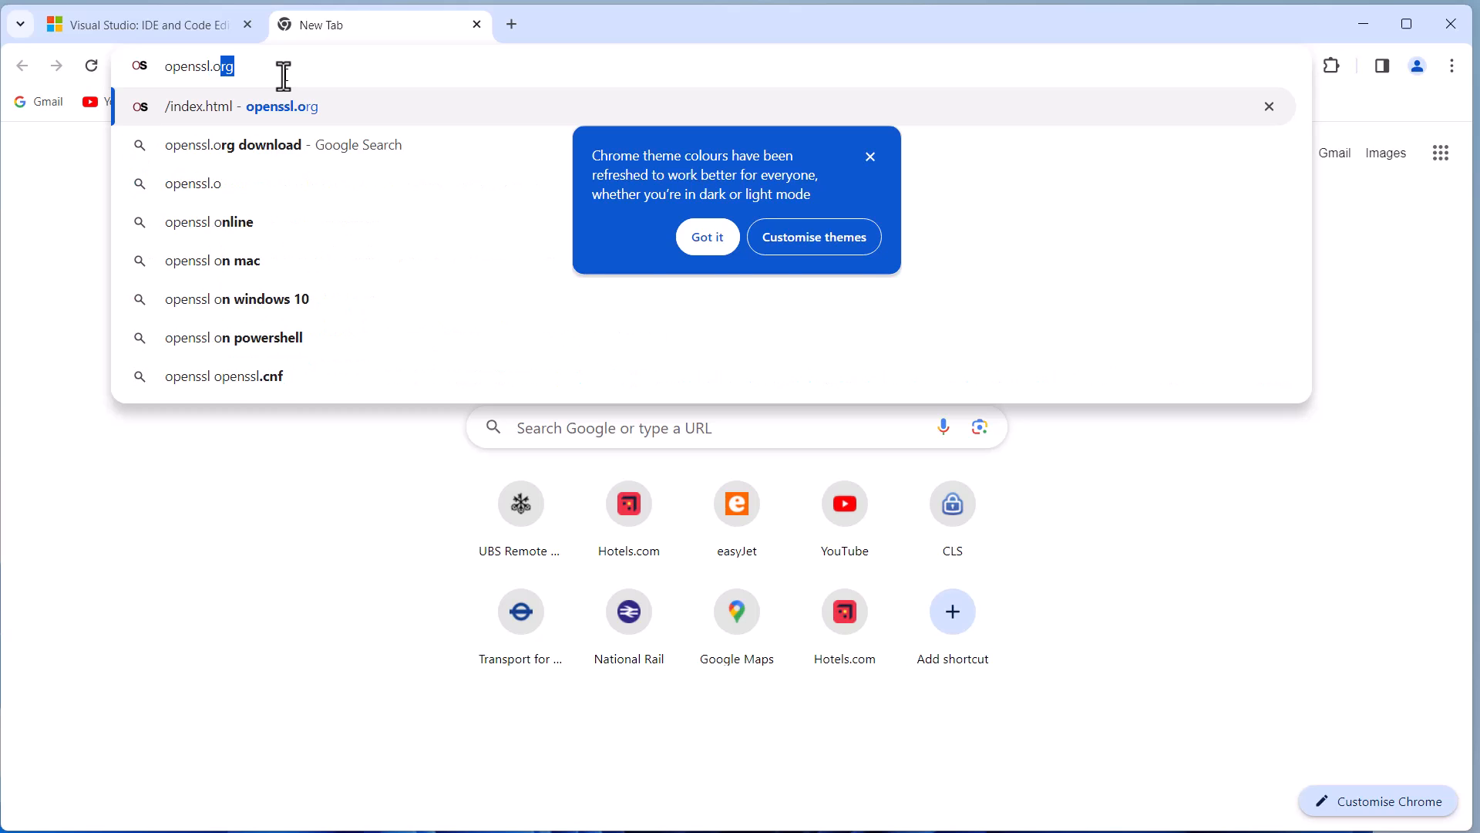
# - Reach the openssl.org source downloads page with the openssl-3.2.0.tar.gz release
pyautogui.click(281, 106)
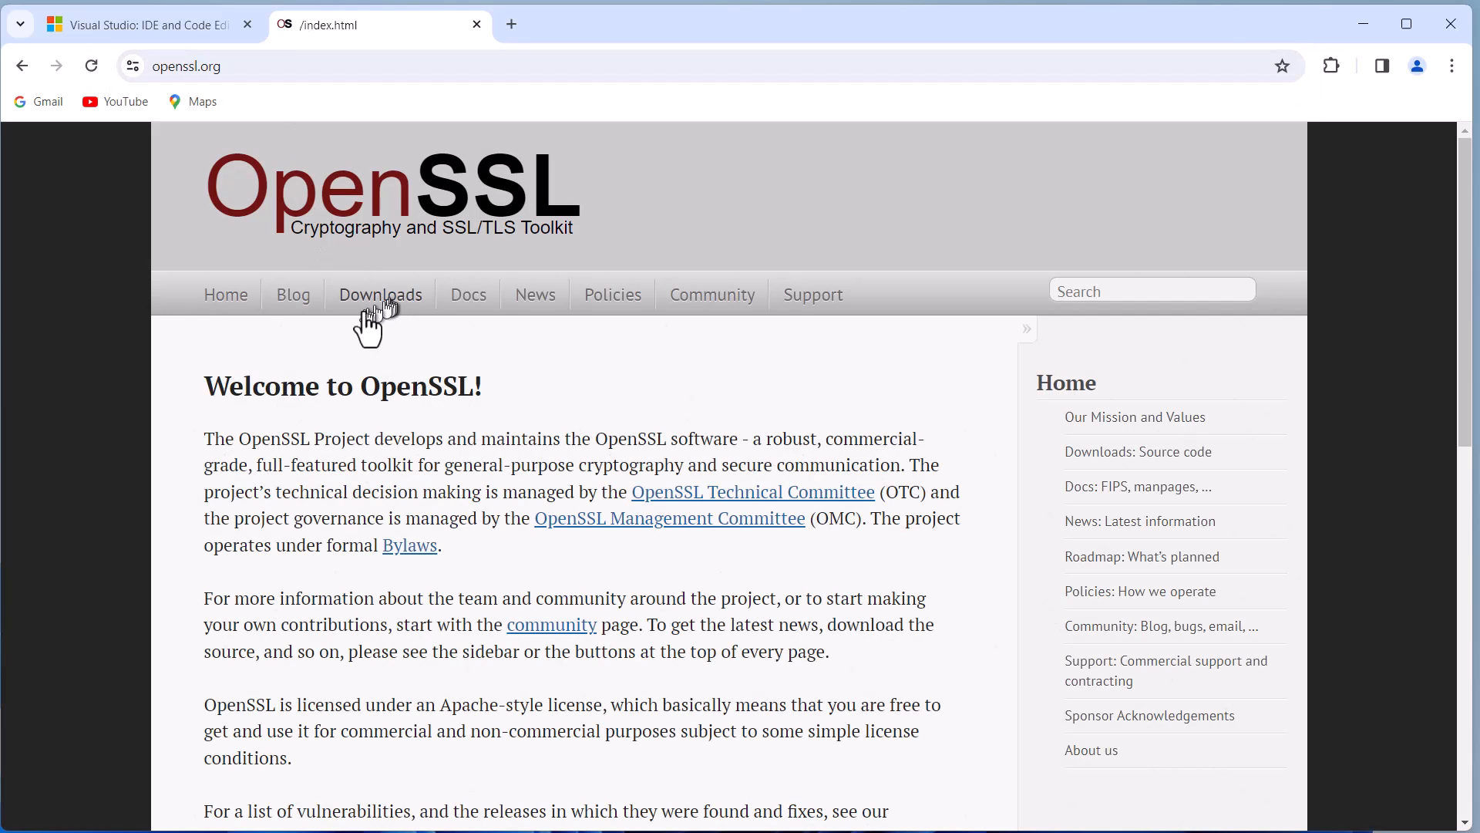
pyautogui.click(381, 295)
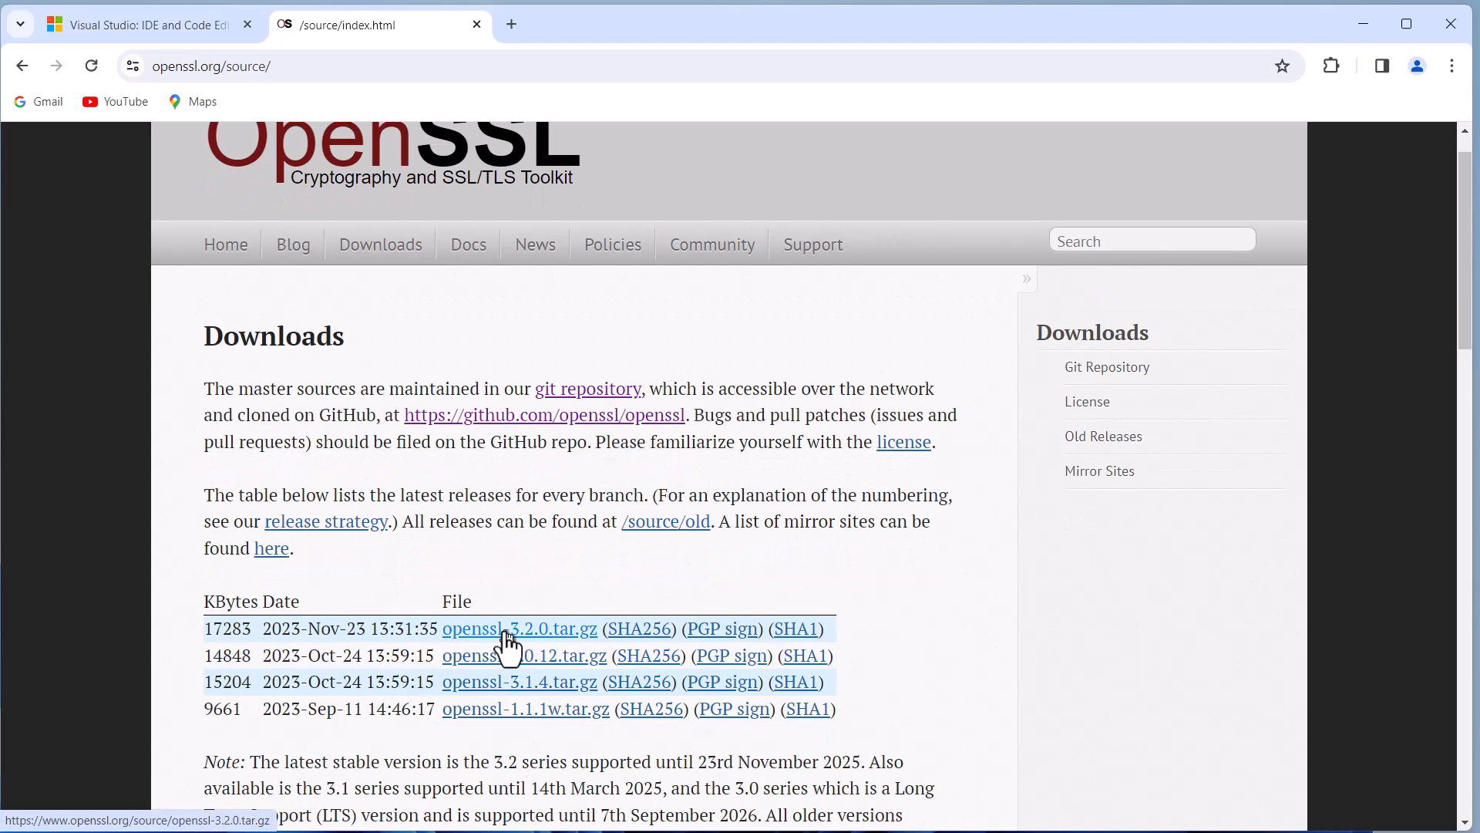
pyautogui.moveTo(528, 646)
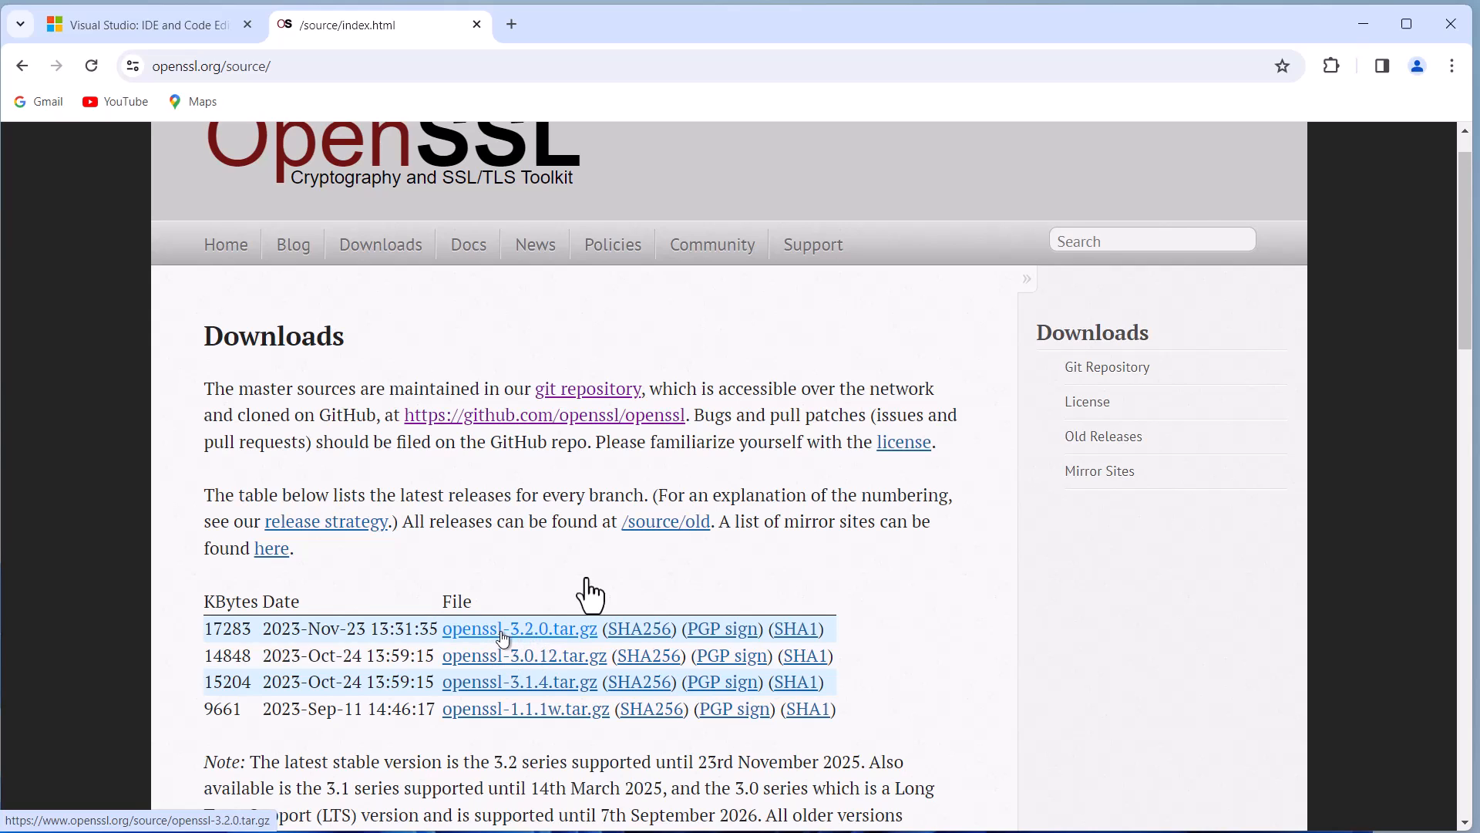
pyautogui.click(1347, 65)
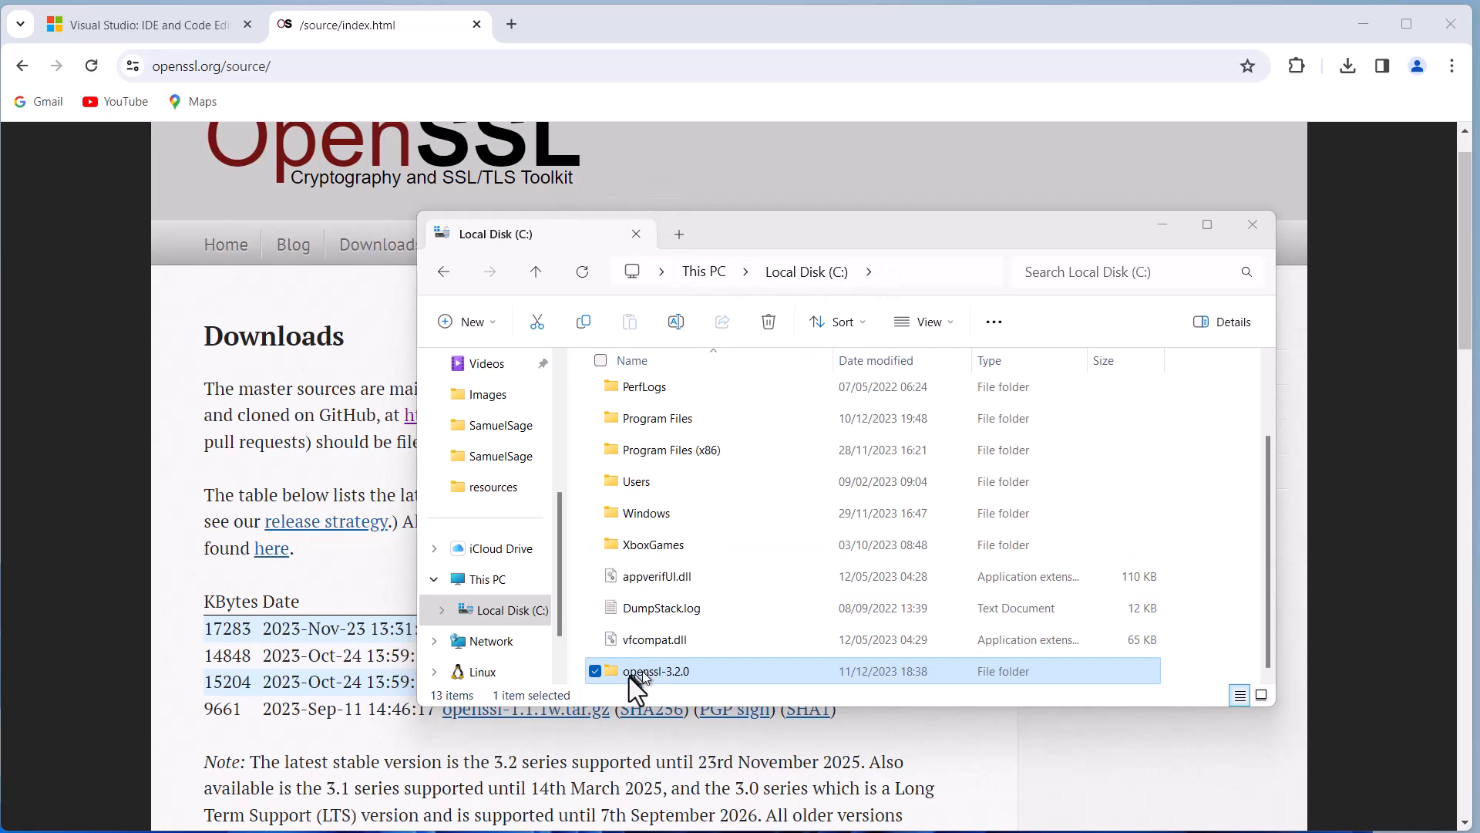
# - Browse into C:\openssl-3.2.0\openssl-3.2.0 to view the extracted source files
pyautogui.doubleClick(655, 671)
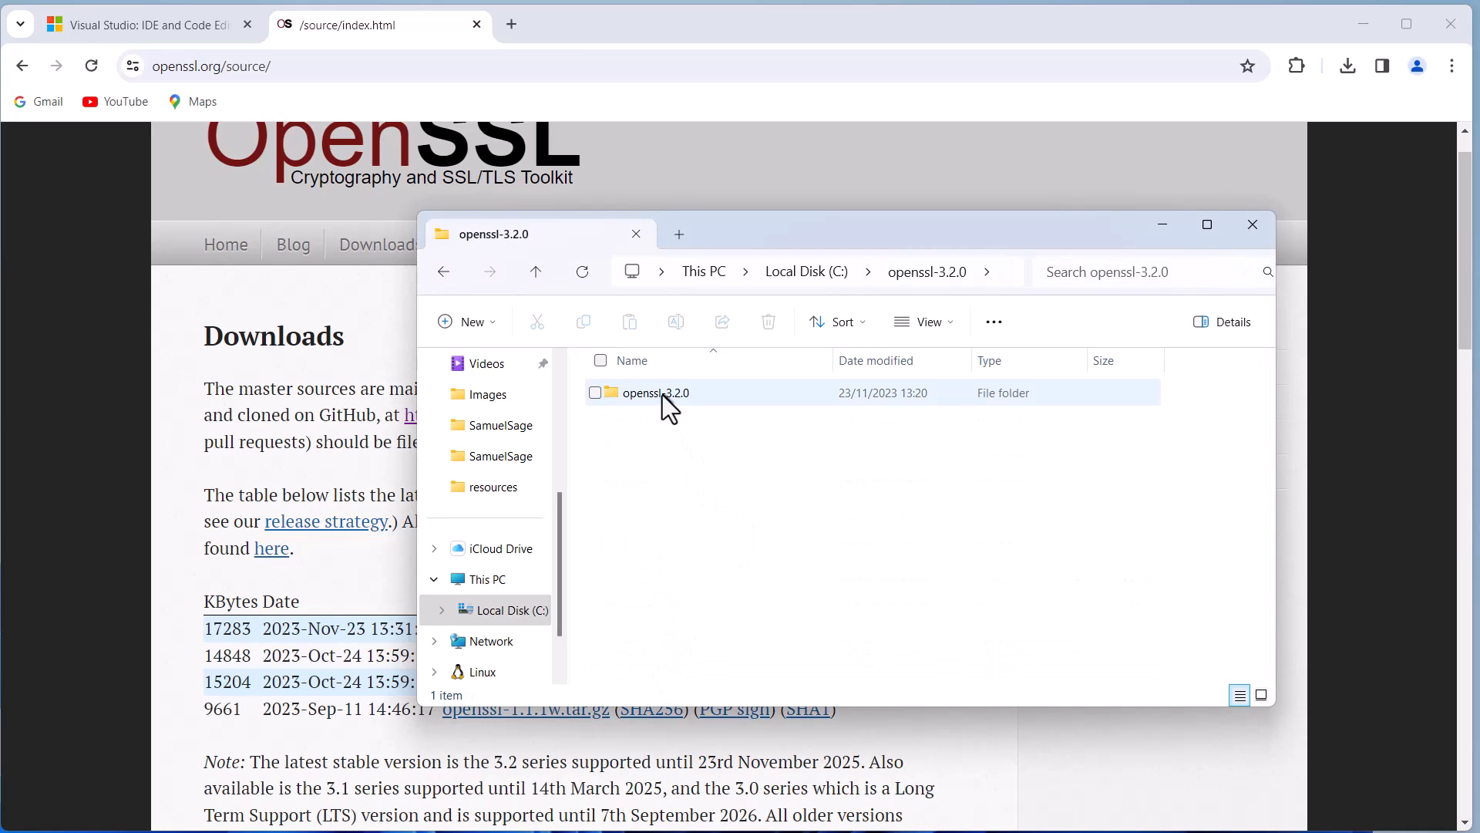
pyautogui.doubleClick(654, 393)
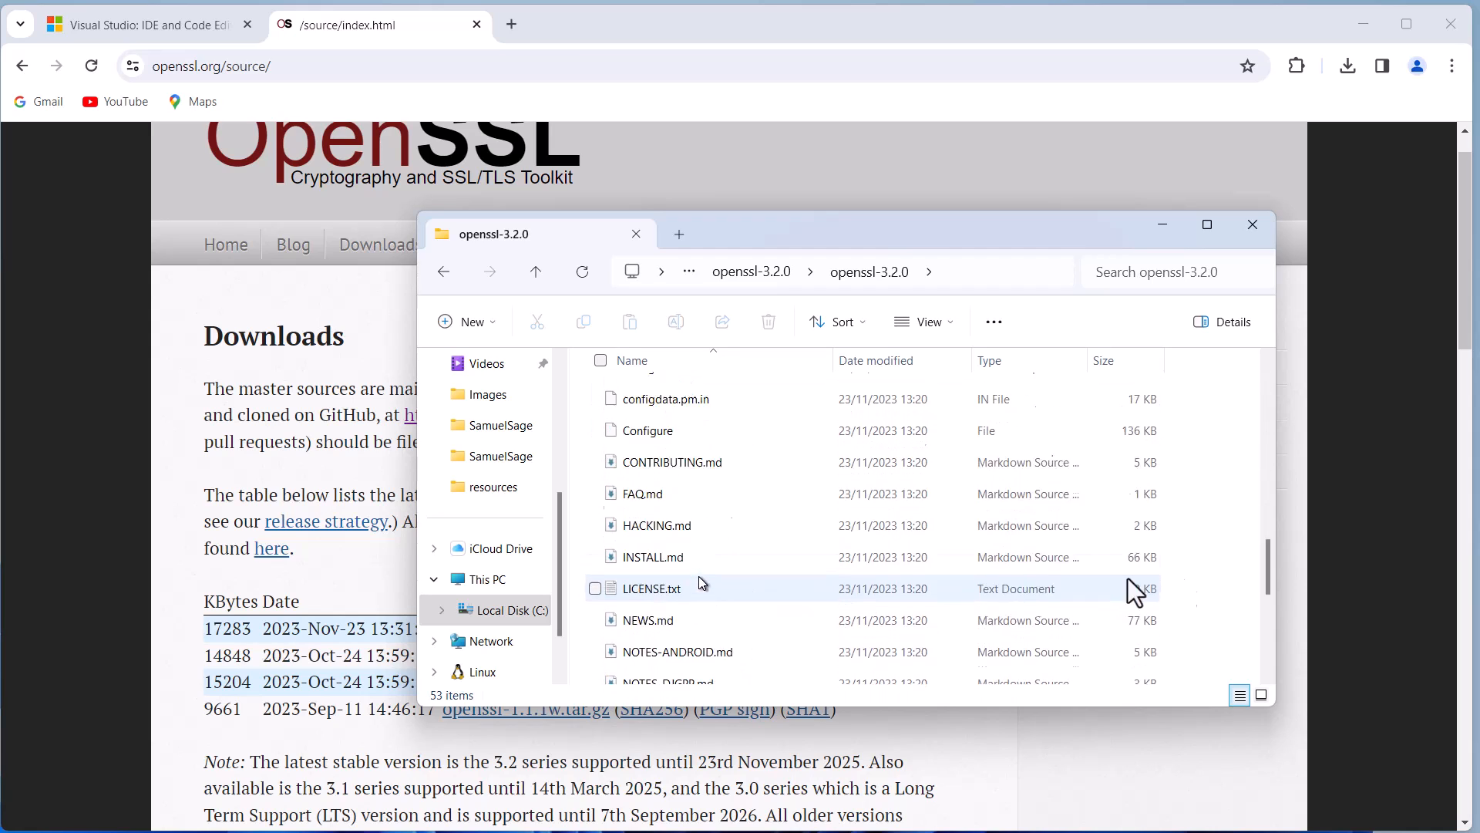
pyautogui.click(868, 271)
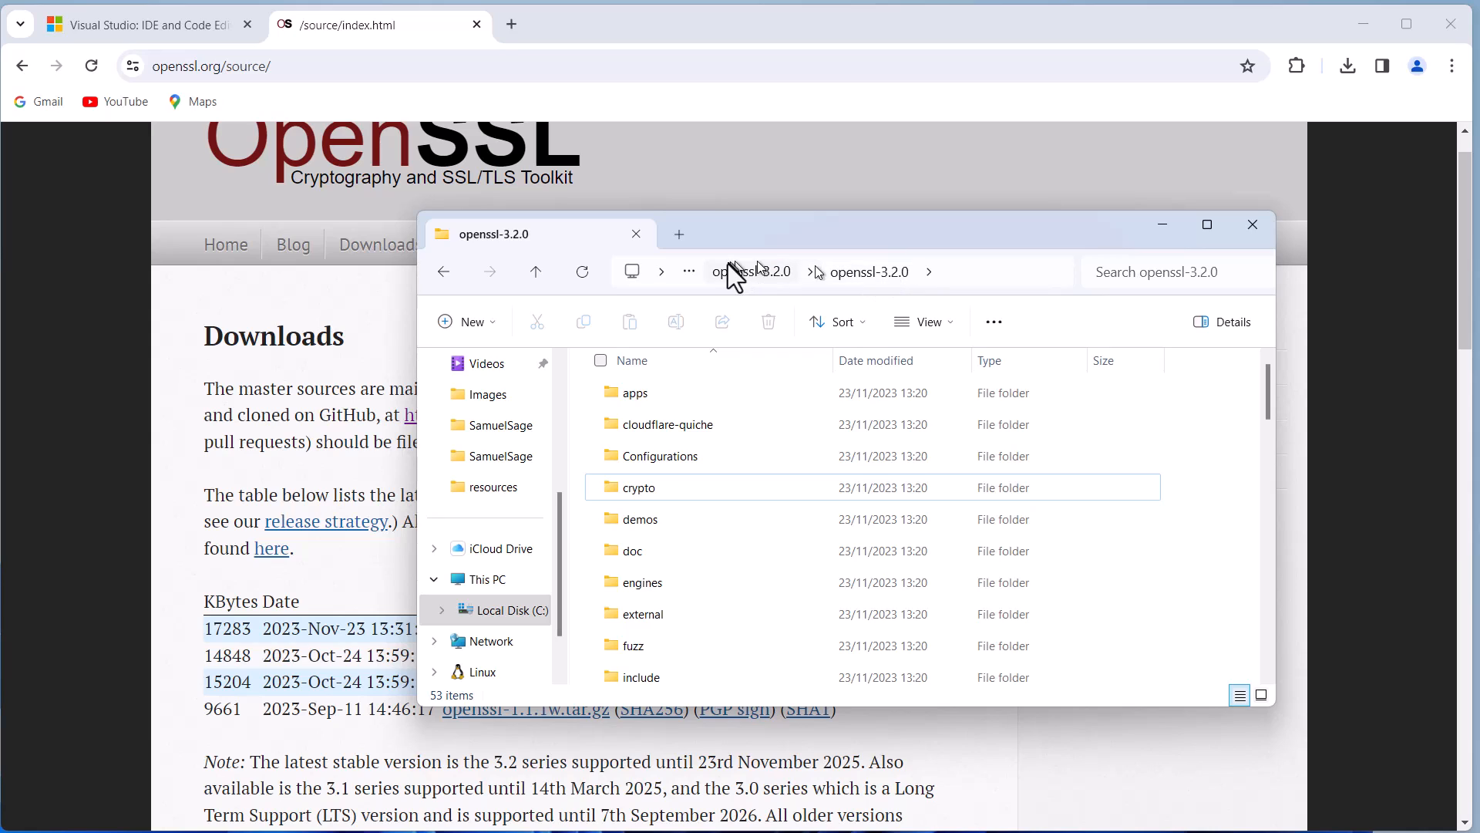
pyautogui.click(535, 271)
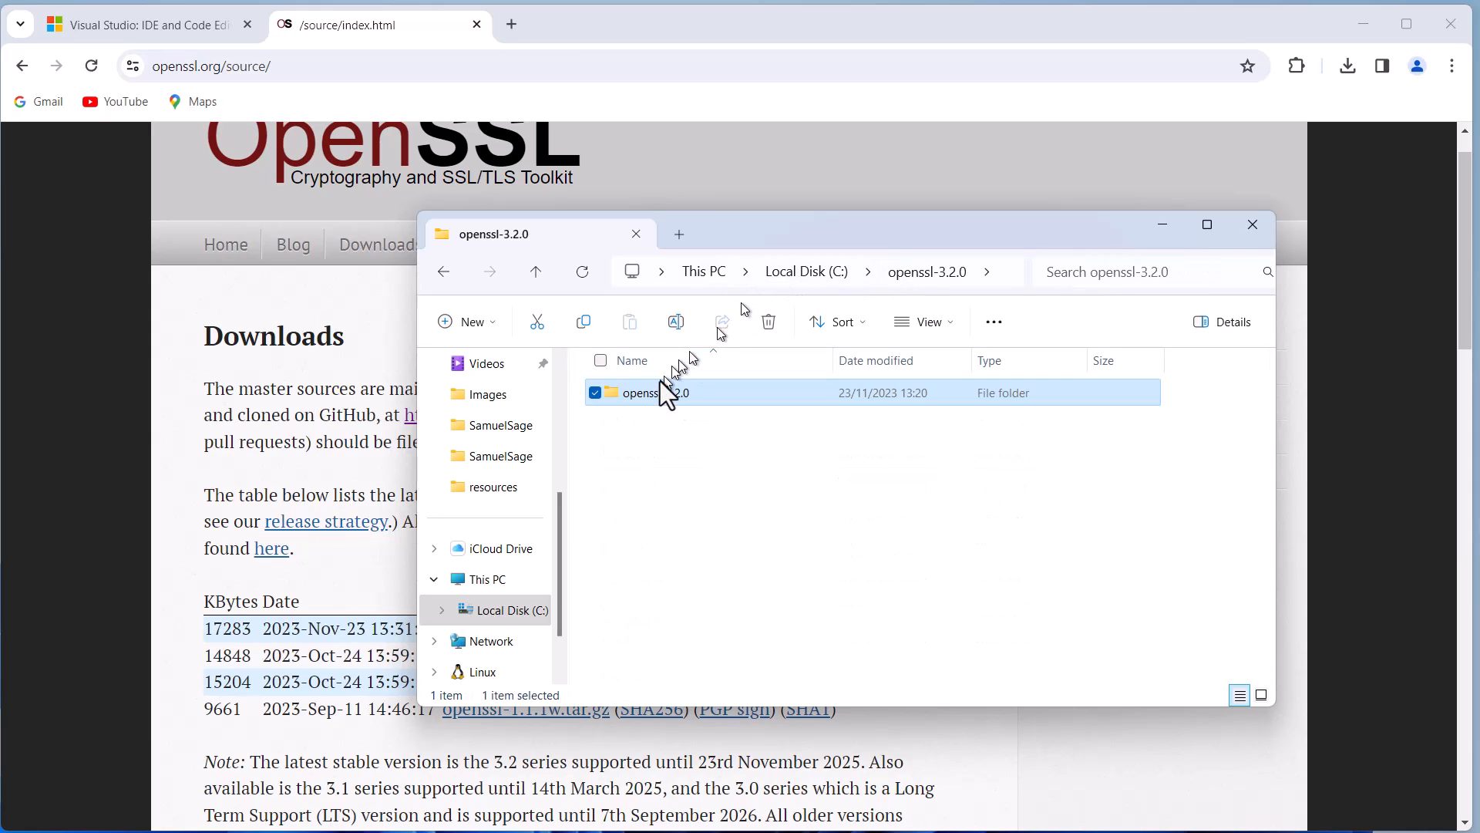
pyautogui.doubleClick(642, 393)
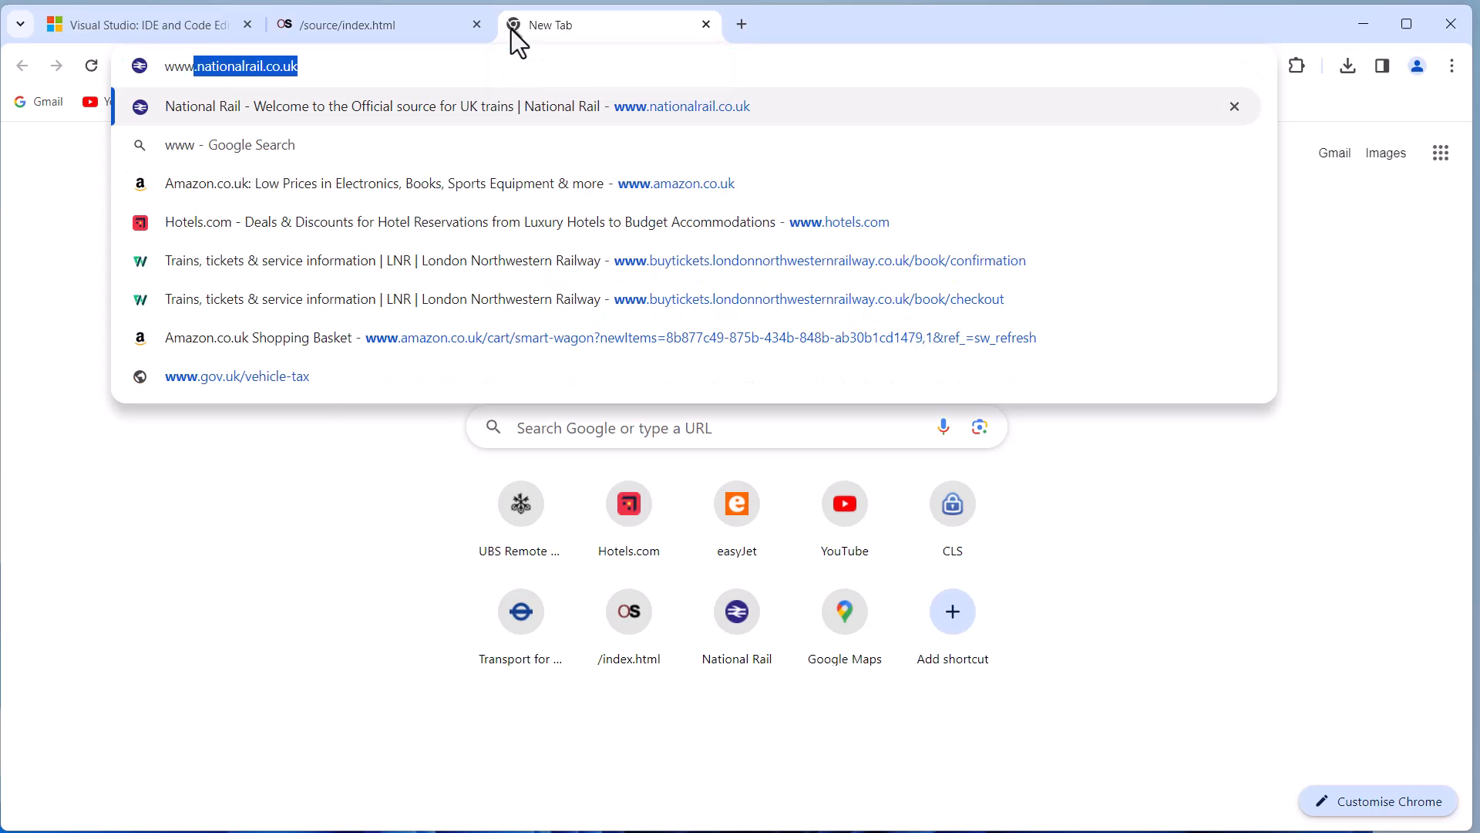
# - Download strawberry-perl-5.38.0.1-64bit.msi from strawberryperl.com
pyautogui.write('www.straw')
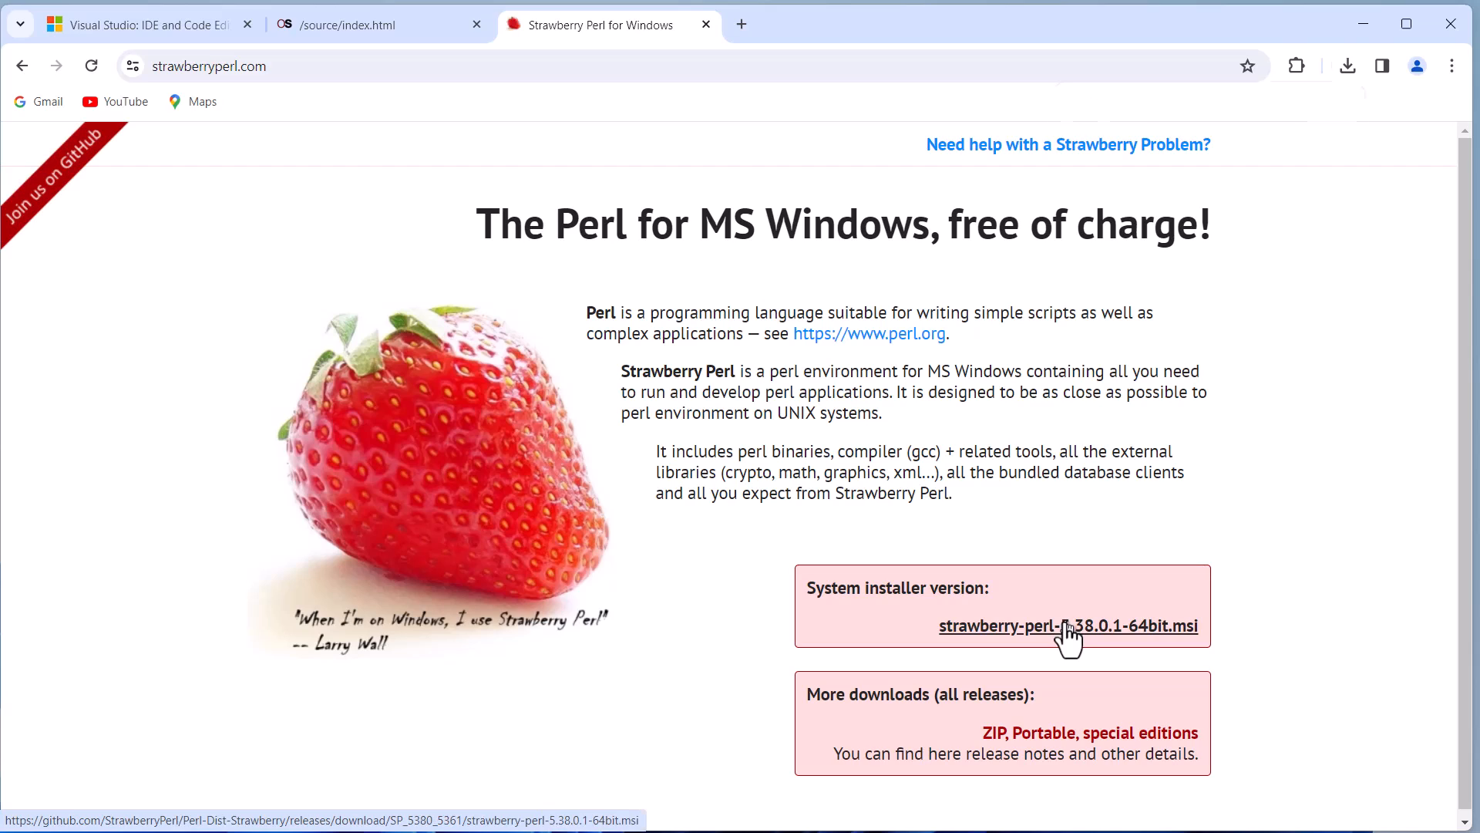
pyautogui.click(1067, 626)
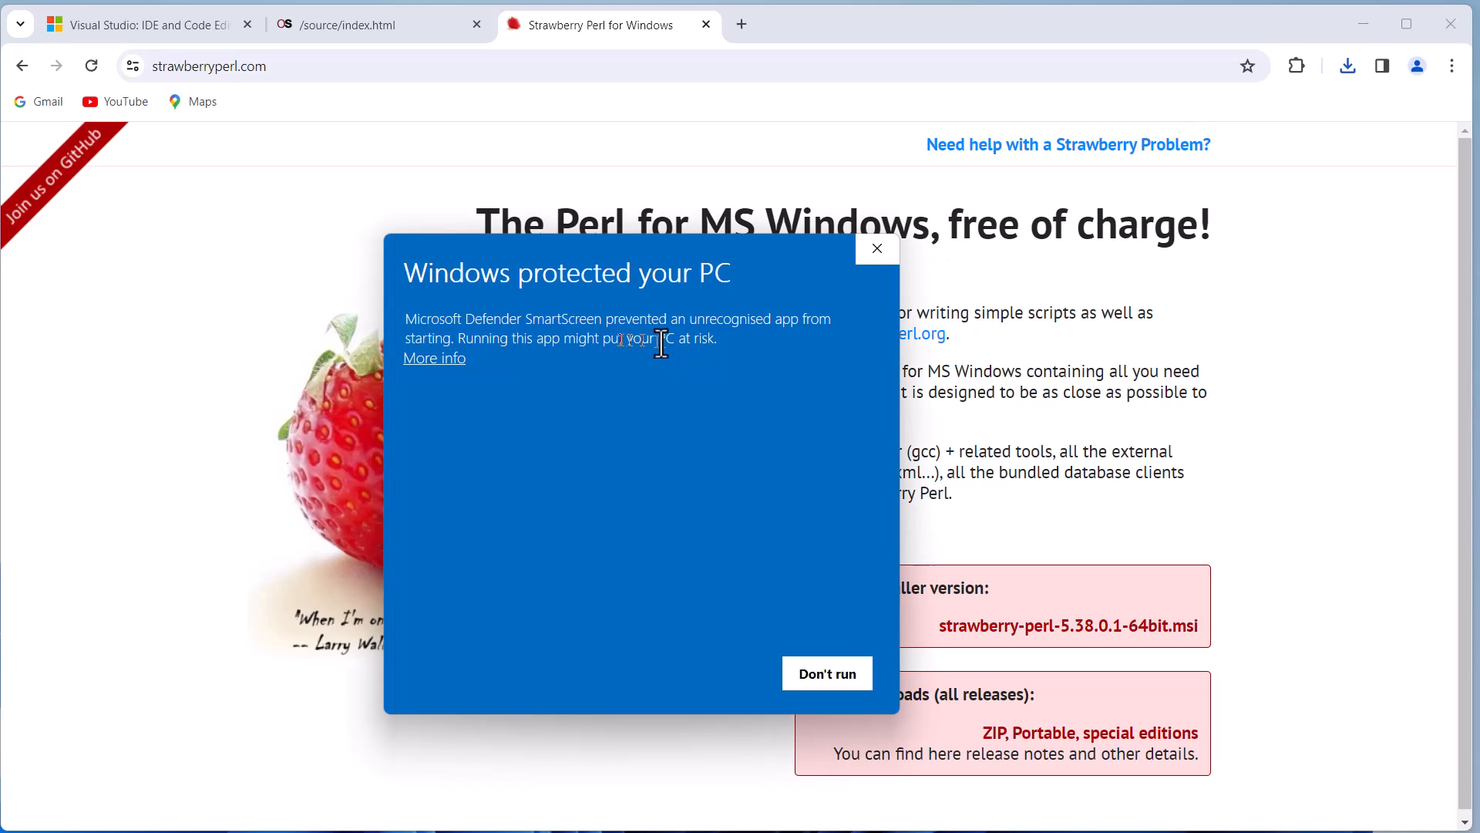
# - Run the SmartScreen-blocked Strawberry Perl installer anyway and accept the licence
pyautogui.click(433, 357)
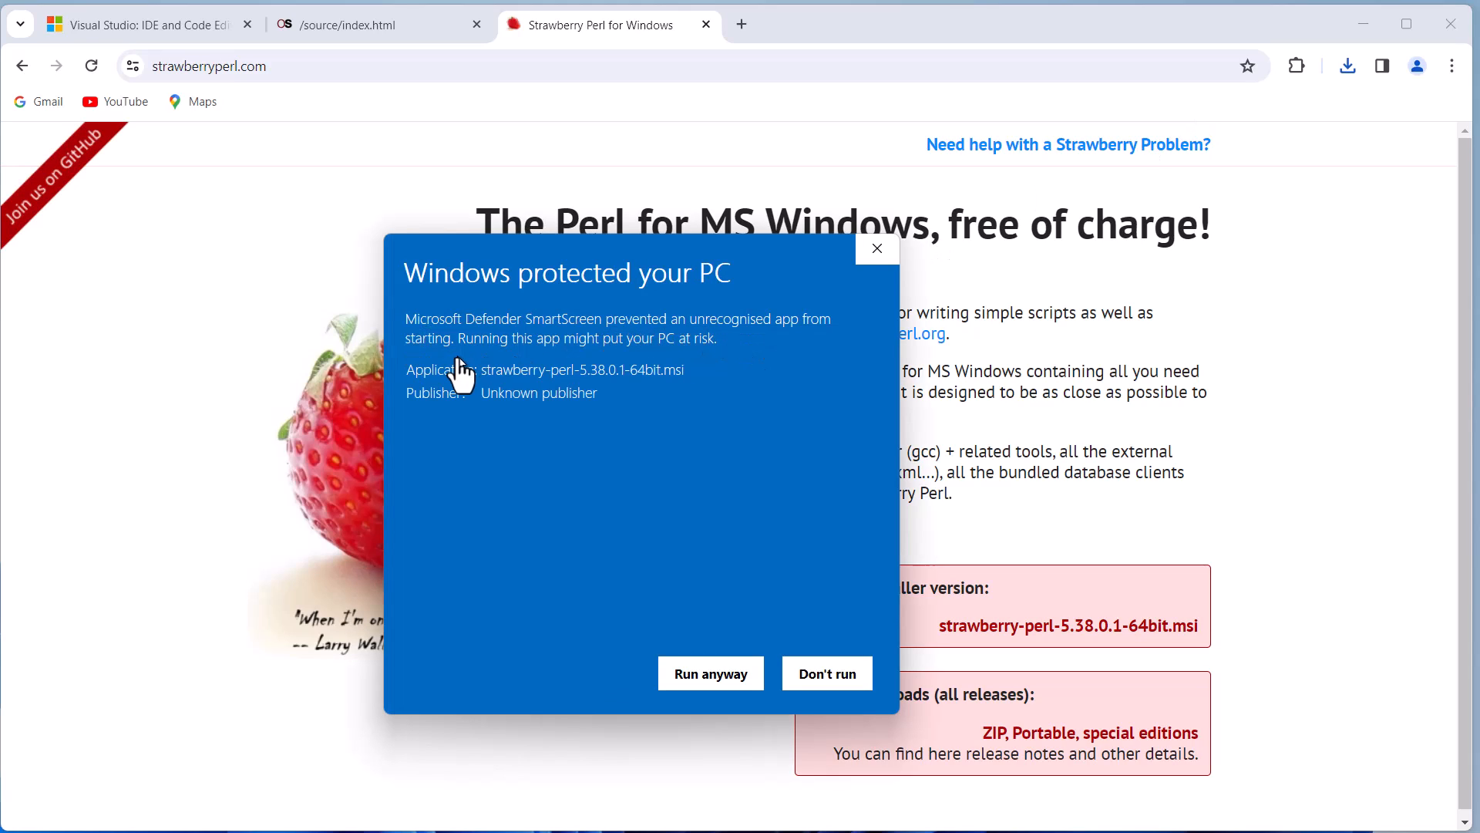
pyautogui.click(826, 674)
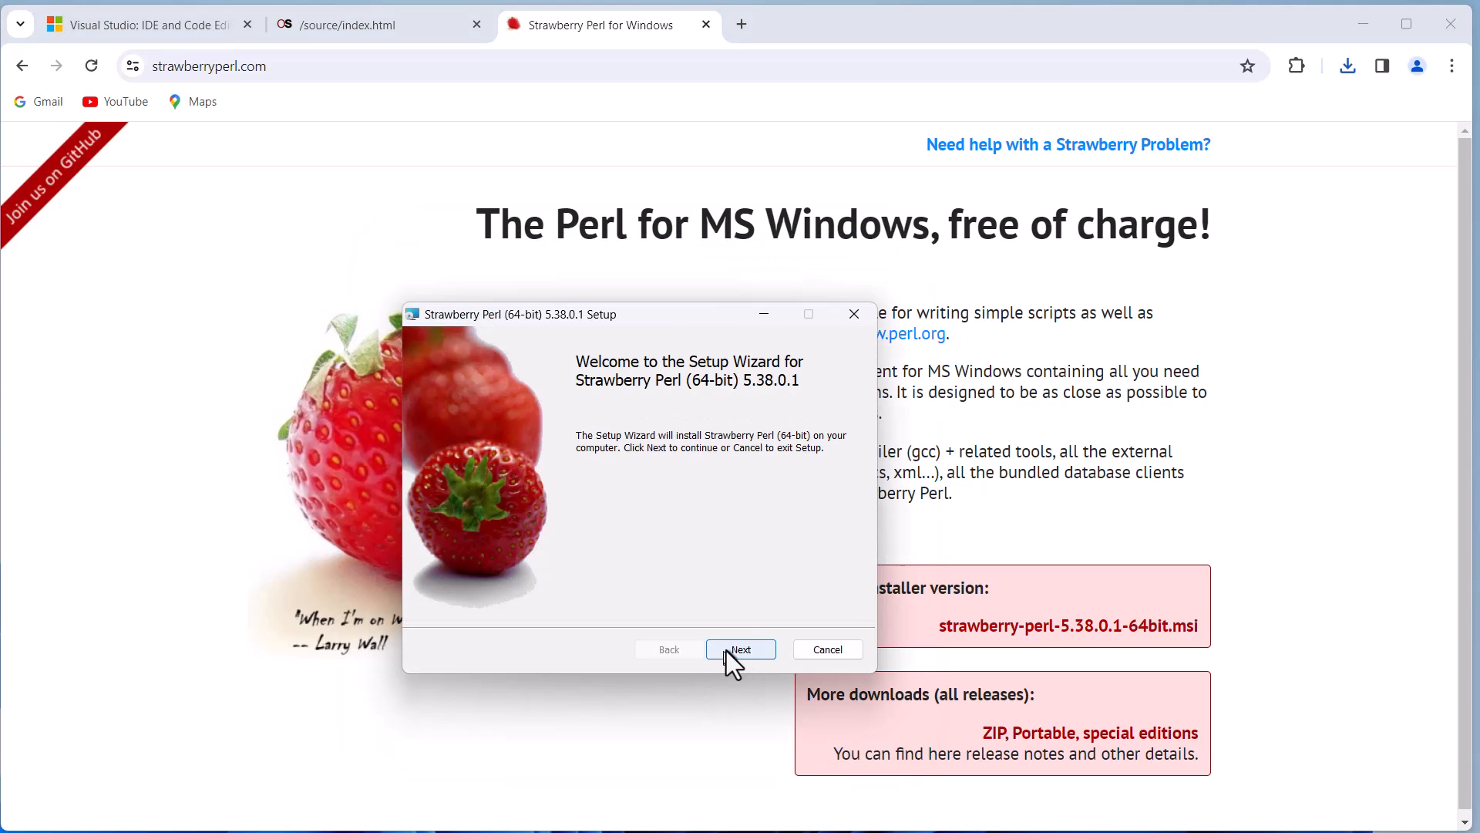
pyautogui.click(740, 650)
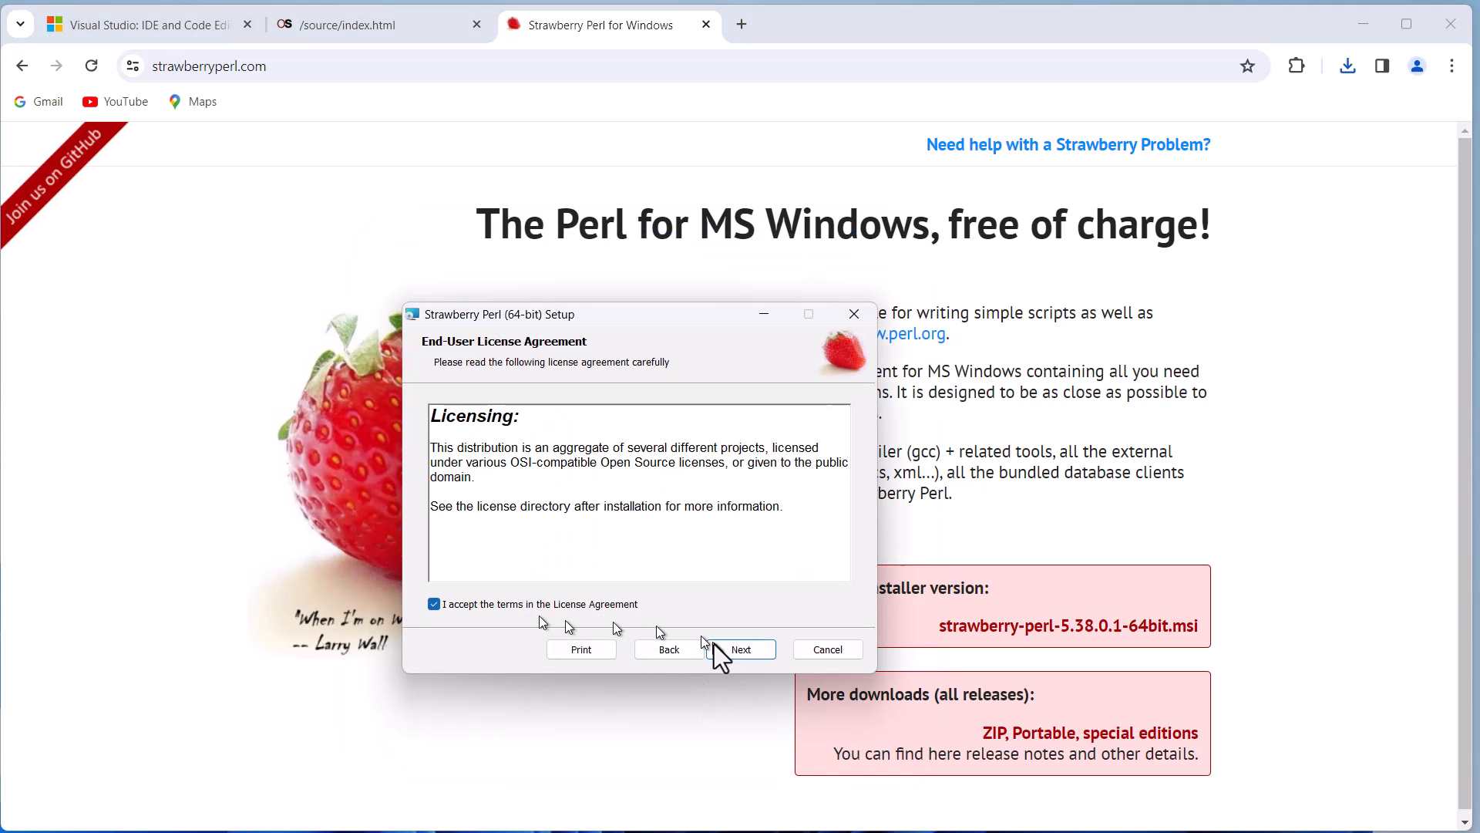
pyautogui.click(740, 649)
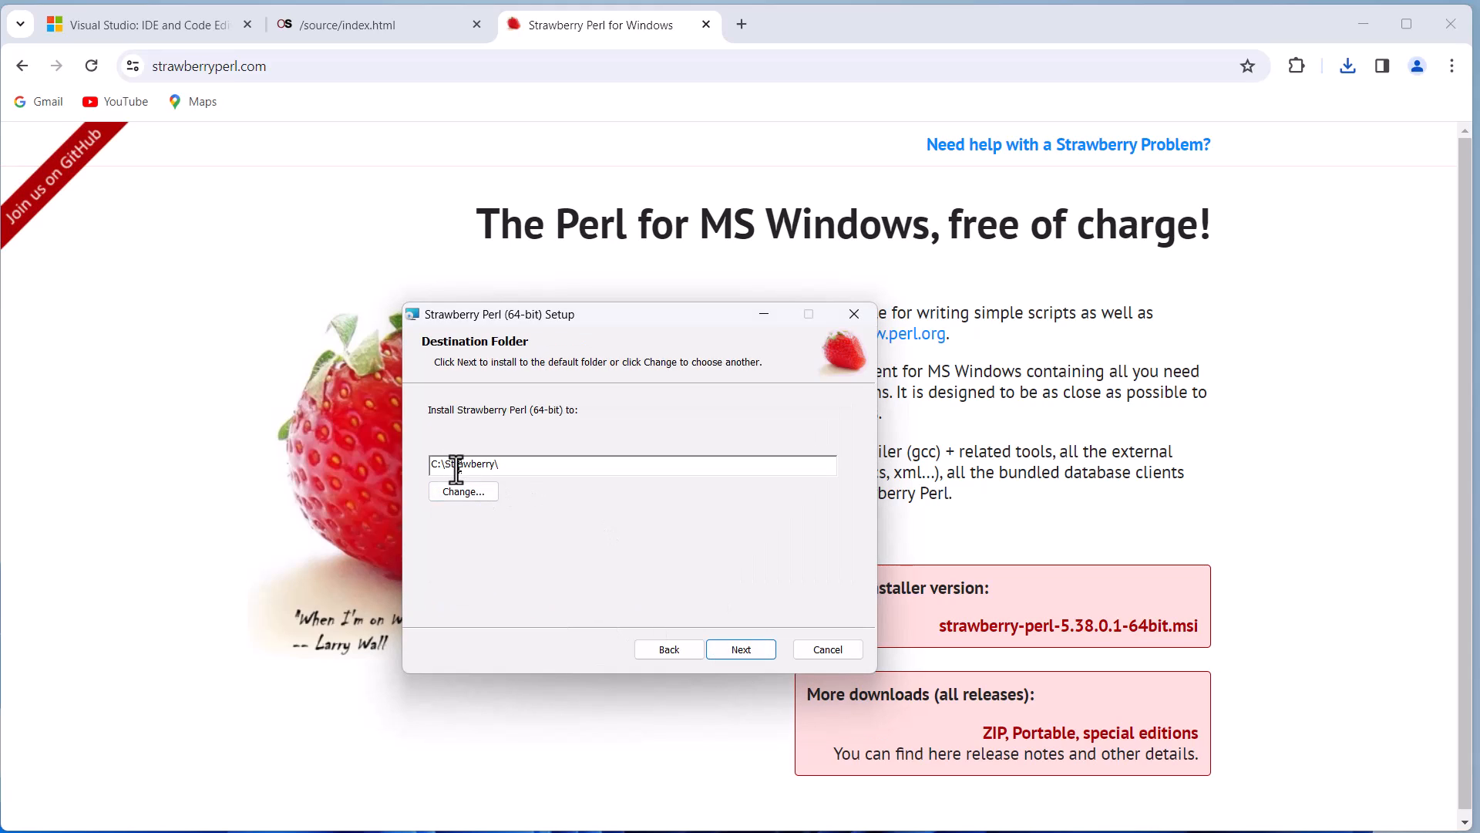
pyautogui.moveTo(506, 515)
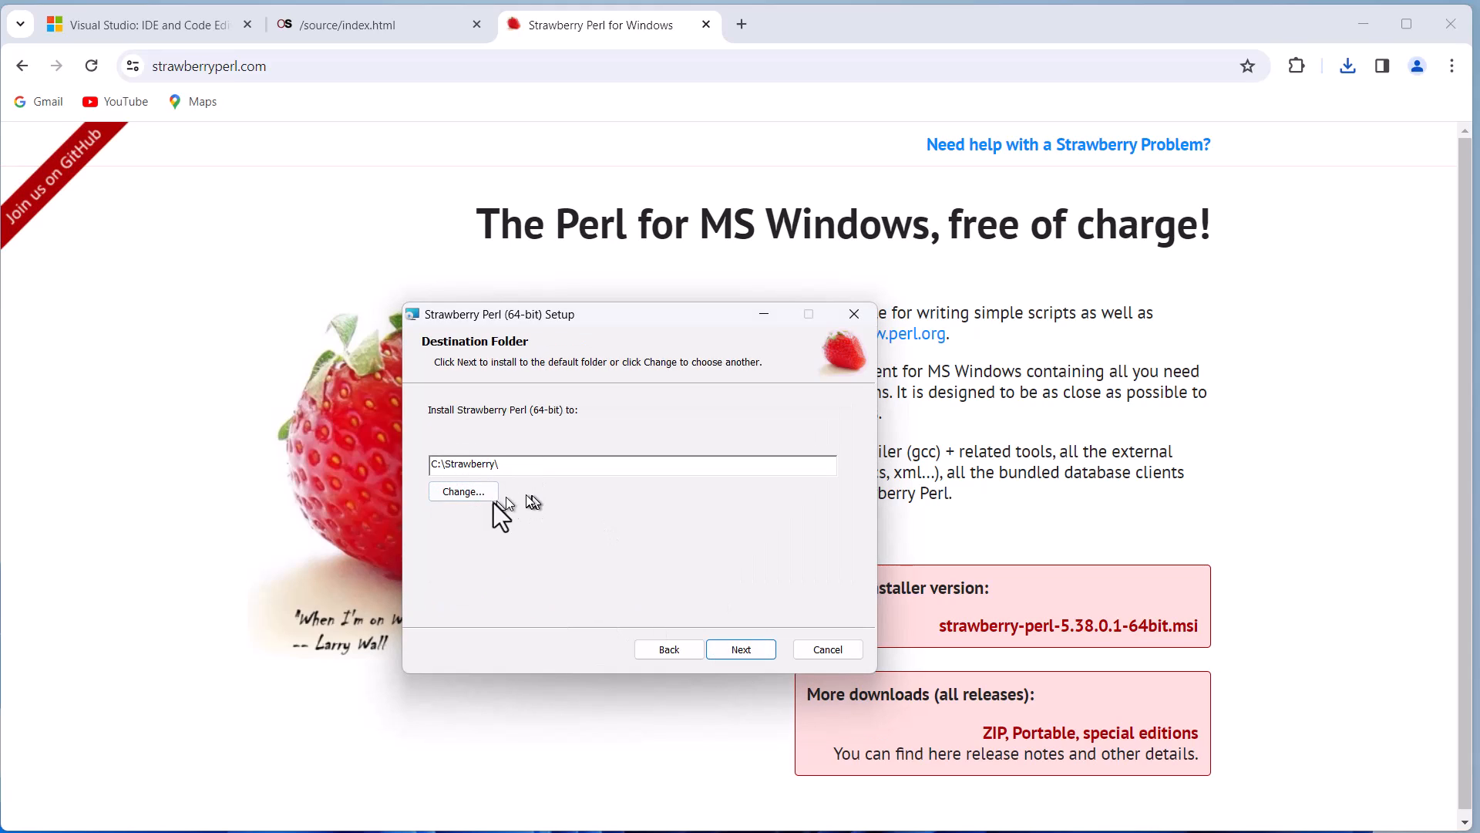
# - Install Strawberry Perl into C:\StrawberryPerl\ and finish the setup wizard
pyautogui.click(461, 490)
pyautogui.write('C:\\StrawberryPerl\\')
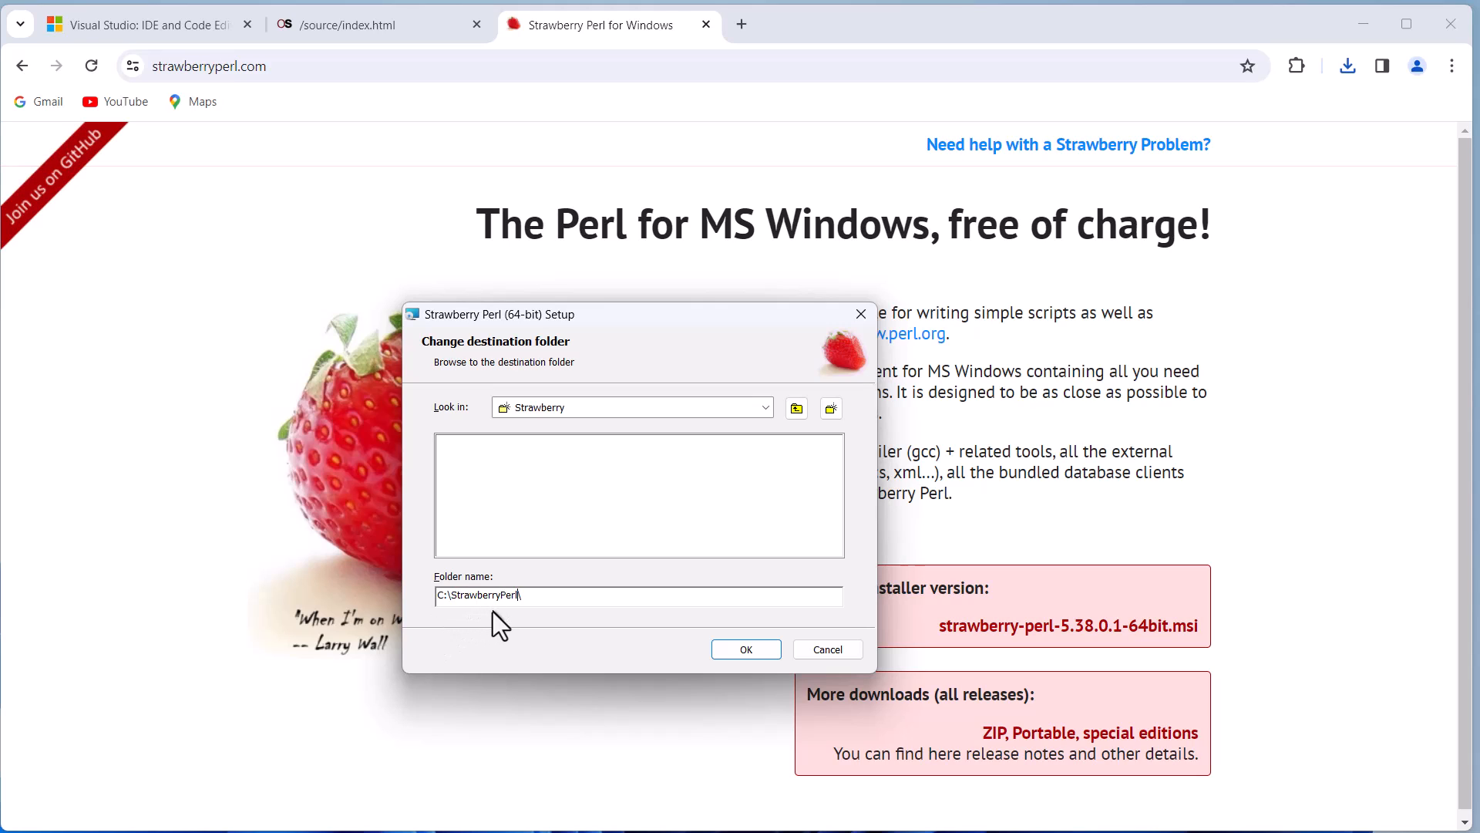
pyautogui.click(744, 650)
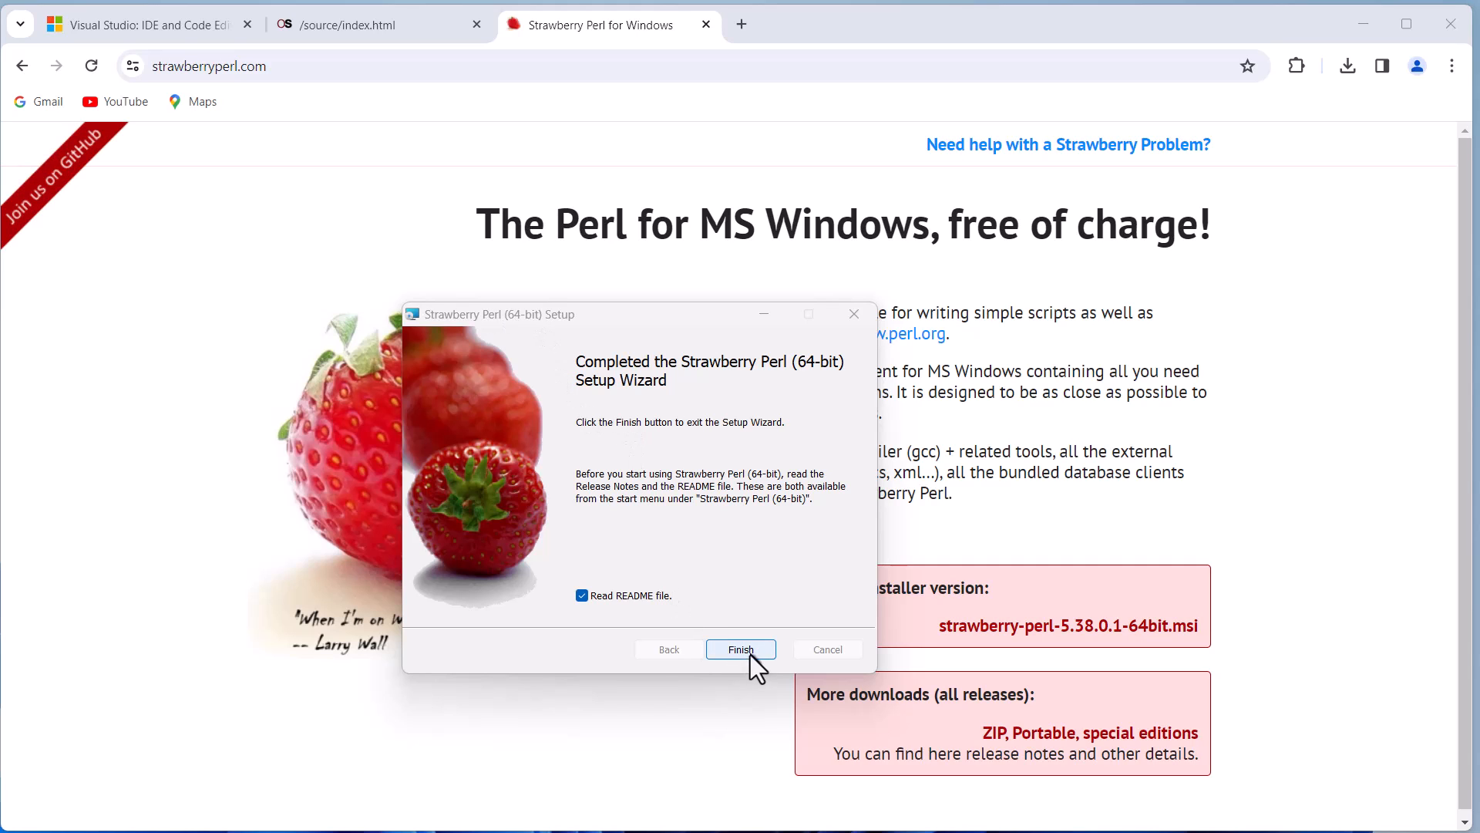
pyautogui.click(969, 25)
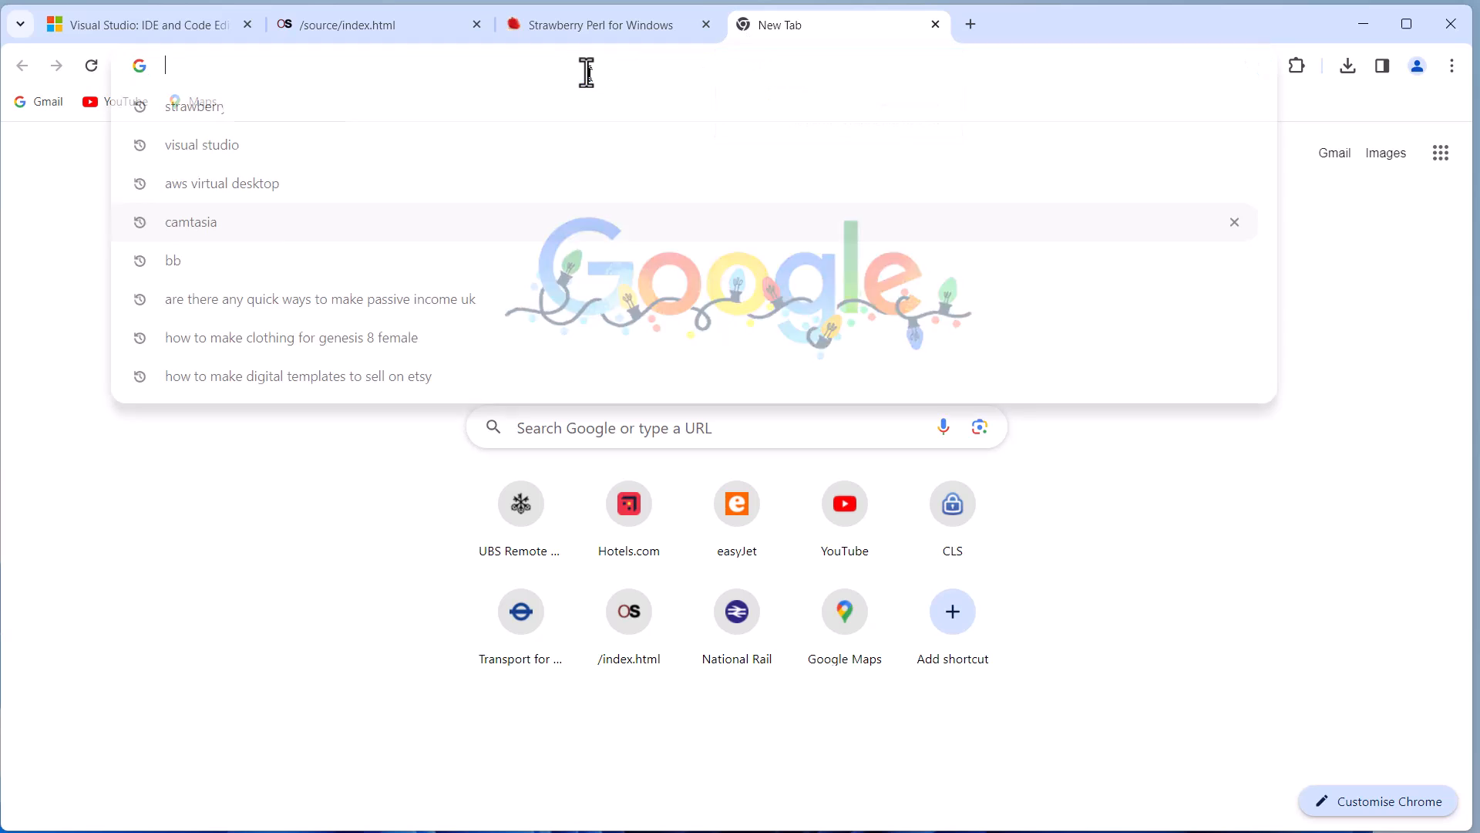
# - Reach the NASM stable 2.16.01 win64 packages on nasm.us
pyautogui.write('nasm.us')
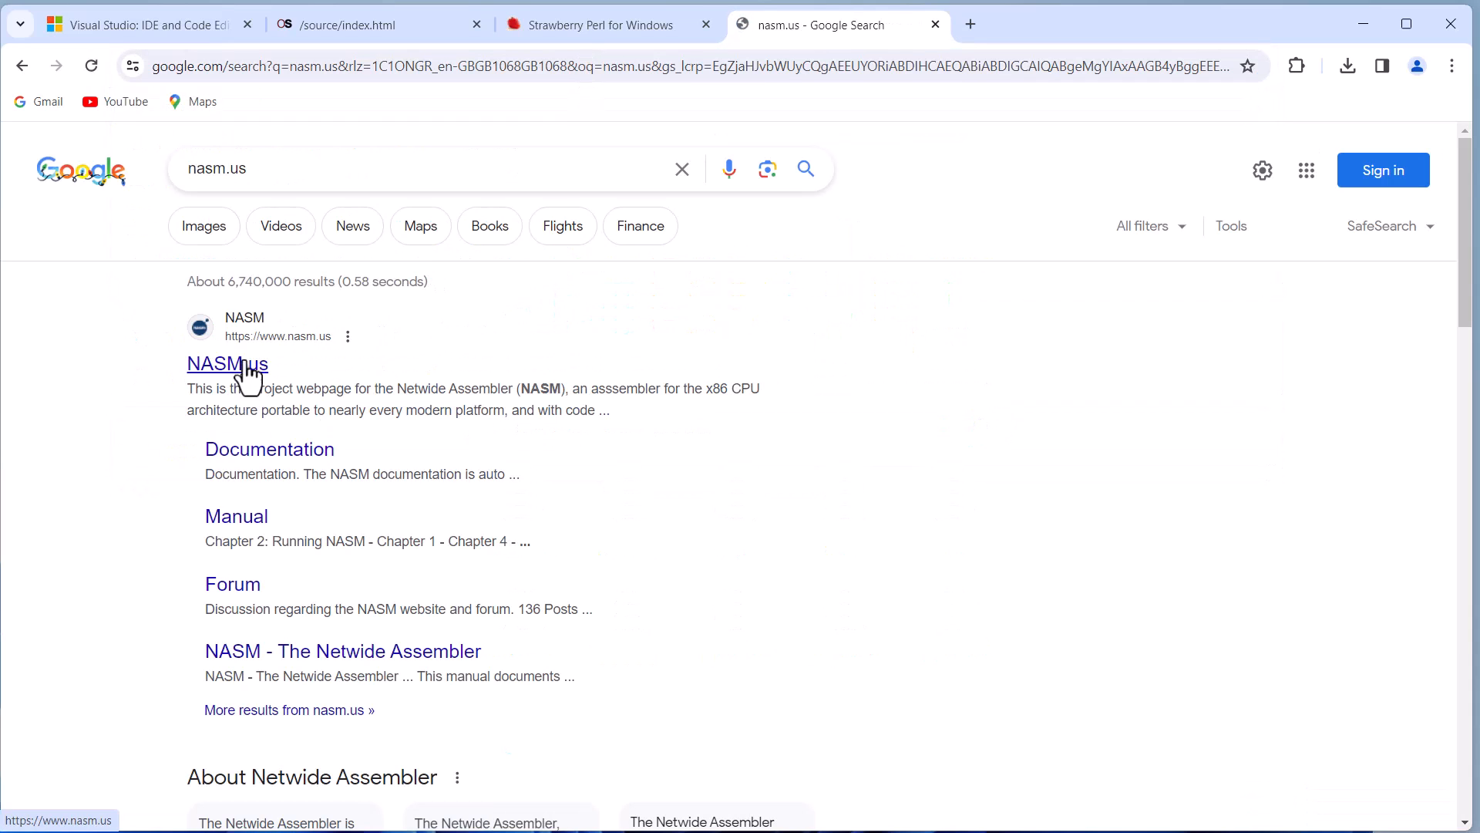
pyautogui.click(226, 364)
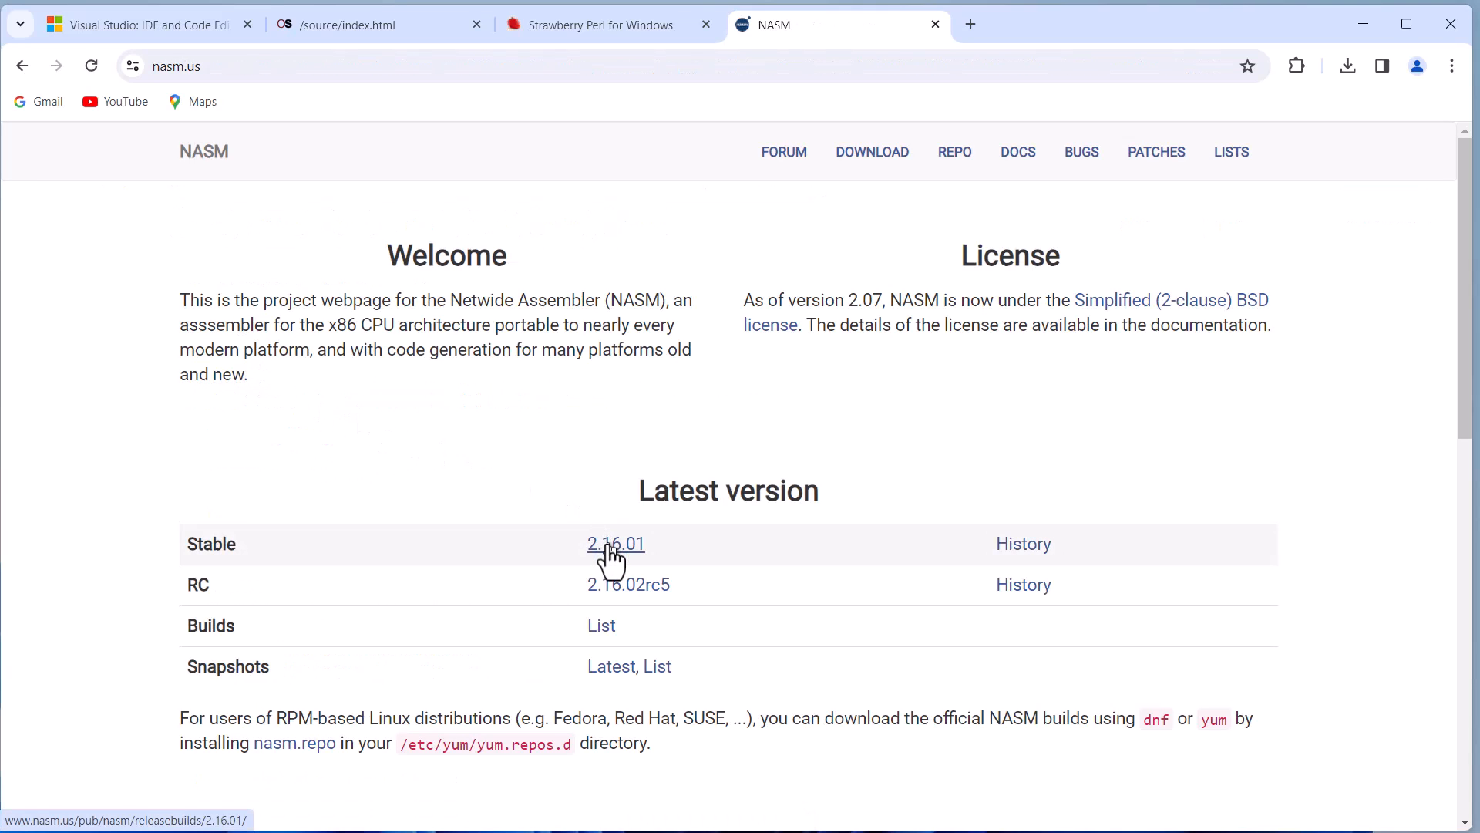
pyautogui.click(615, 544)
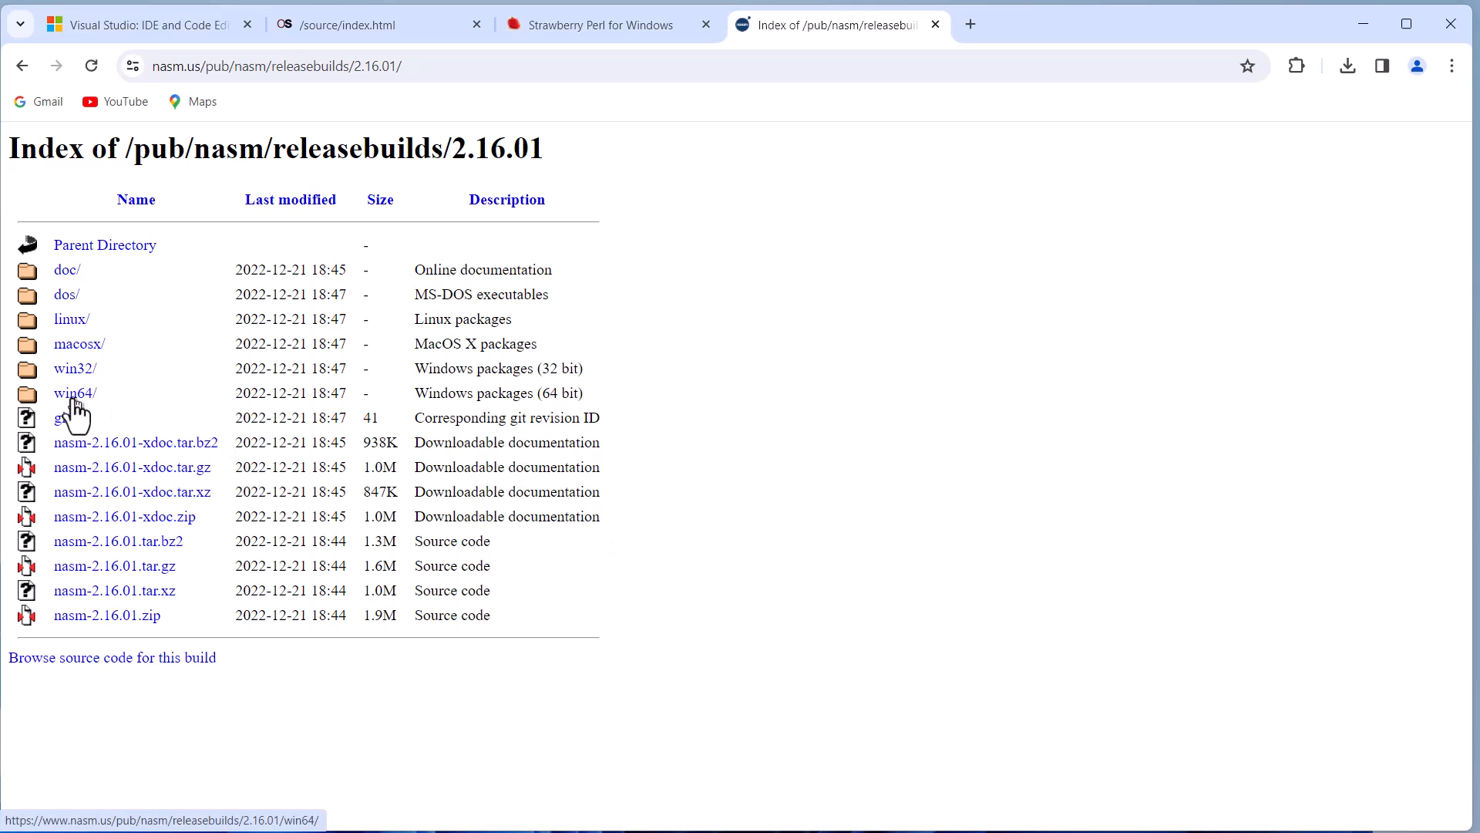
pyautogui.click(74, 393)
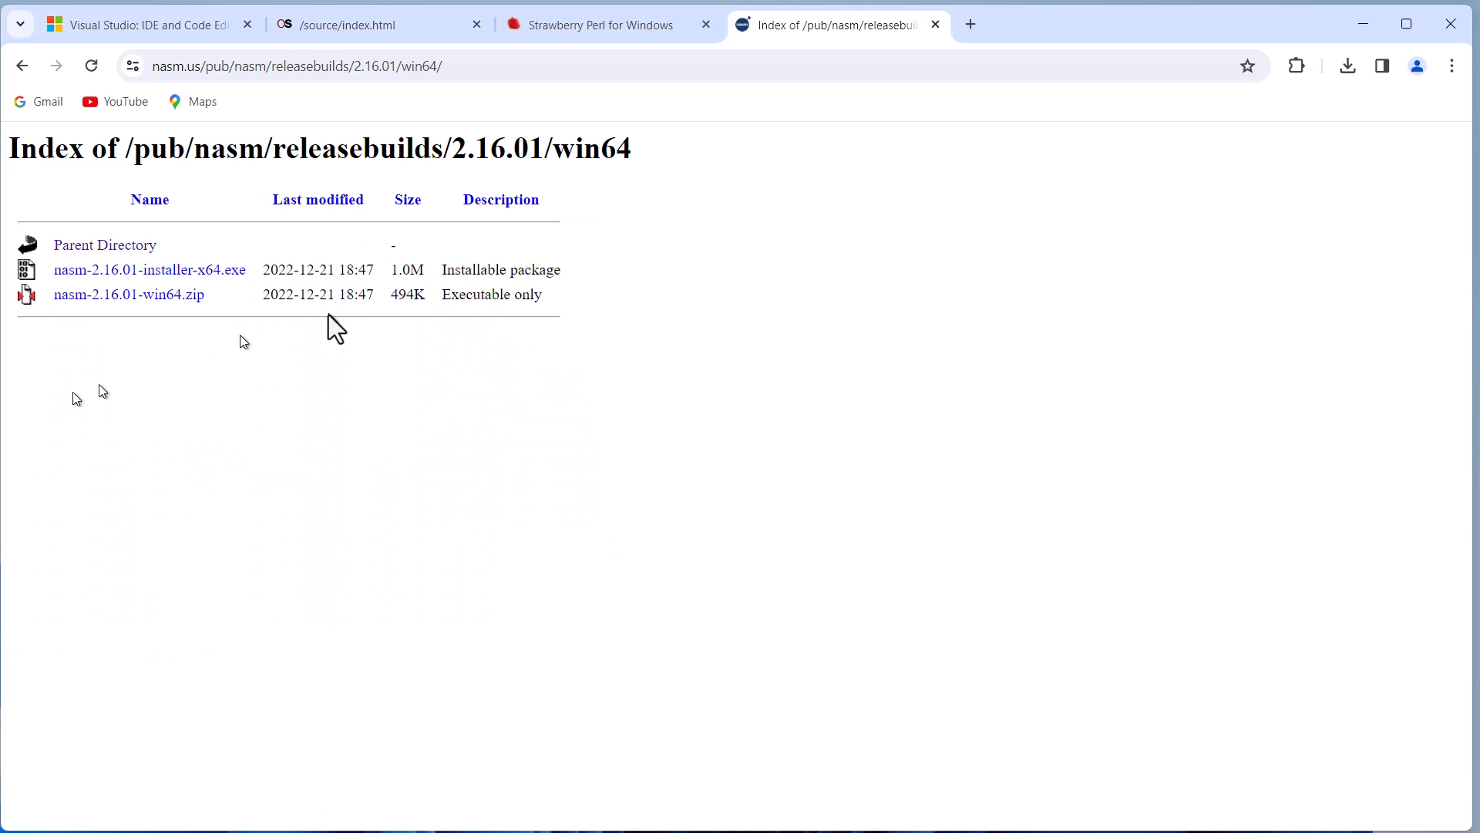
pyautogui.moveTo(205, 288)
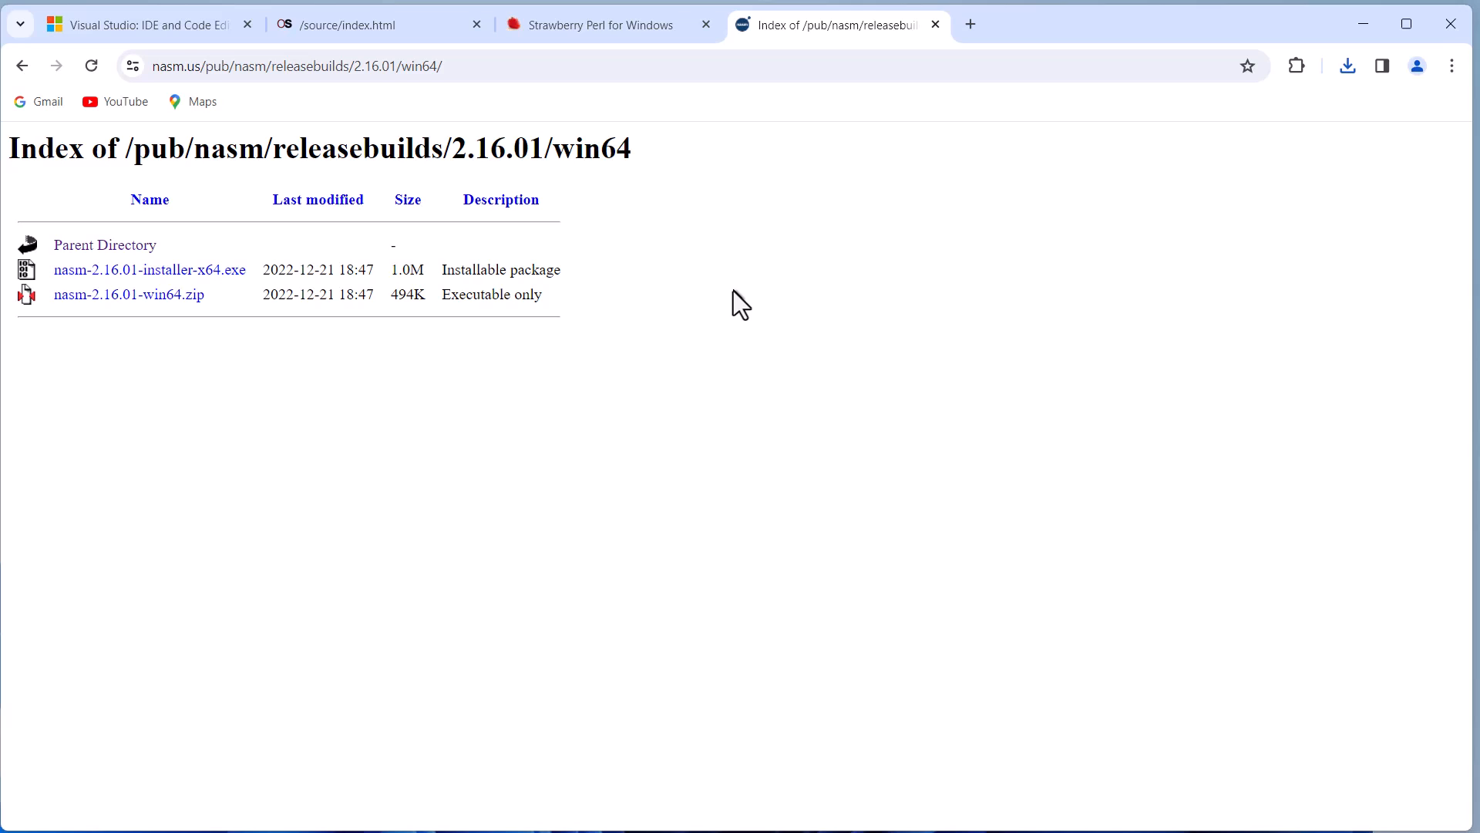
# - Show the downloaded nasm-2.16.01-installer-x64.exe in the Downloads folder
pyautogui.click(1347, 65)
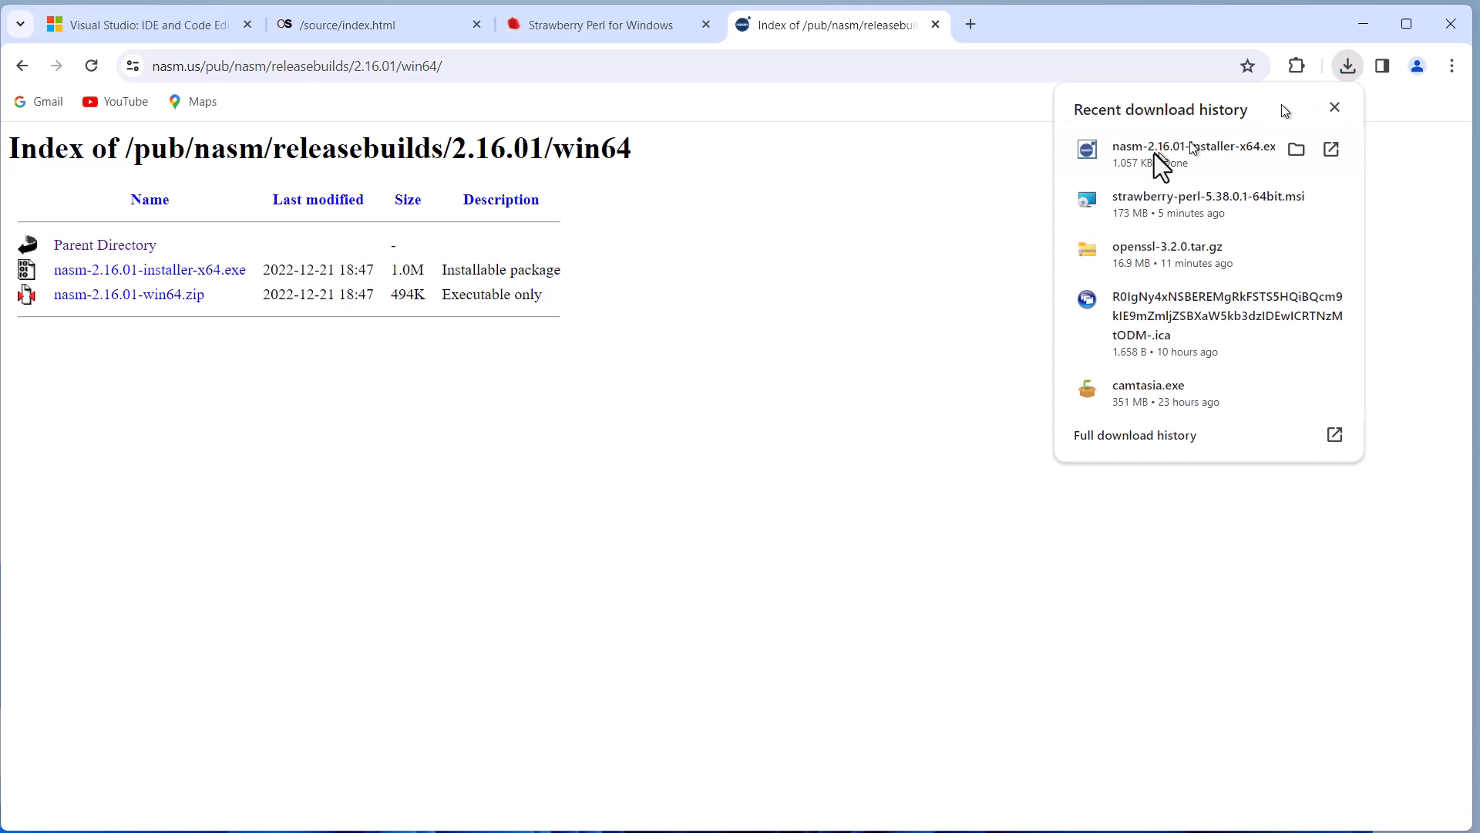
pyautogui.rightClick(1193, 151)
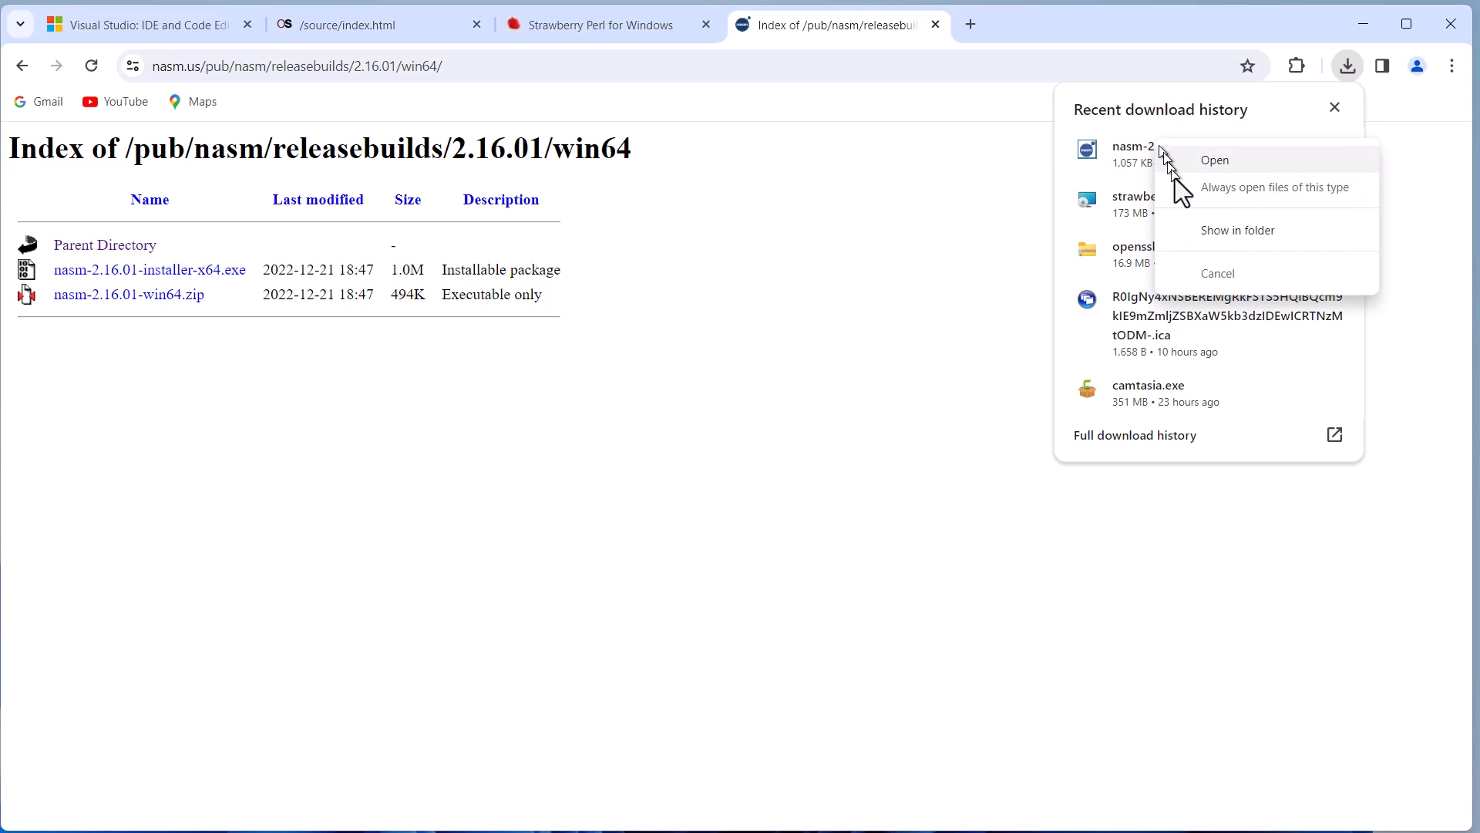
pyautogui.click(1236, 230)
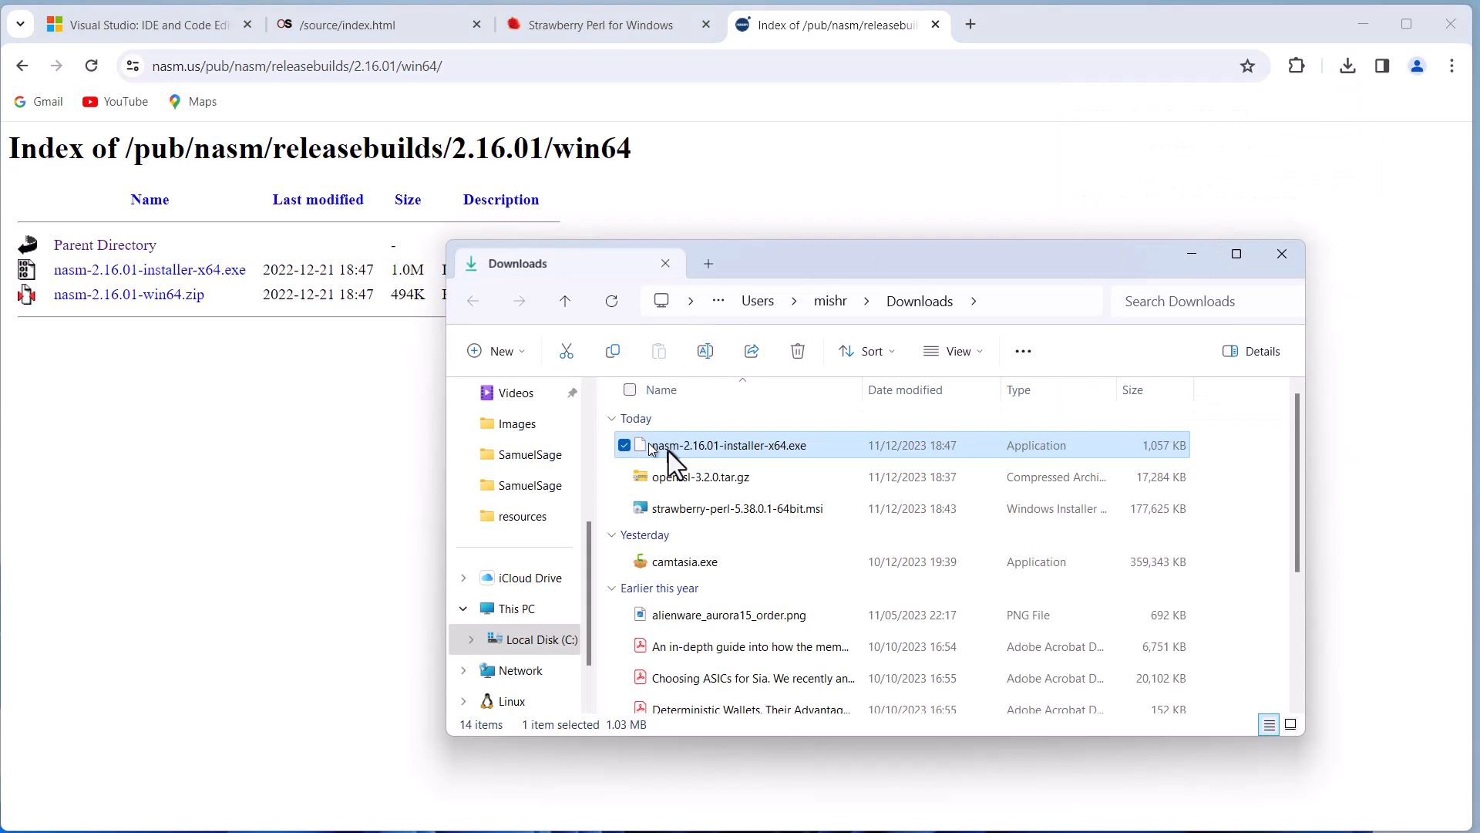
pyautogui.rightClick(726, 444)
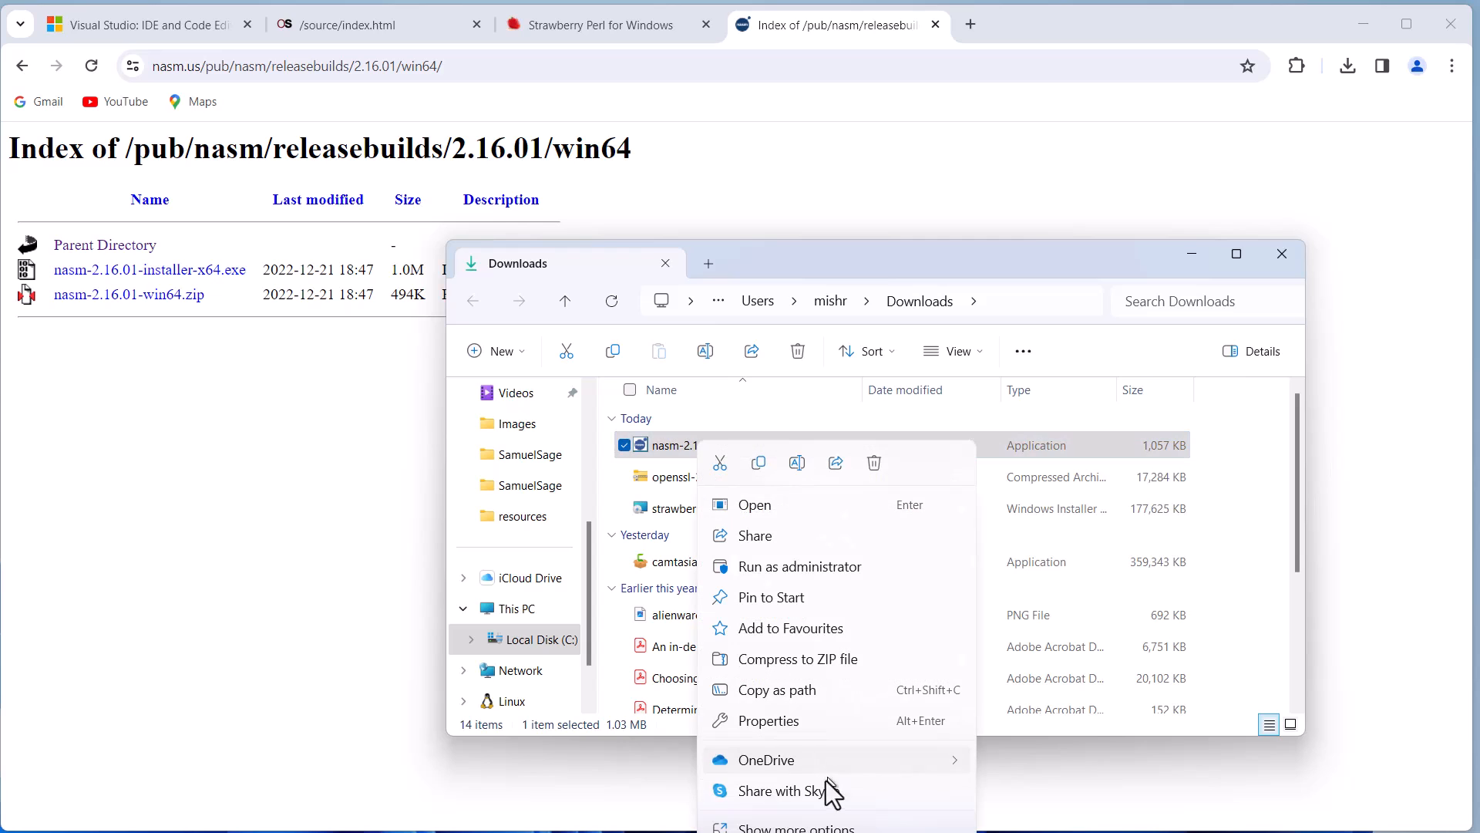
pyautogui.moveTo(885, 565)
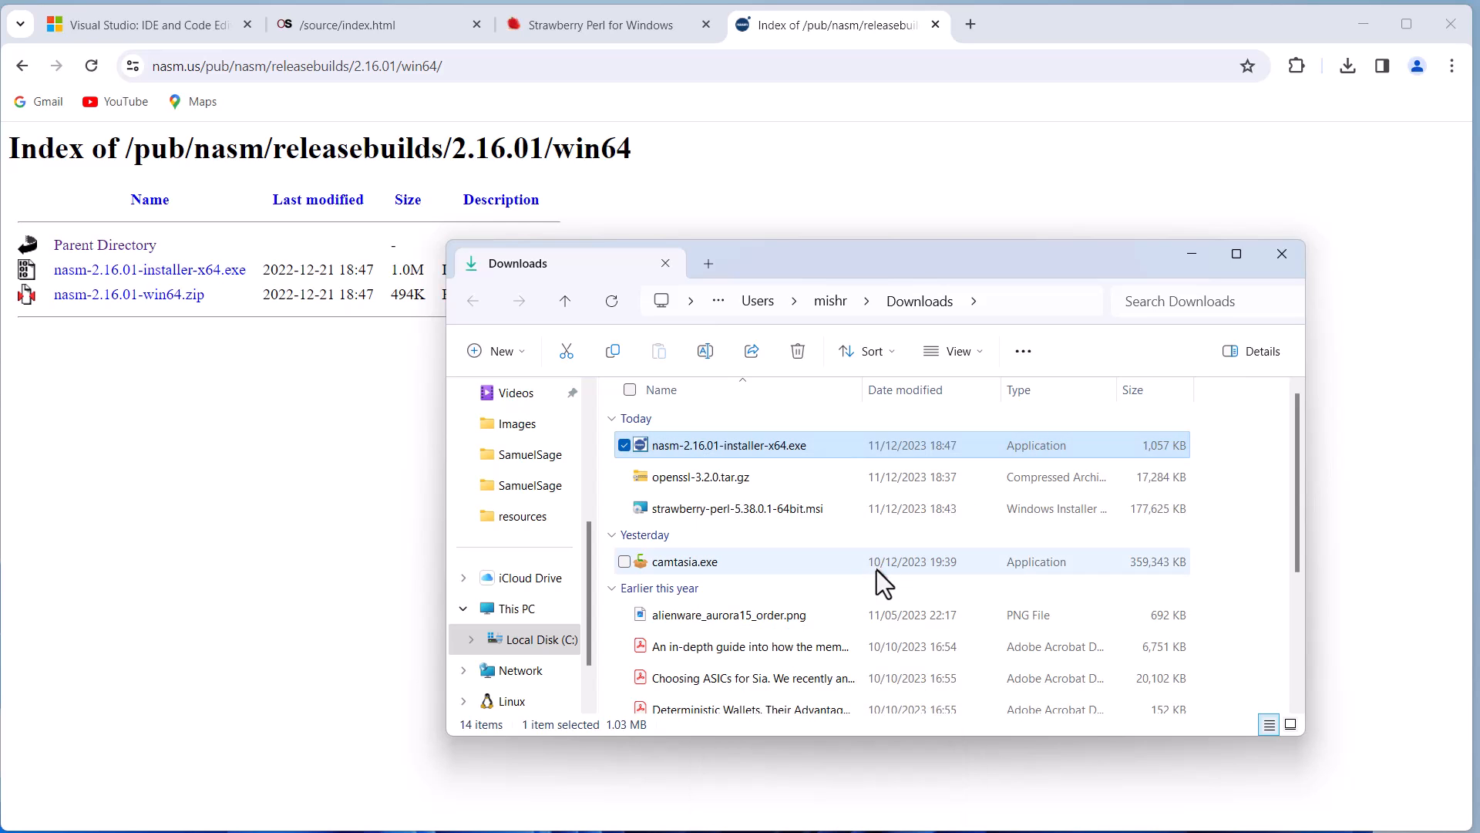
# - Install NASM 2.16.01 for all users with default components into C:\Program Files\NASM and close setup
pyautogui.doubleClick(731, 444)
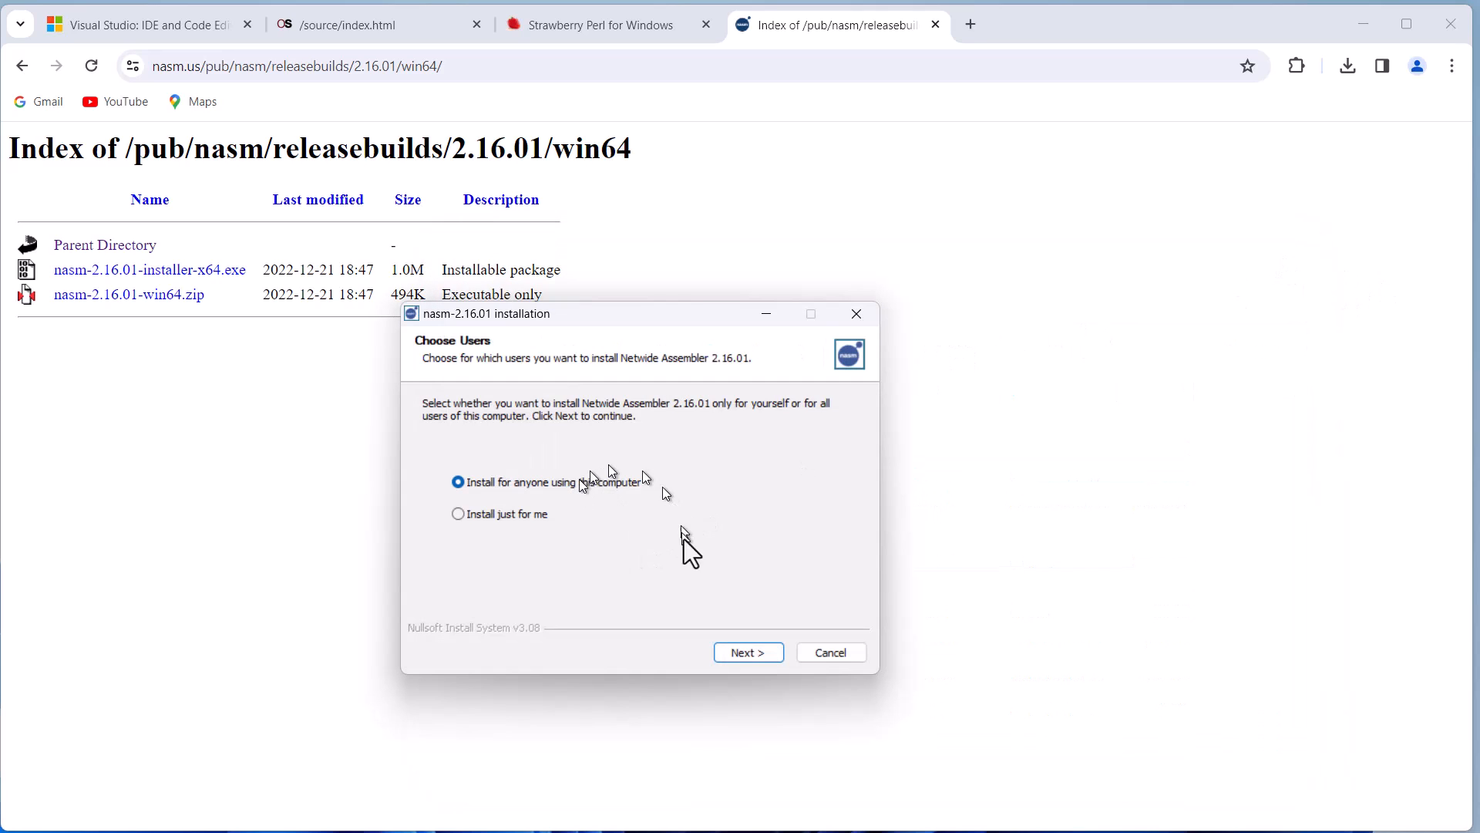
pyautogui.click(748, 650)
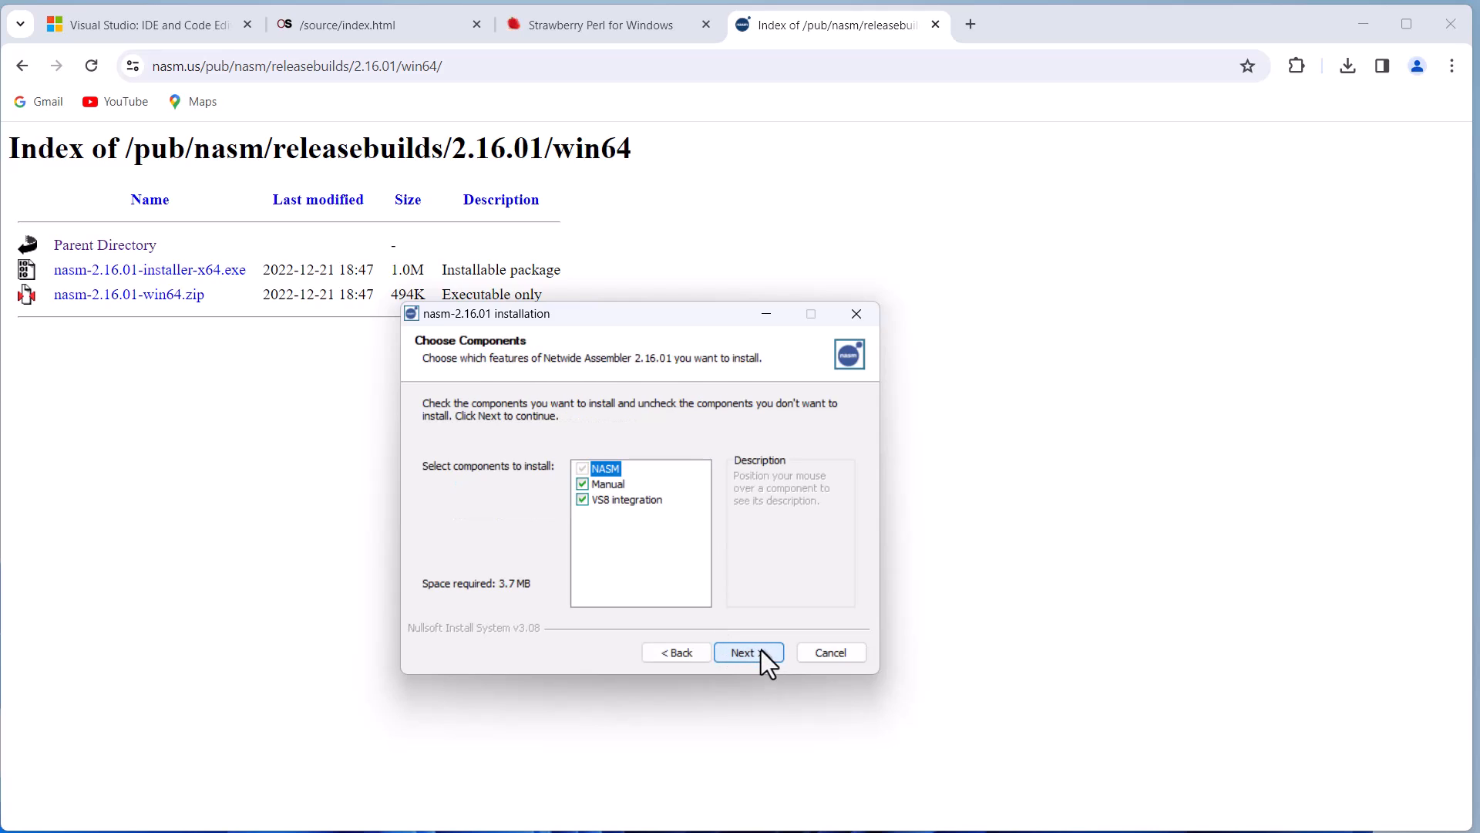
pyautogui.click(749, 652)
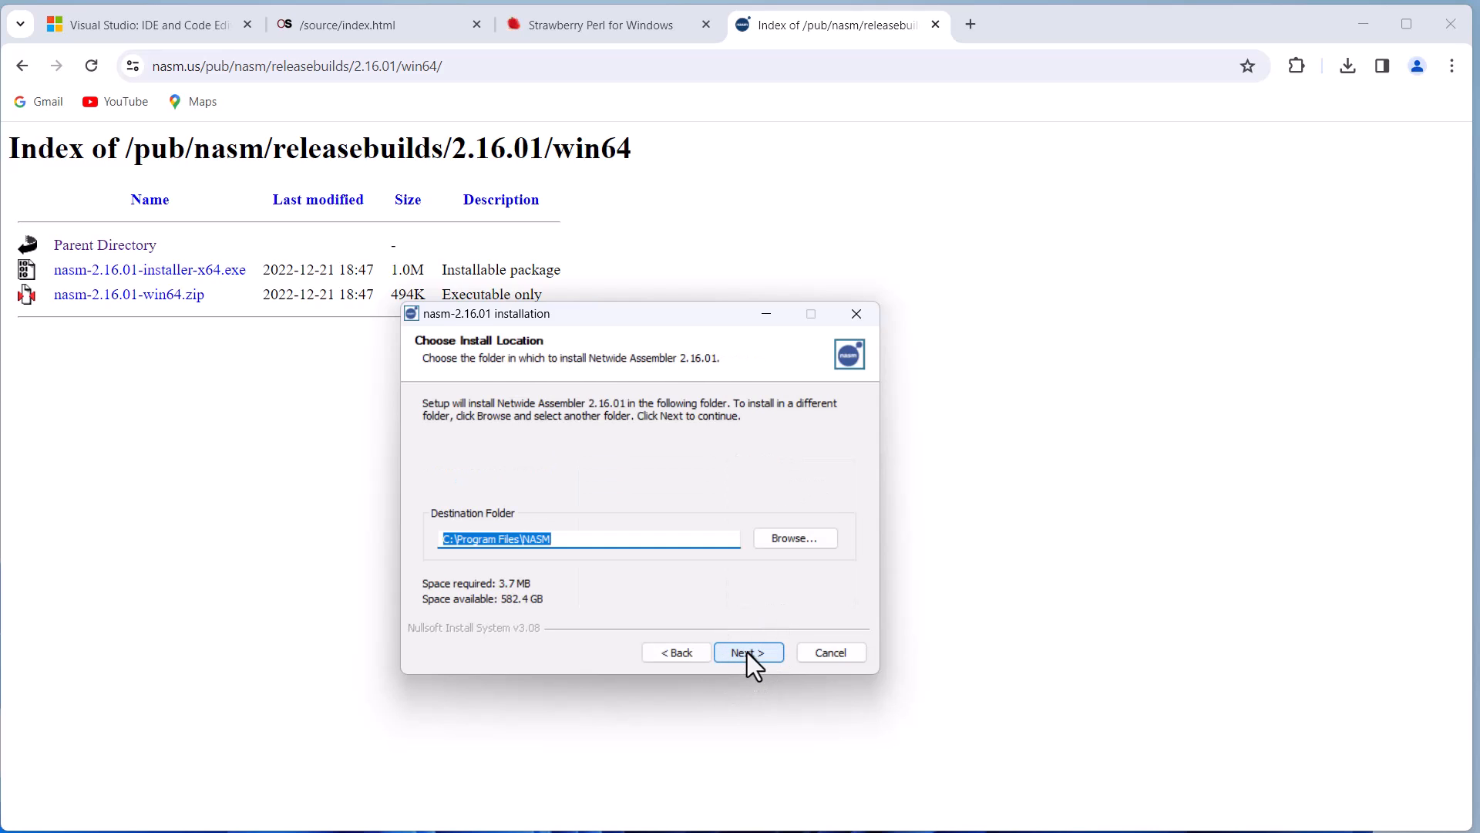
pyautogui.click(747, 652)
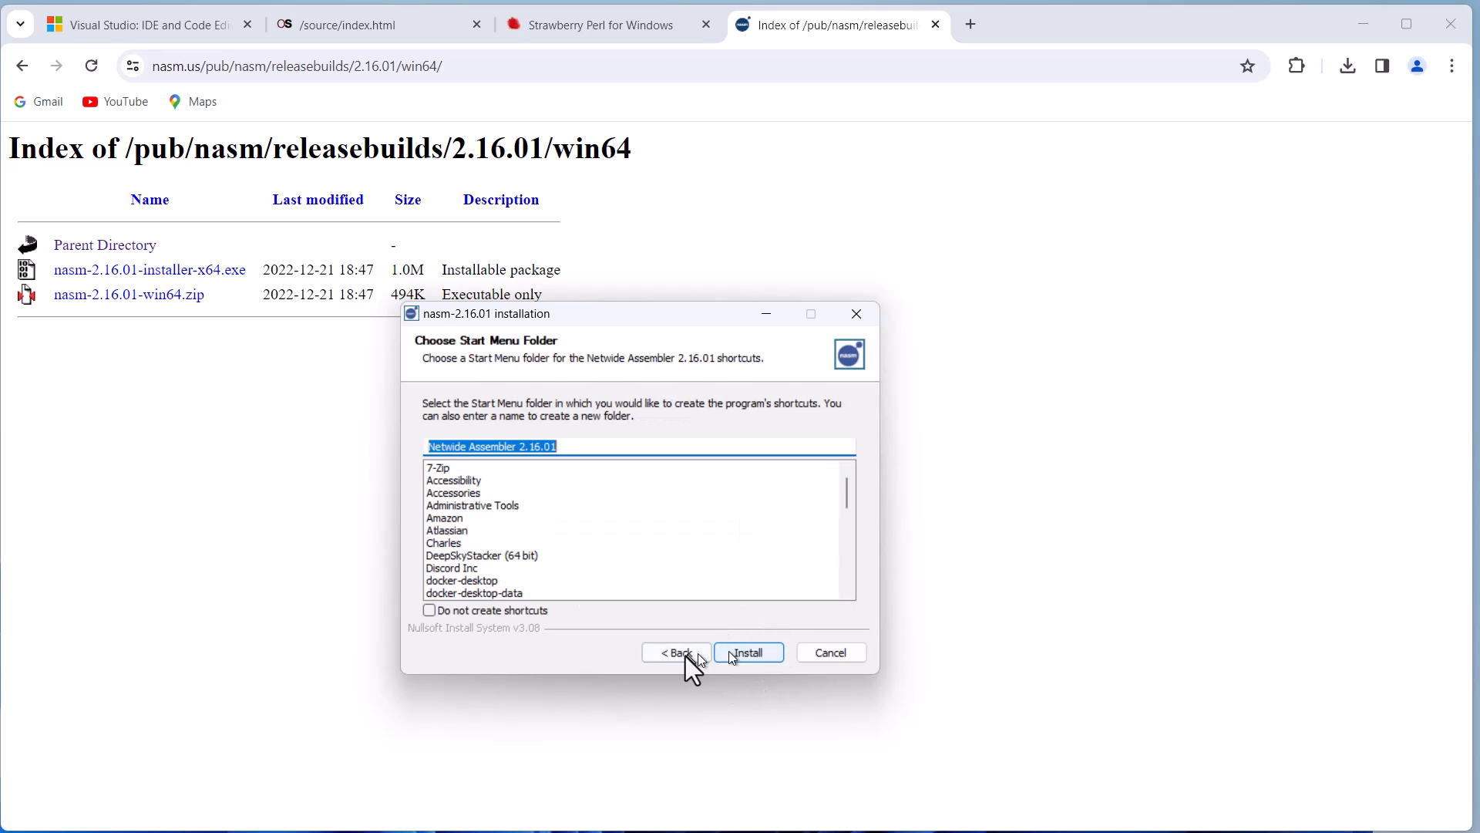
pyautogui.click(675, 652)
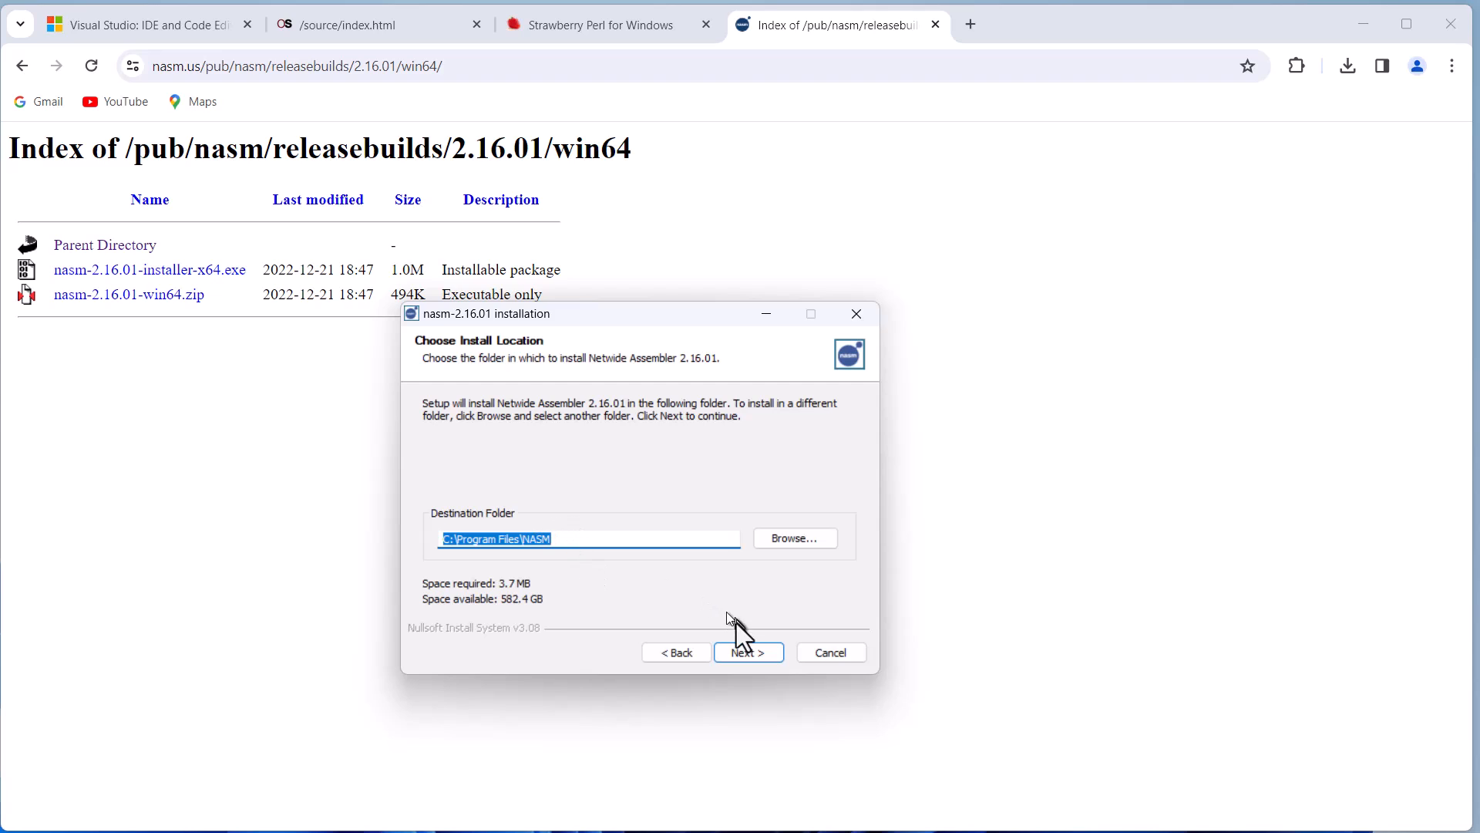
pyautogui.click(747, 650)
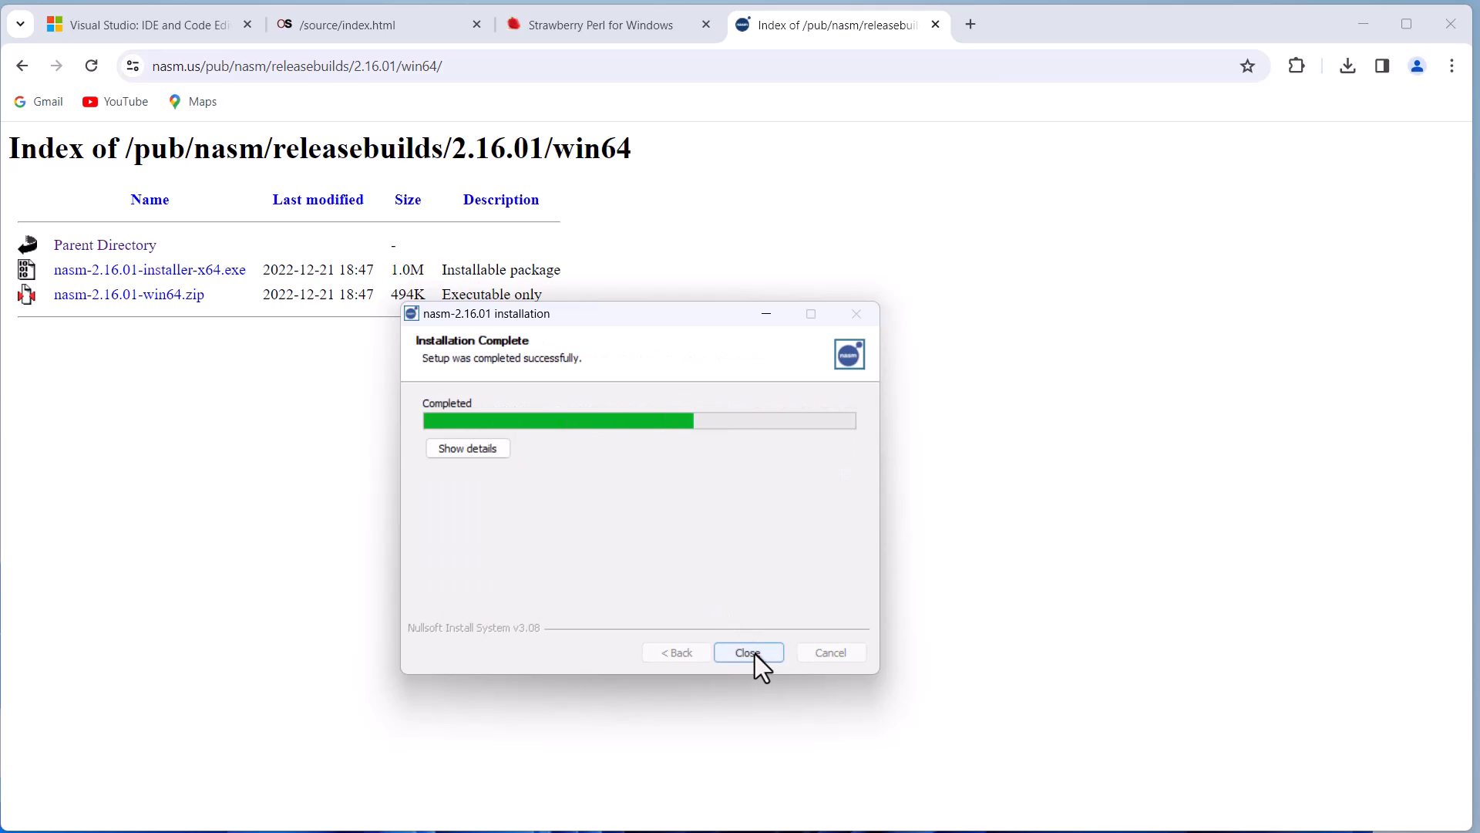
pyautogui.click(747, 651)
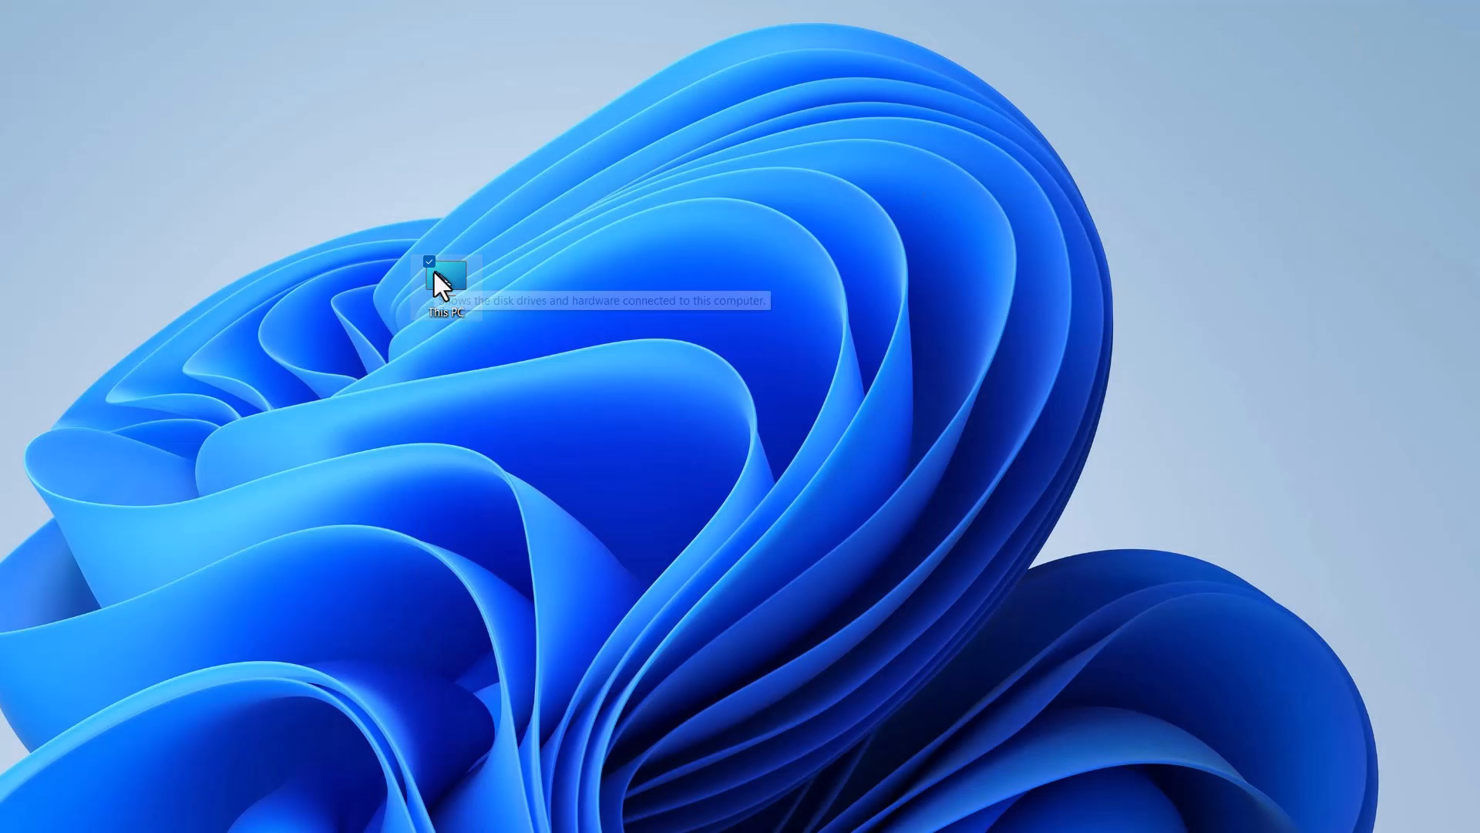
# - Reach the Environment Variables dialog via This PC Properties and Advanced system settings
pyautogui.rightClick(444, 274)
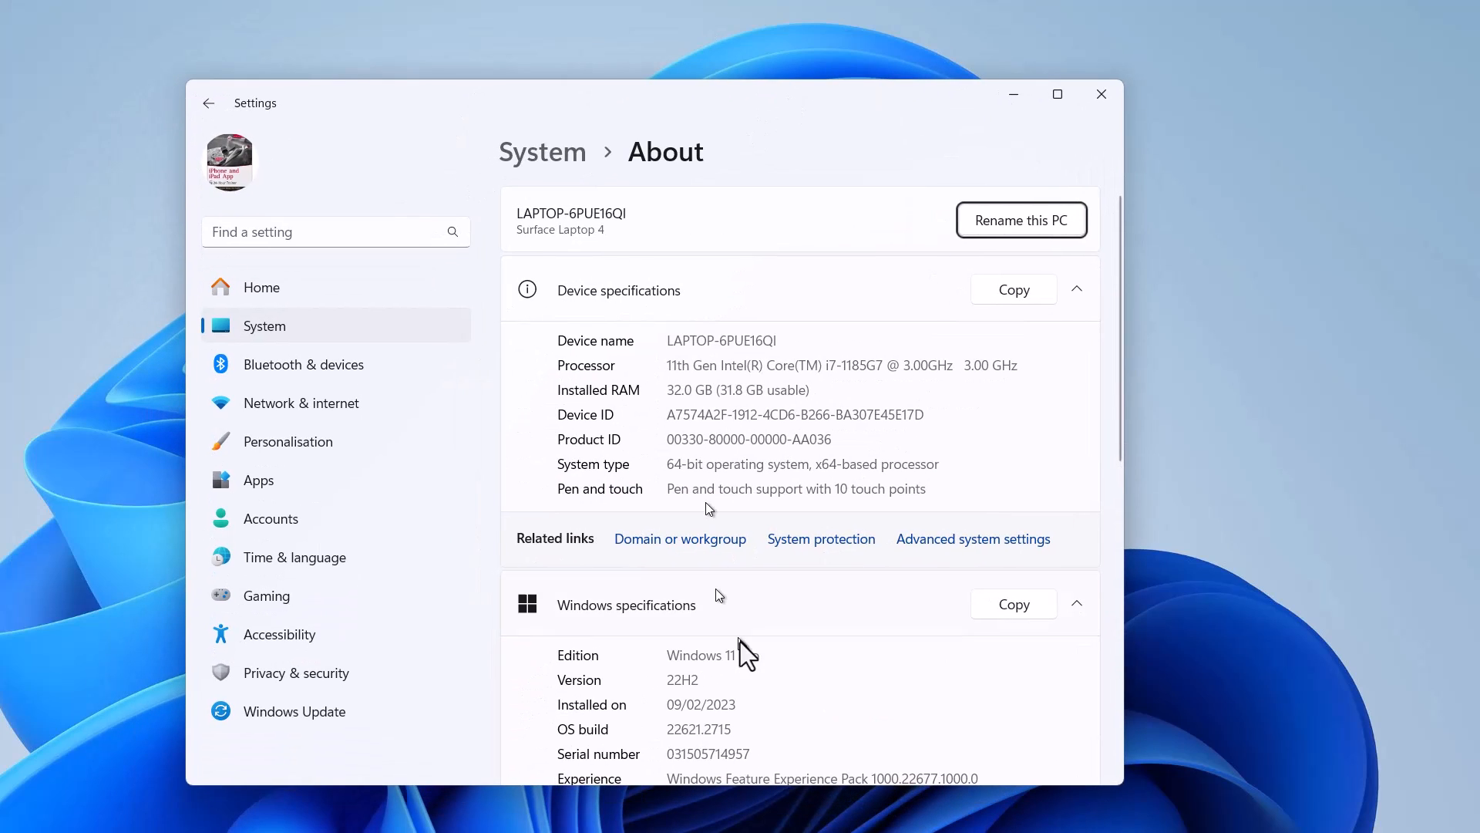
pyautogui.moveTo(973, 539)
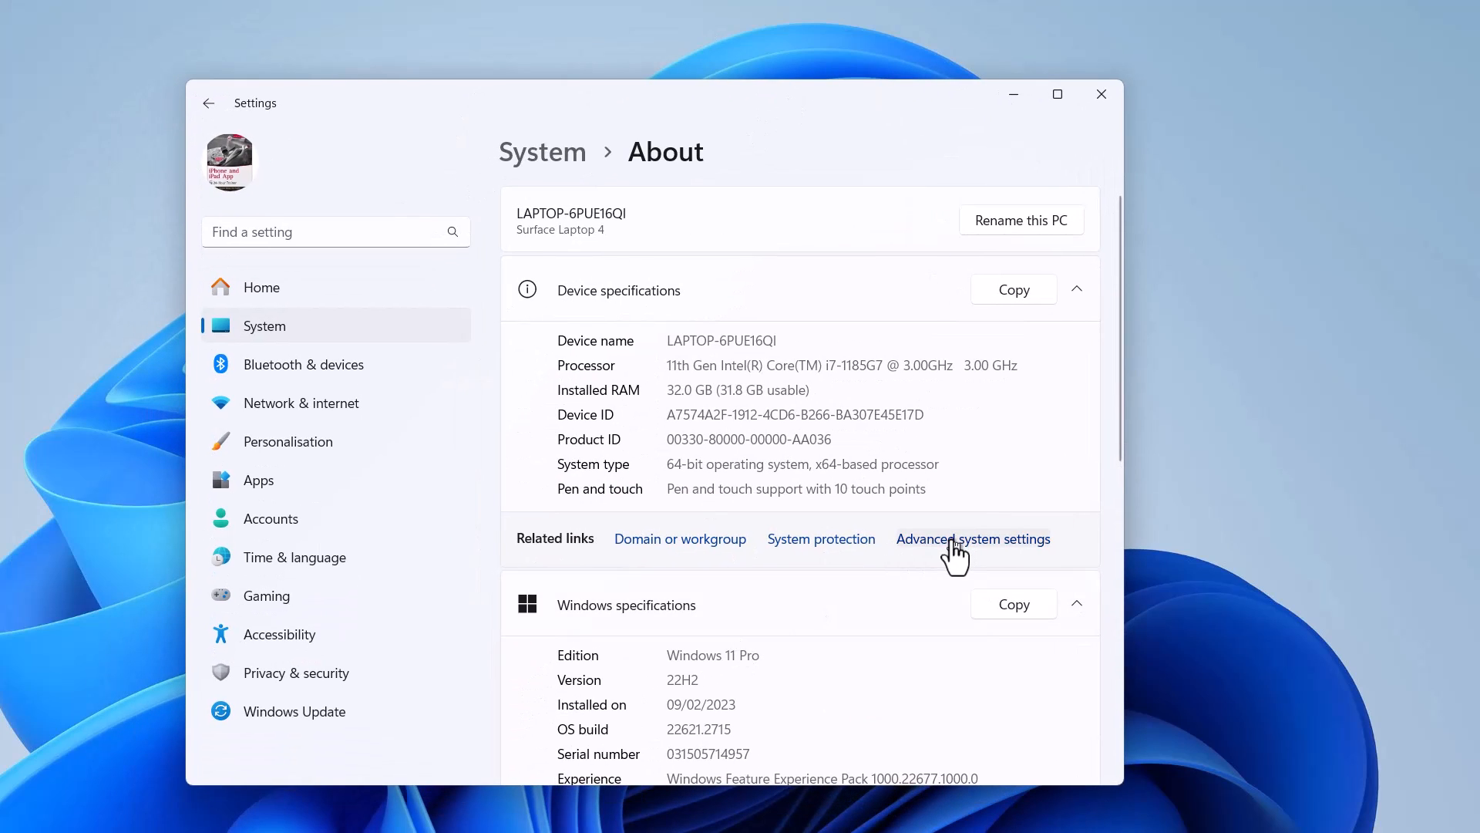
pyautogui.click(973, 539)
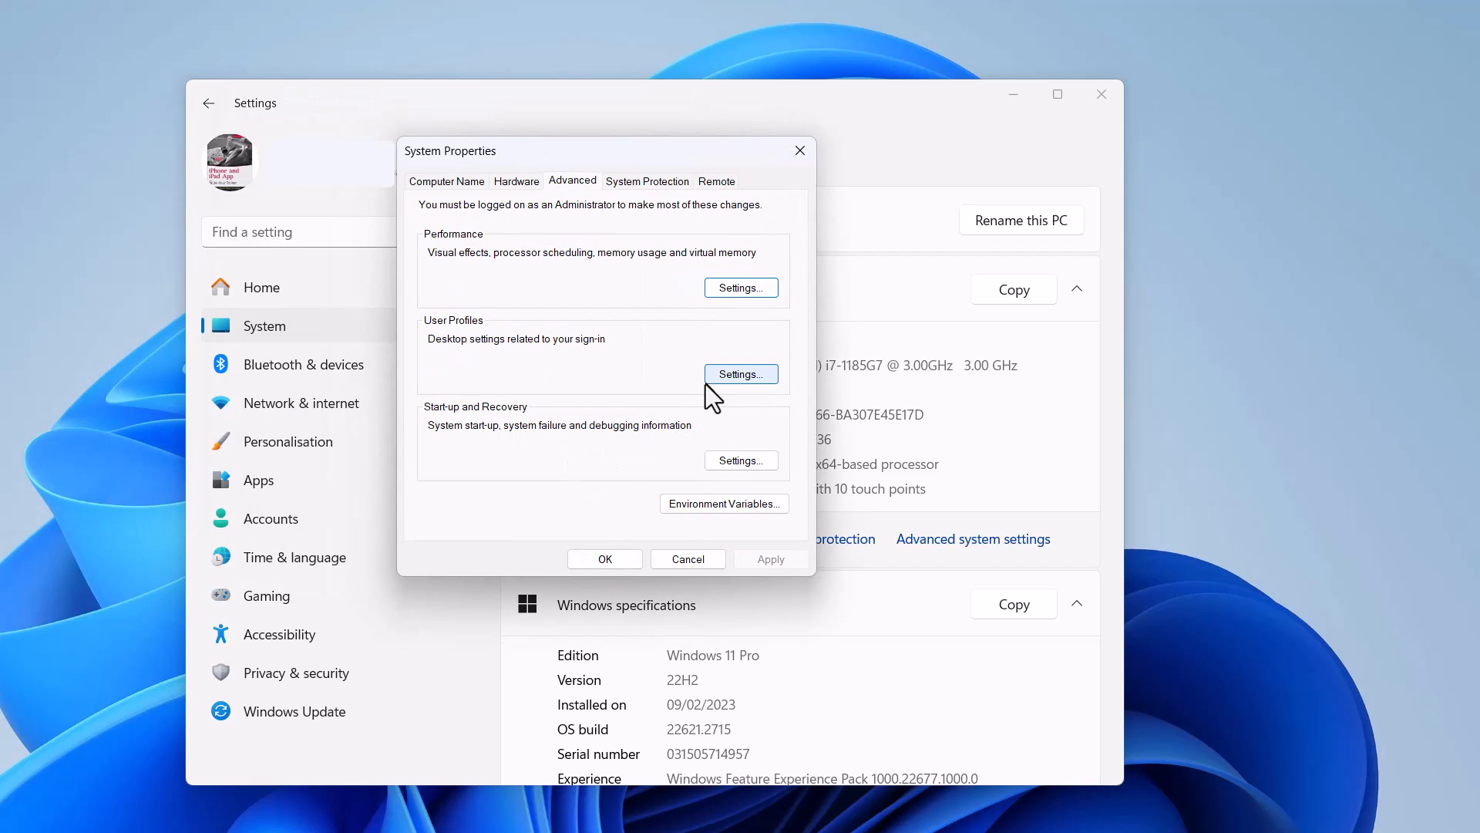
pyautogui.click(723, 503)
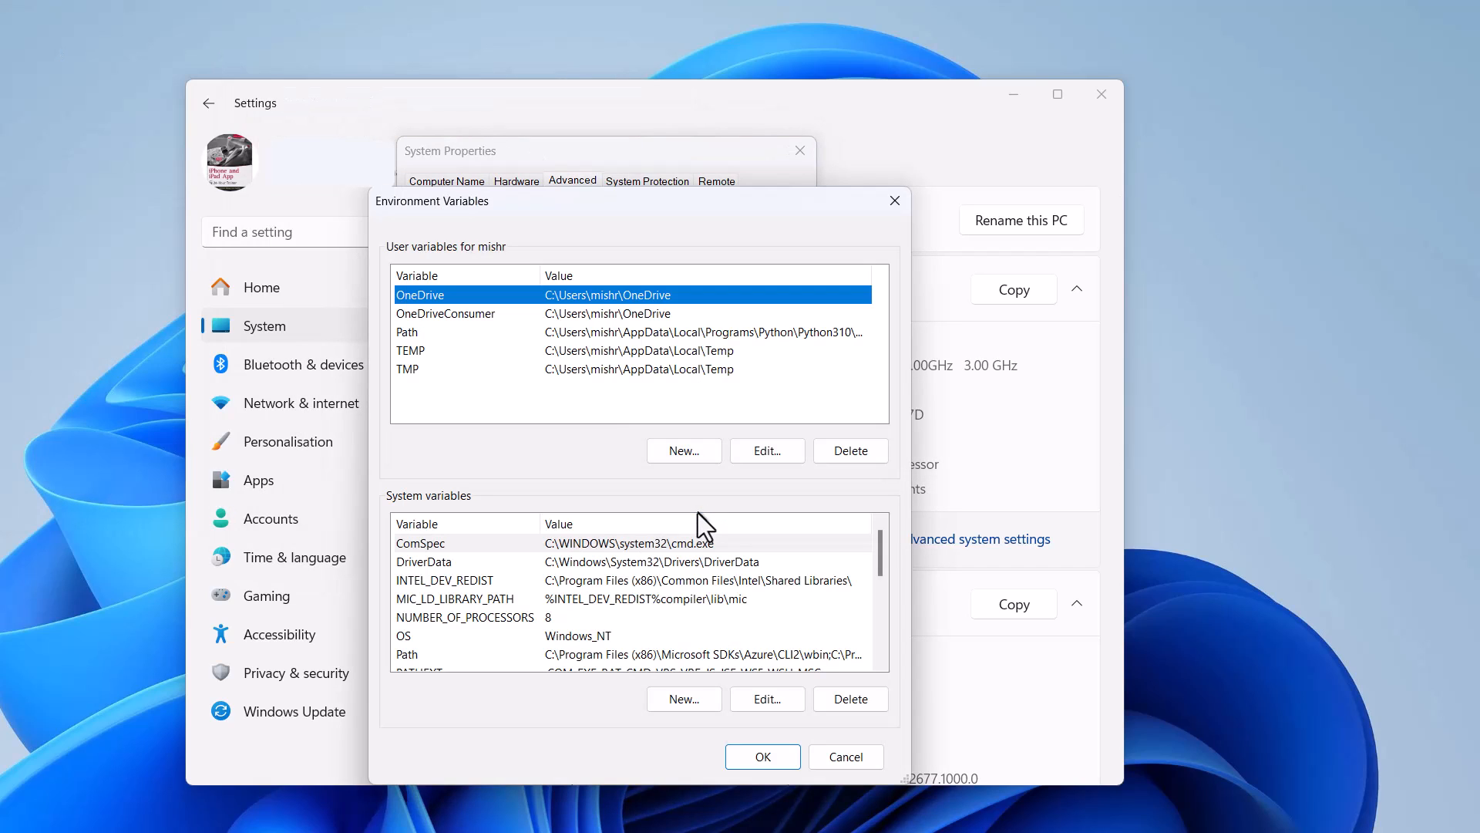
# - Verify the Strawberry Perl and NASM Path entries and confirm all the environment dialogs
pyautogui.click(444, 332)
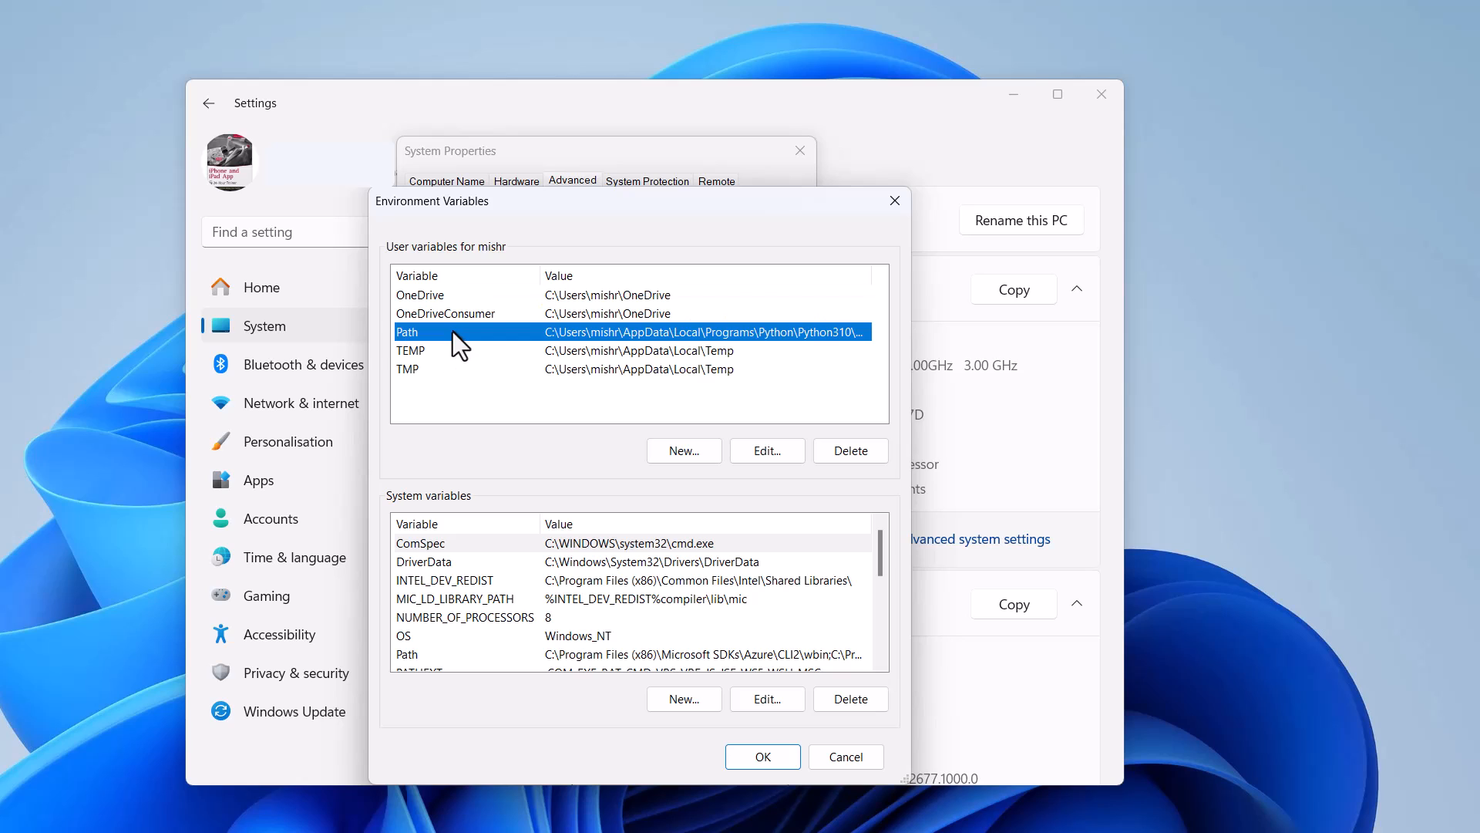
pyautogui.click(766, 450)
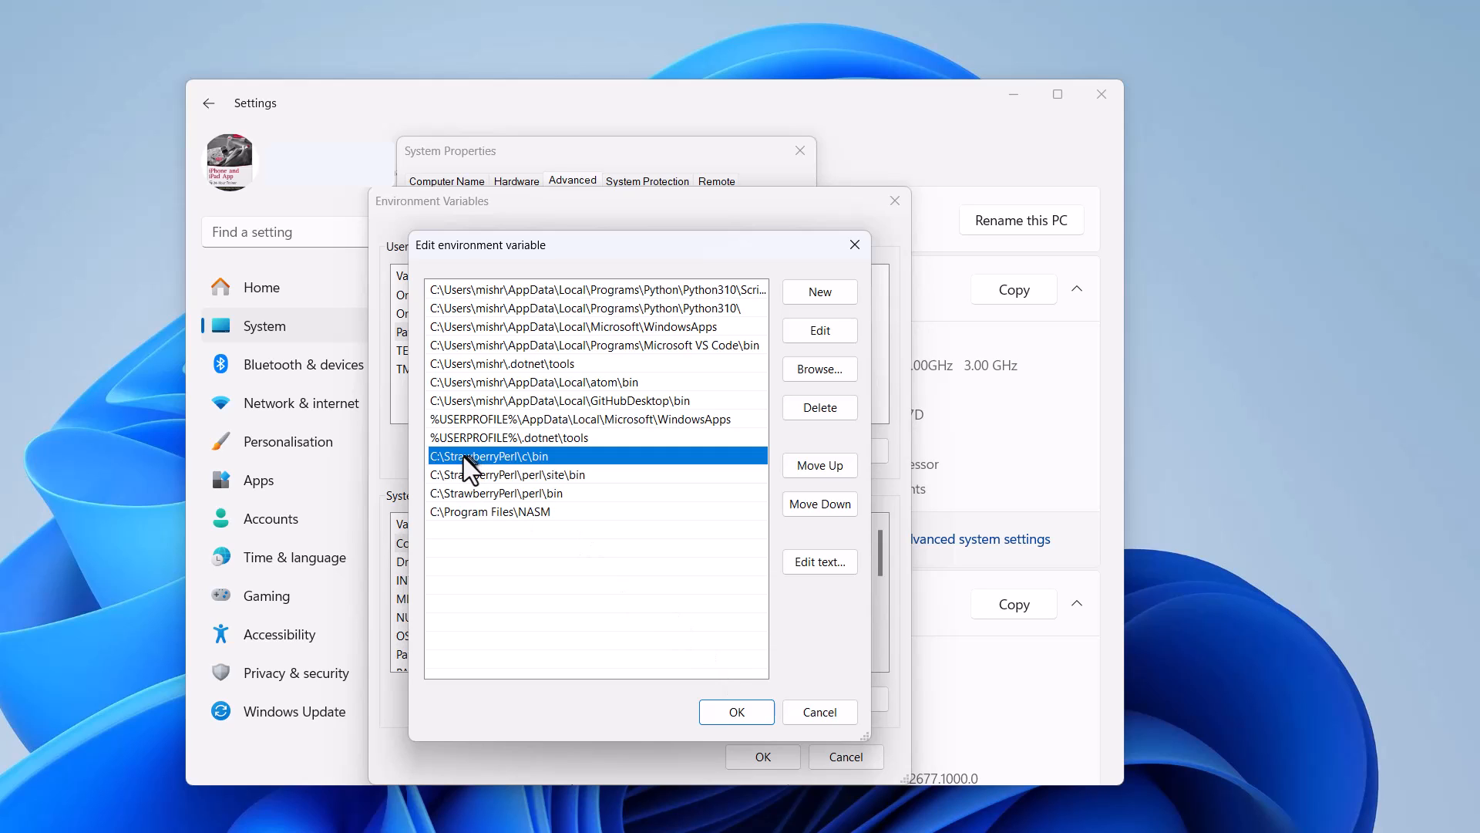
pyautogui.moveTo(481, 472)
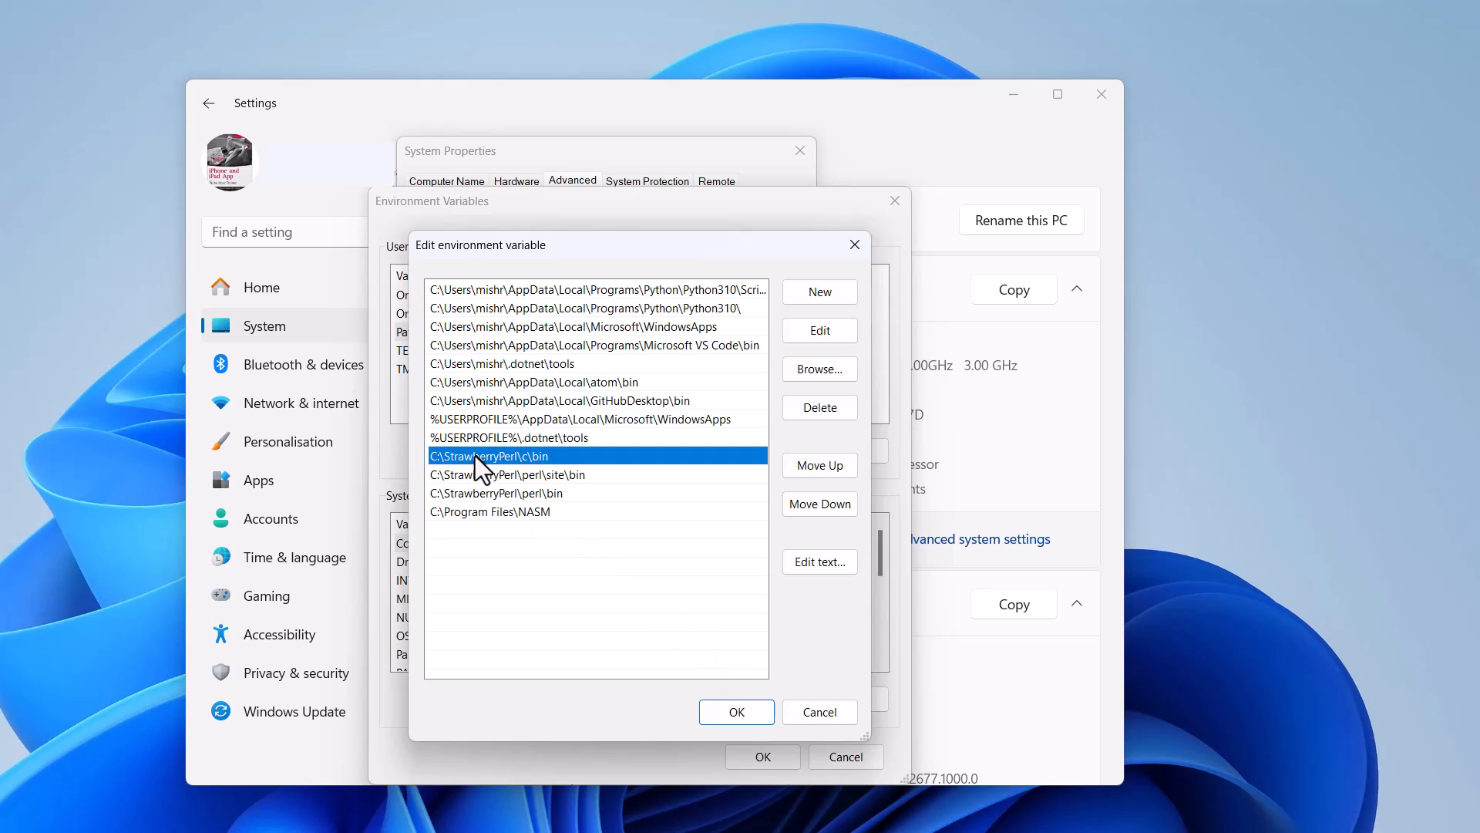
pyautogui.click(507, 473)
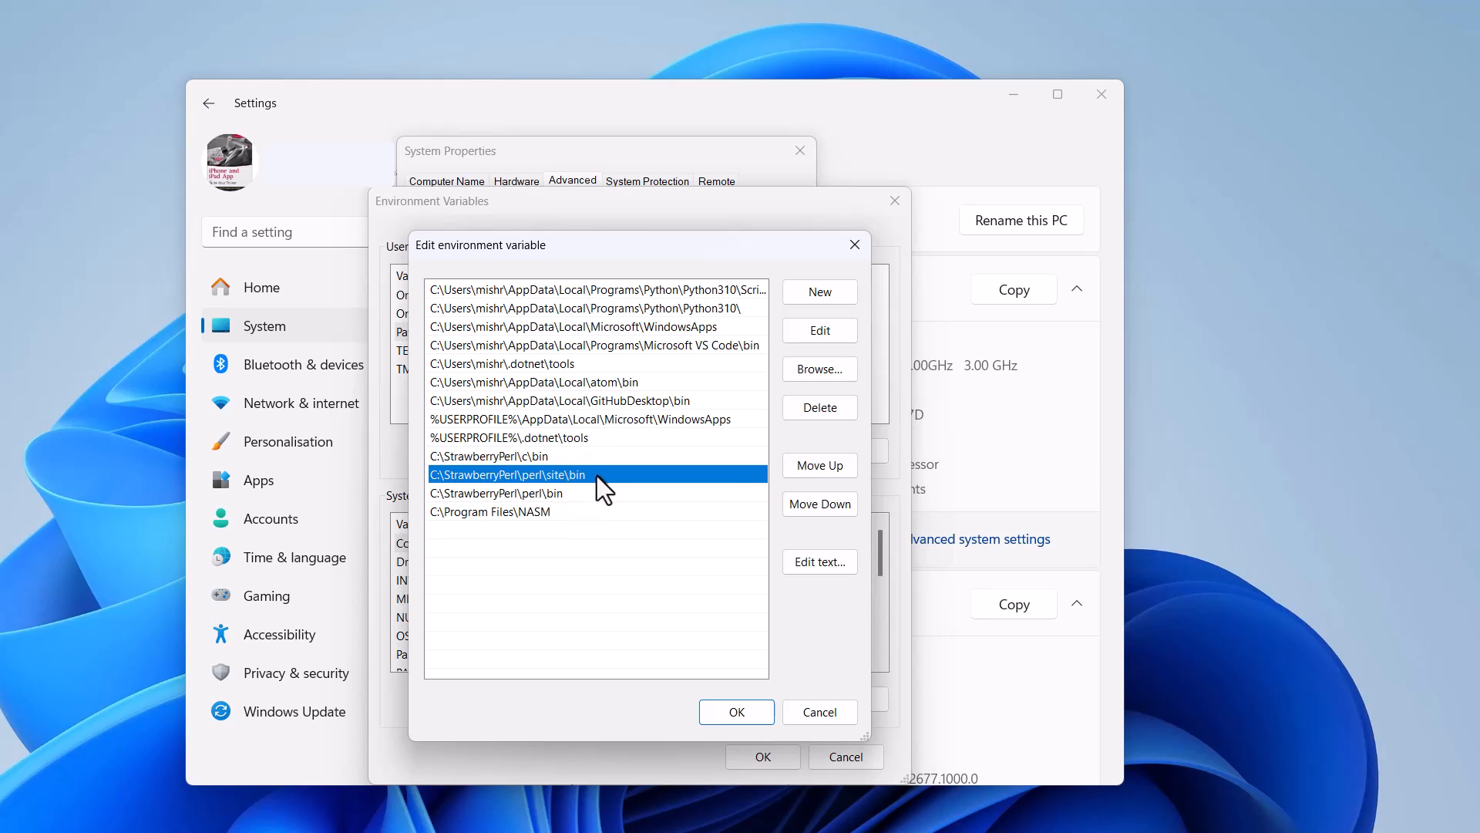
pyautogui.moveTo(518, 512)
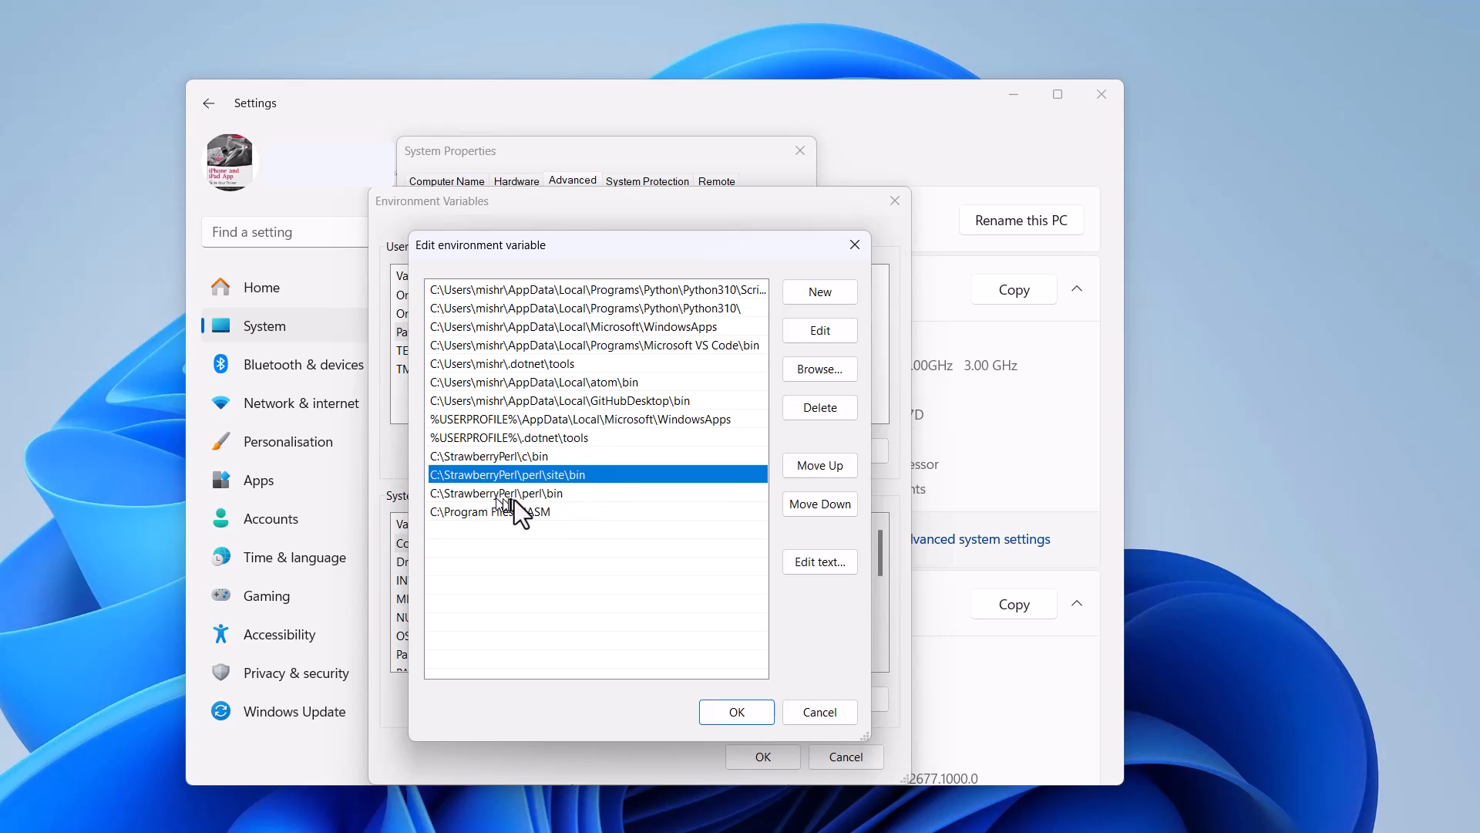
pyautogui.moveTo(495, 524)
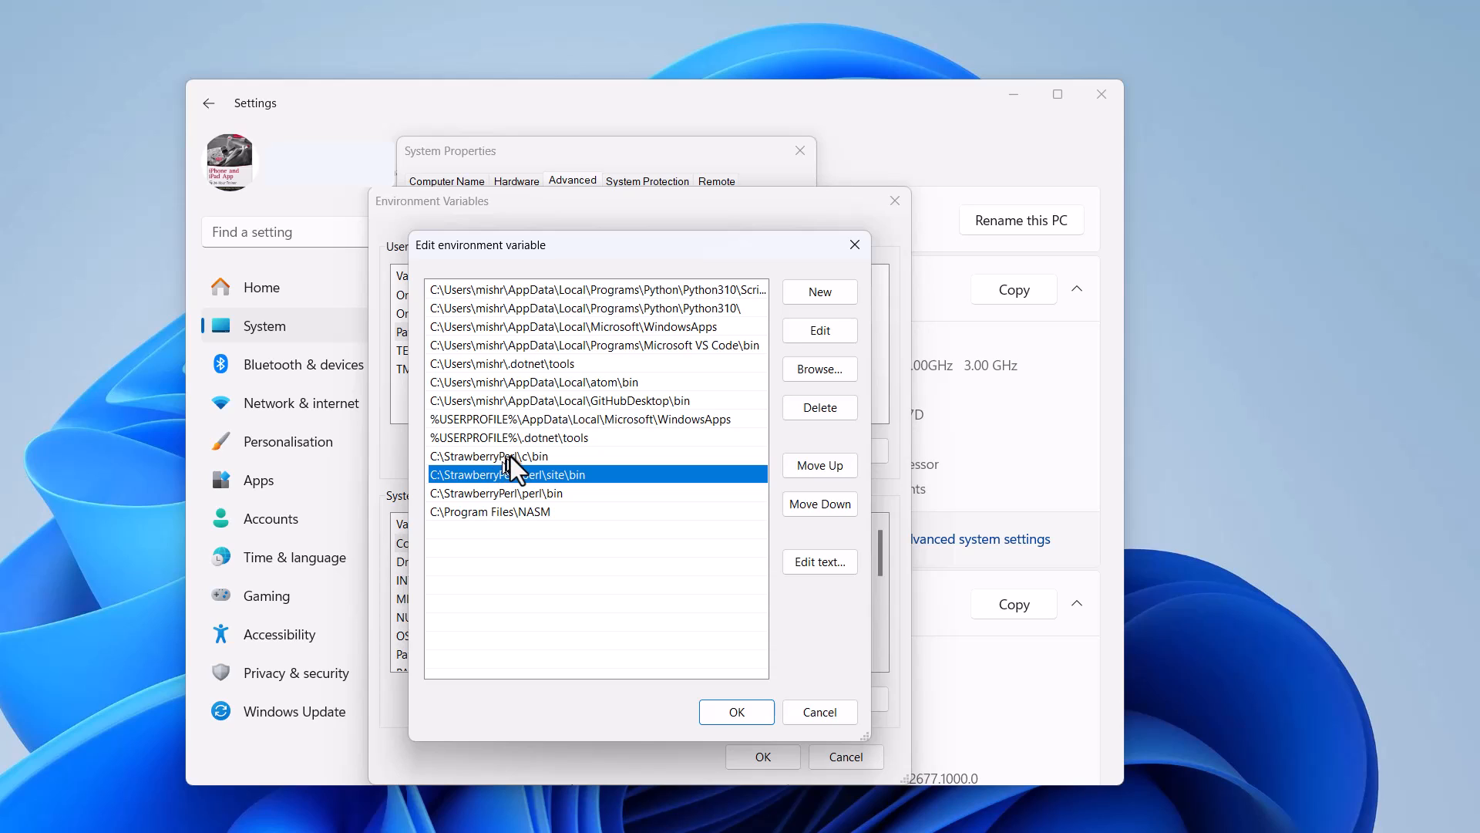
pyautogui.moveTo(499, 467)
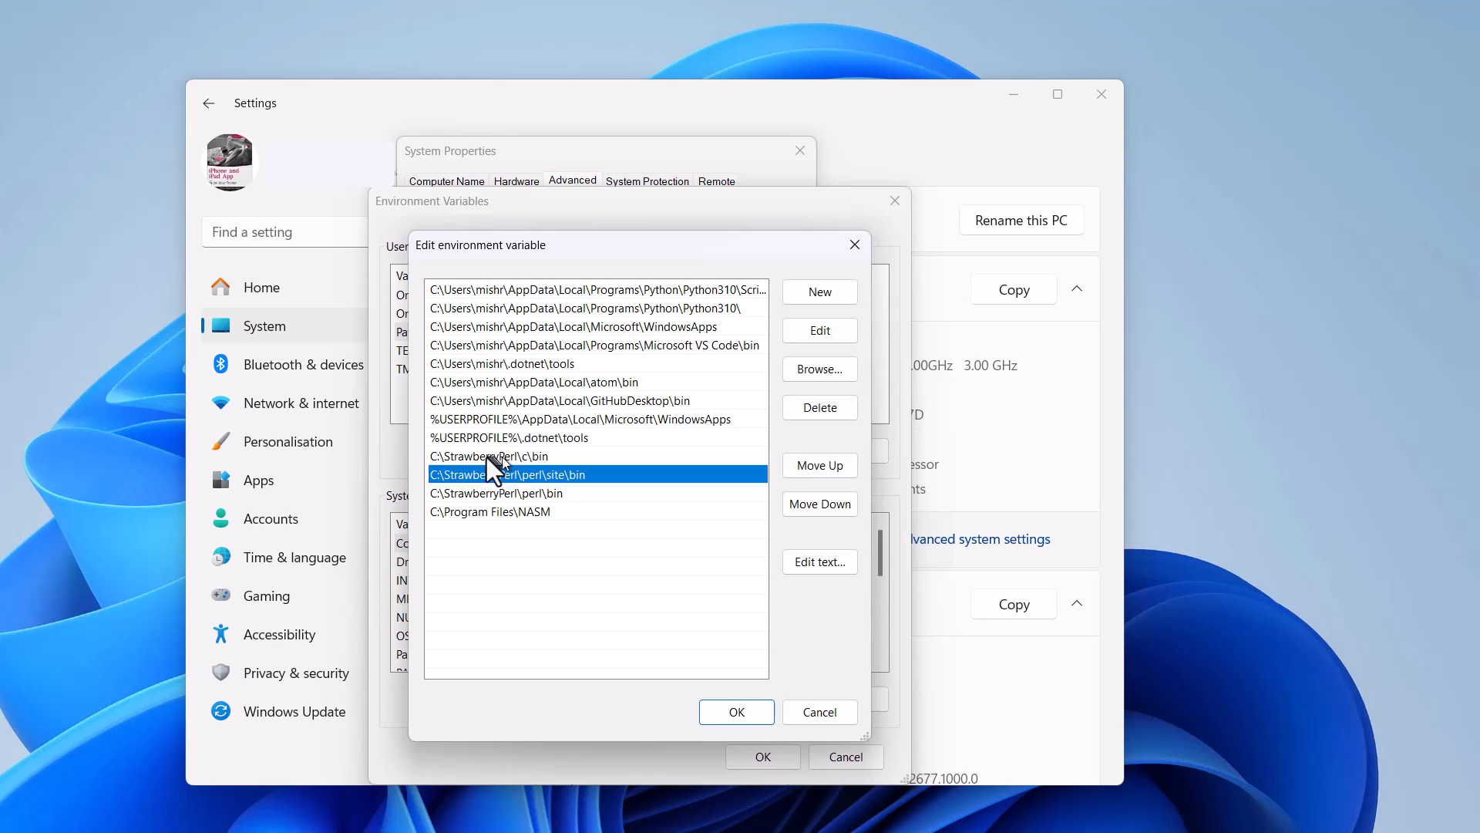
pyautogui.moveTo(444, 472)
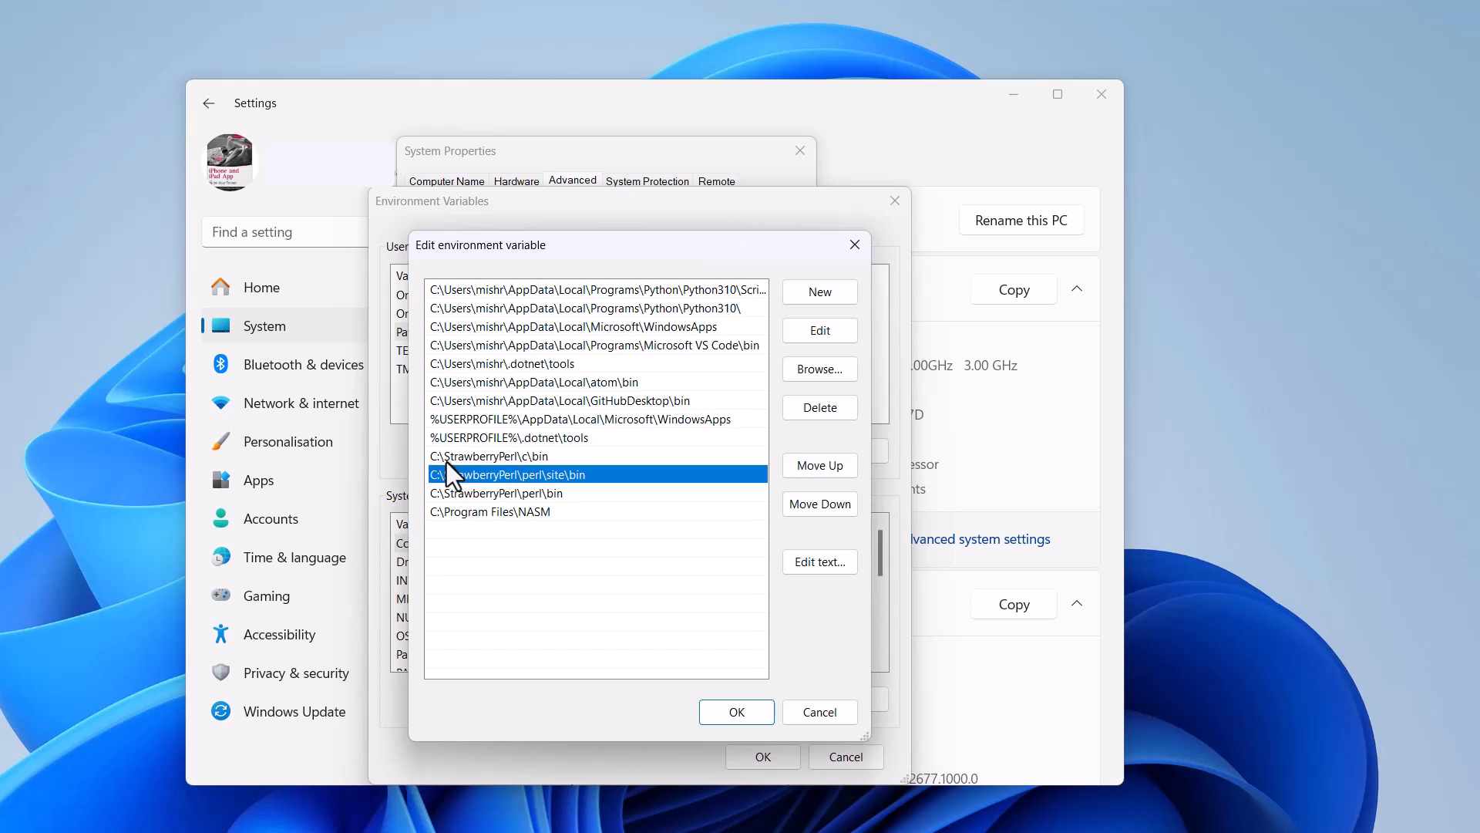
pyautogui.moveTo(495, 472)
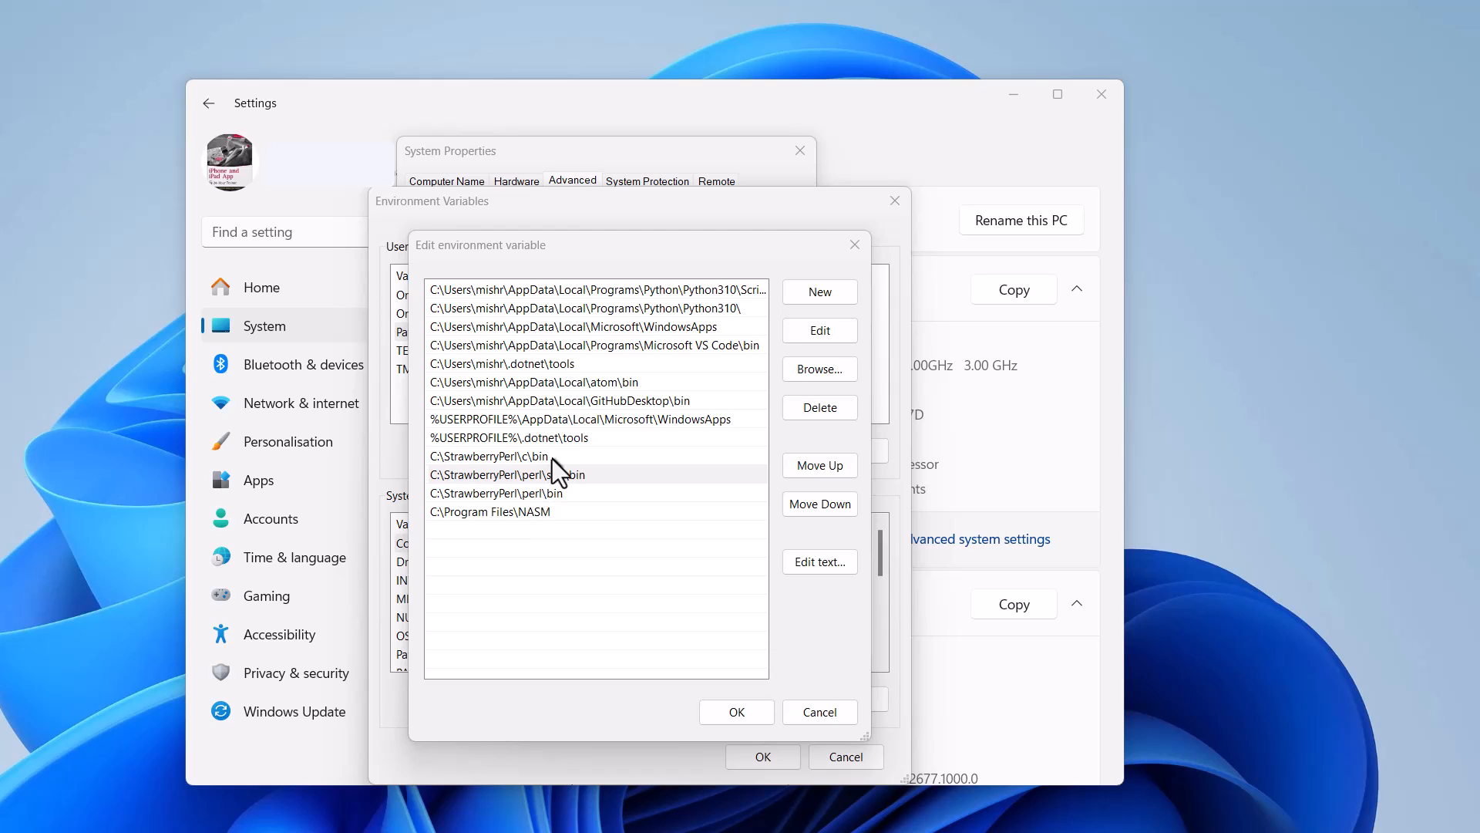
pyautogui.click(736, 711)
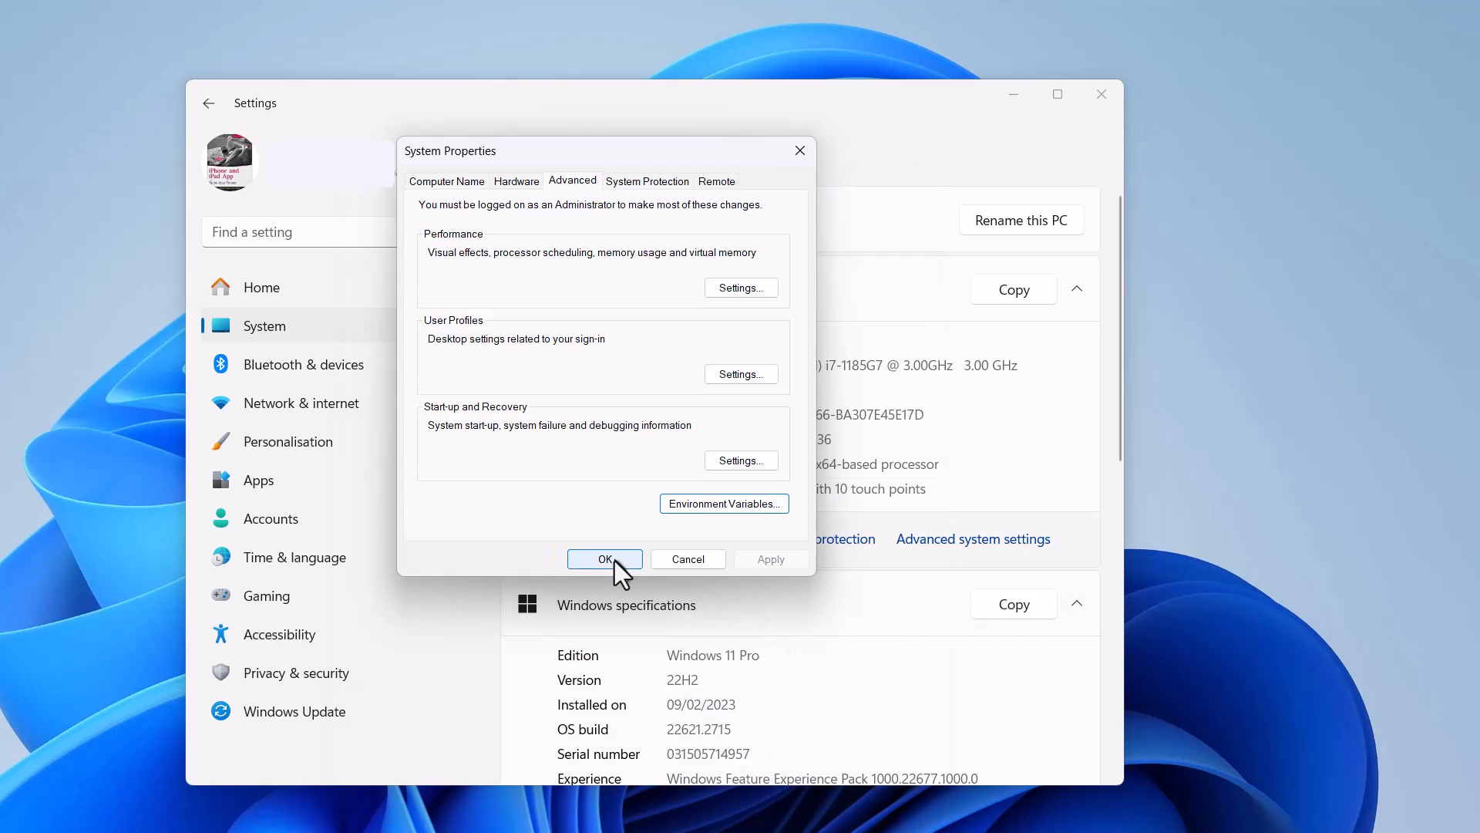
pyautogui.click(604, 558)
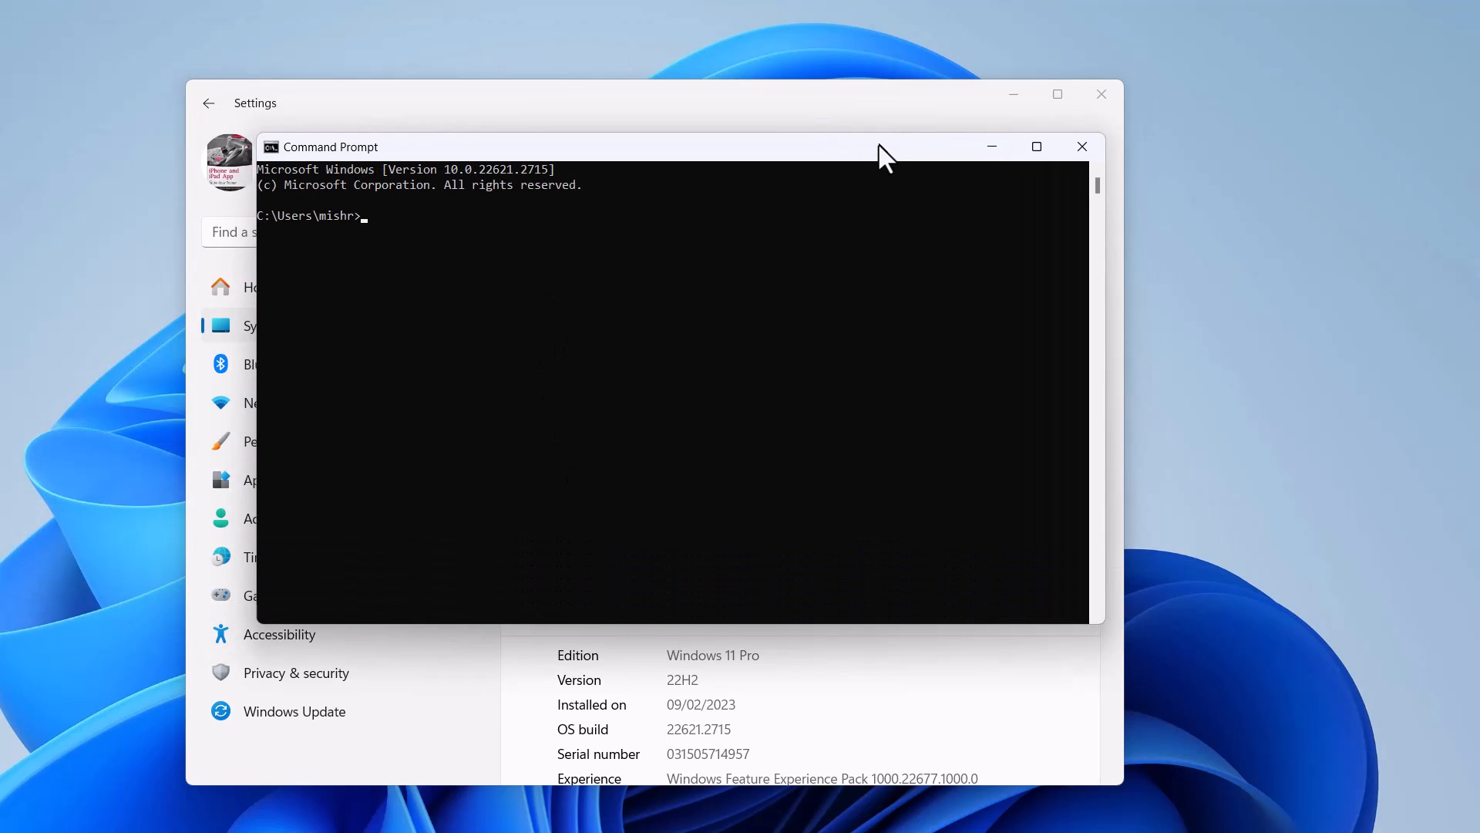
# - Run perl -v and nasm -v confirming Perl 5.38.0 and NASM 2.16.01, then close the prompt
pyautogui.write('perl -v')
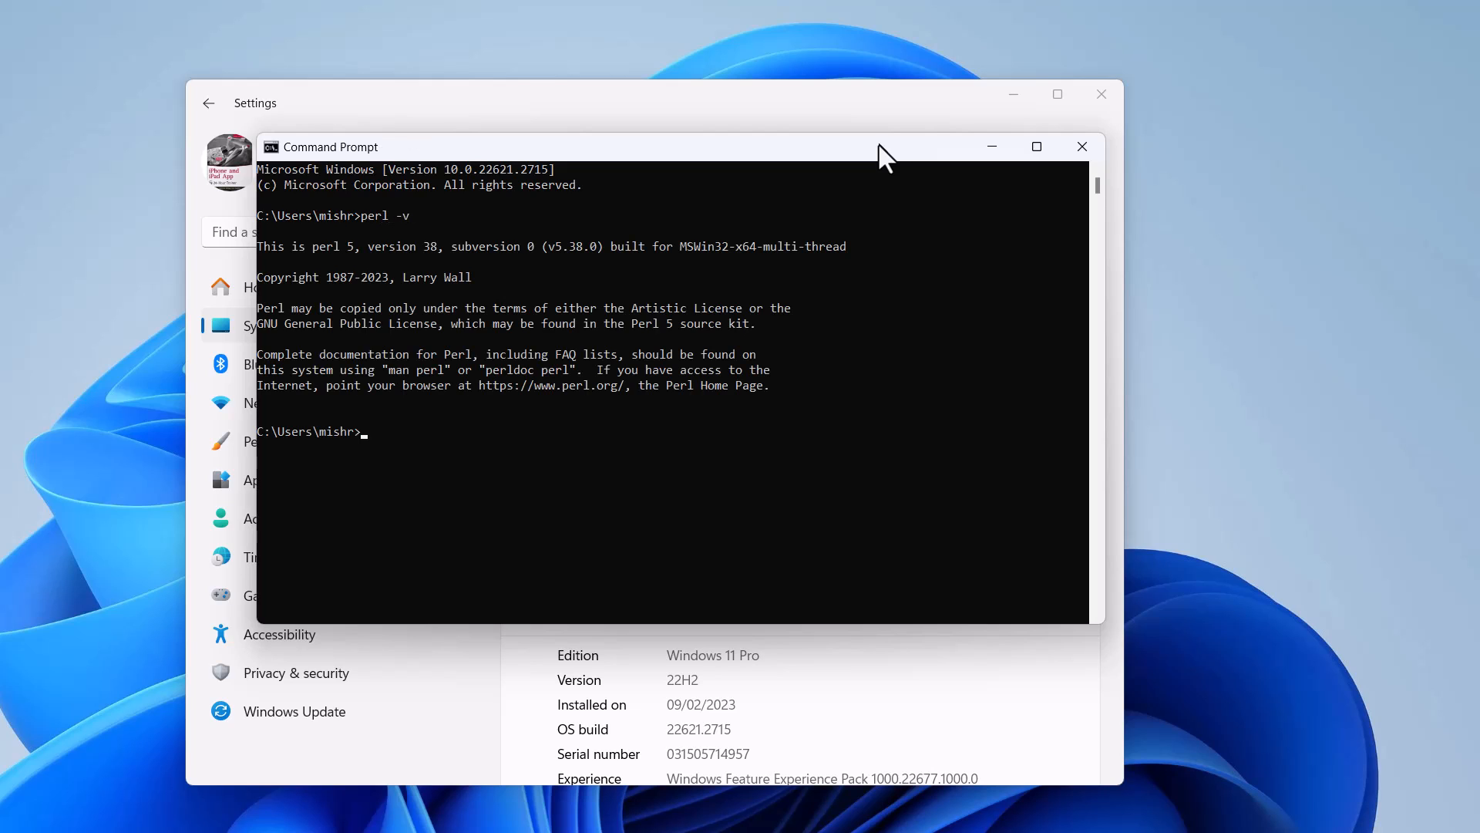
pyautogui.write('nasm -v')
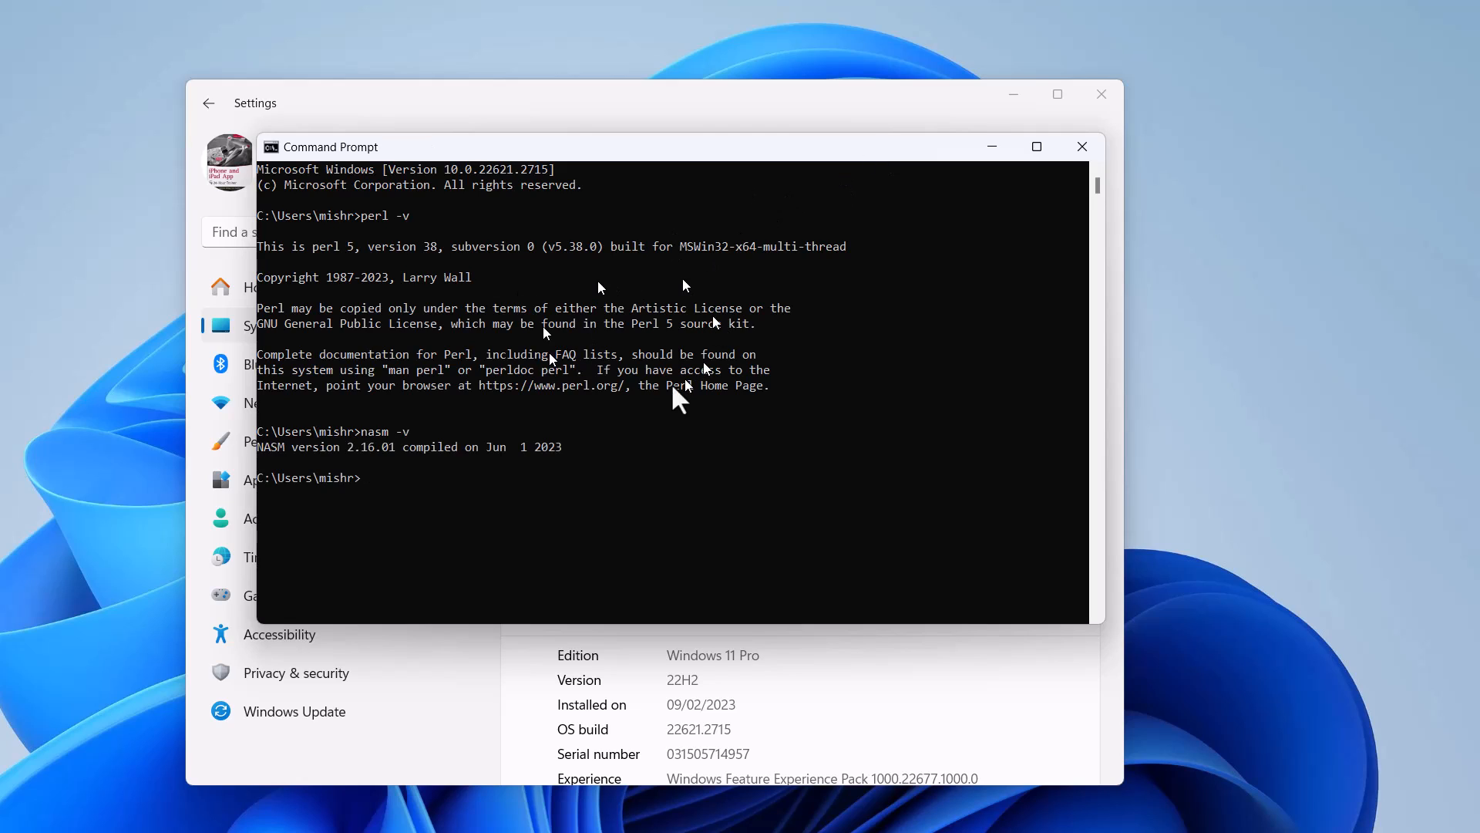
pyautogui.moveTo(614, 463)
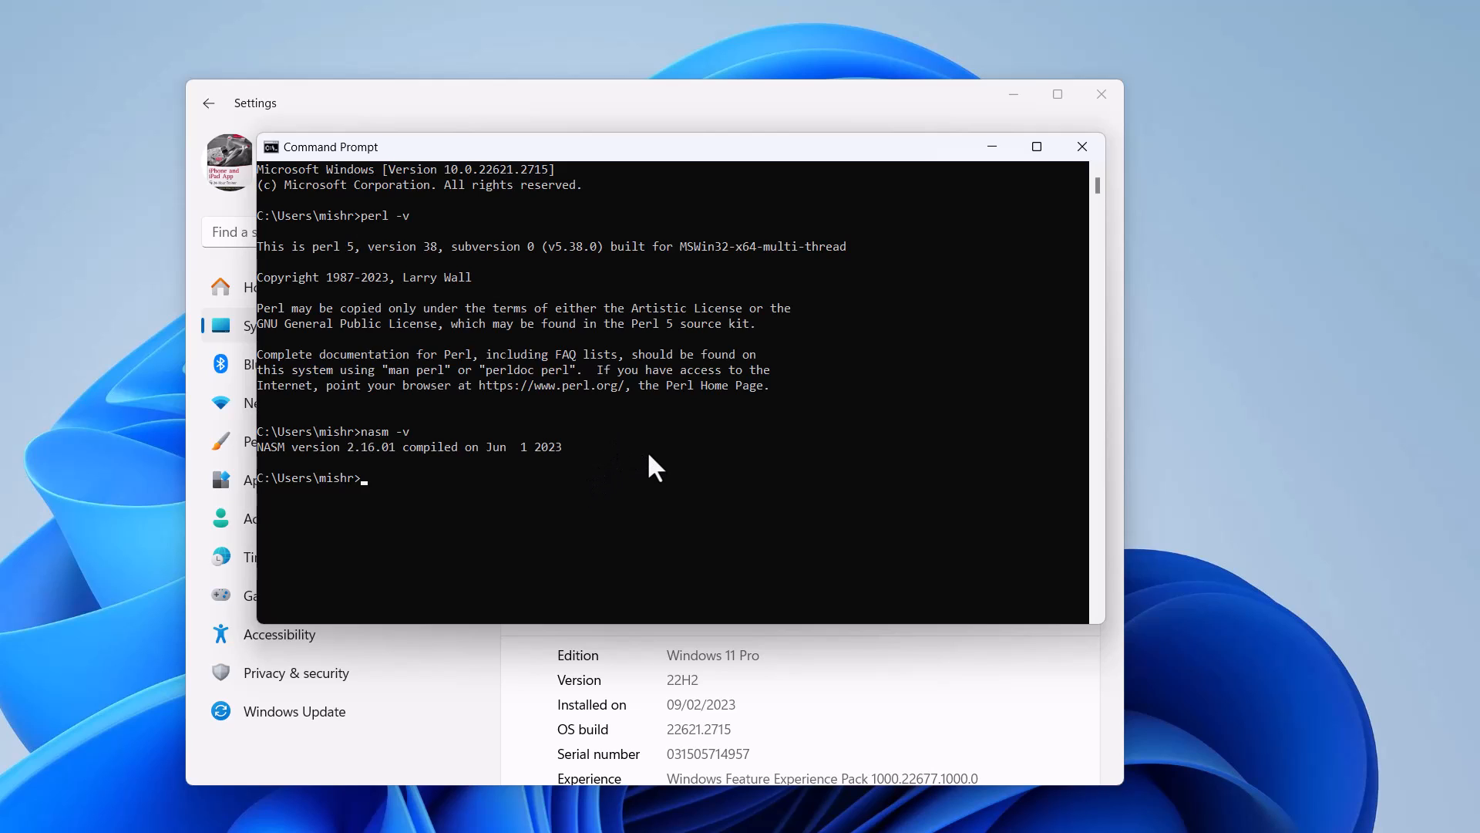
pyautogui.click(1082, 147)
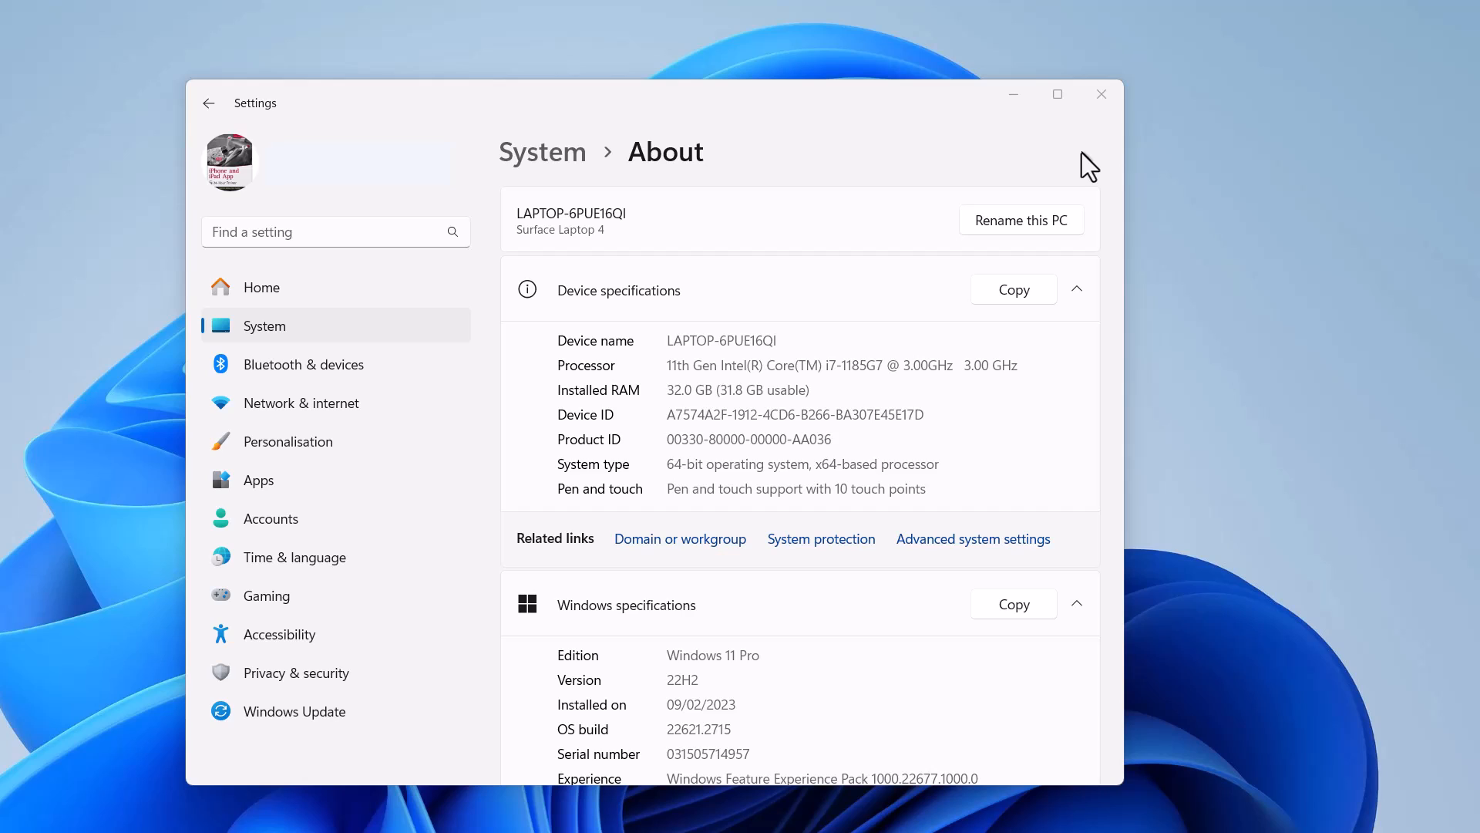
pyautogui.moveTo(66, 228)
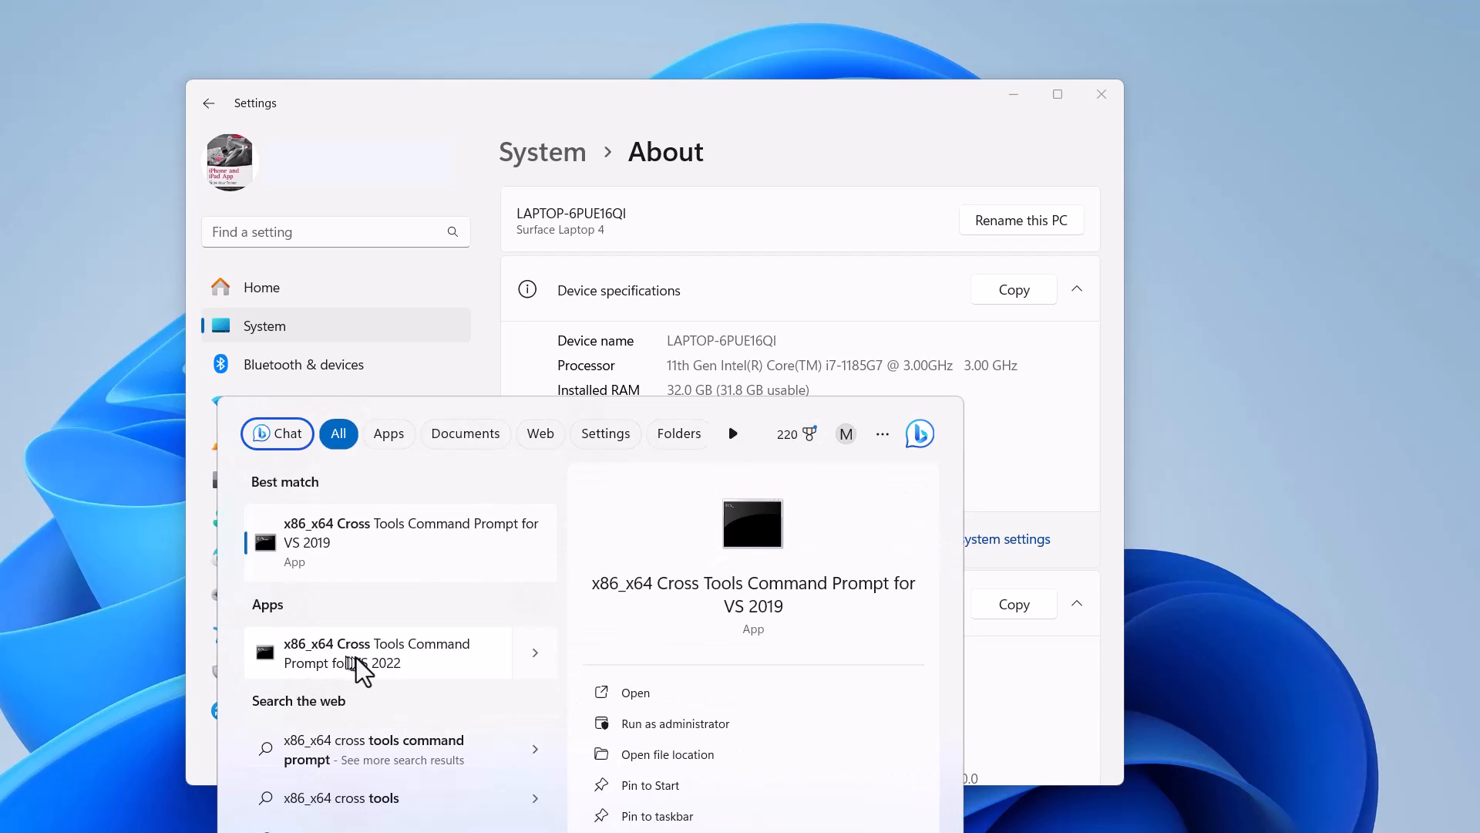
pyautogui.moveTo(431, 676)
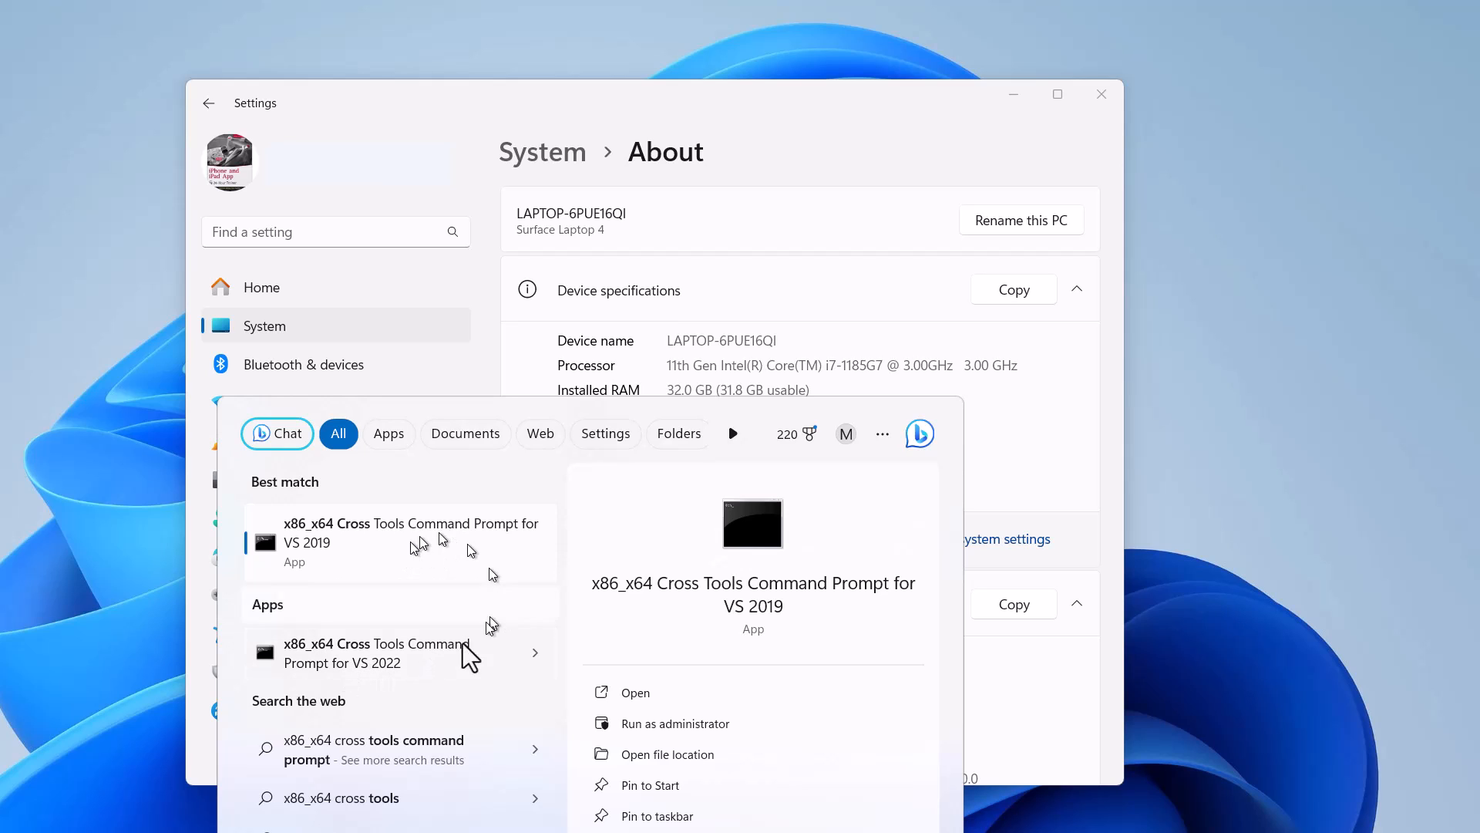
pyautogui.moveTo(419, 535)
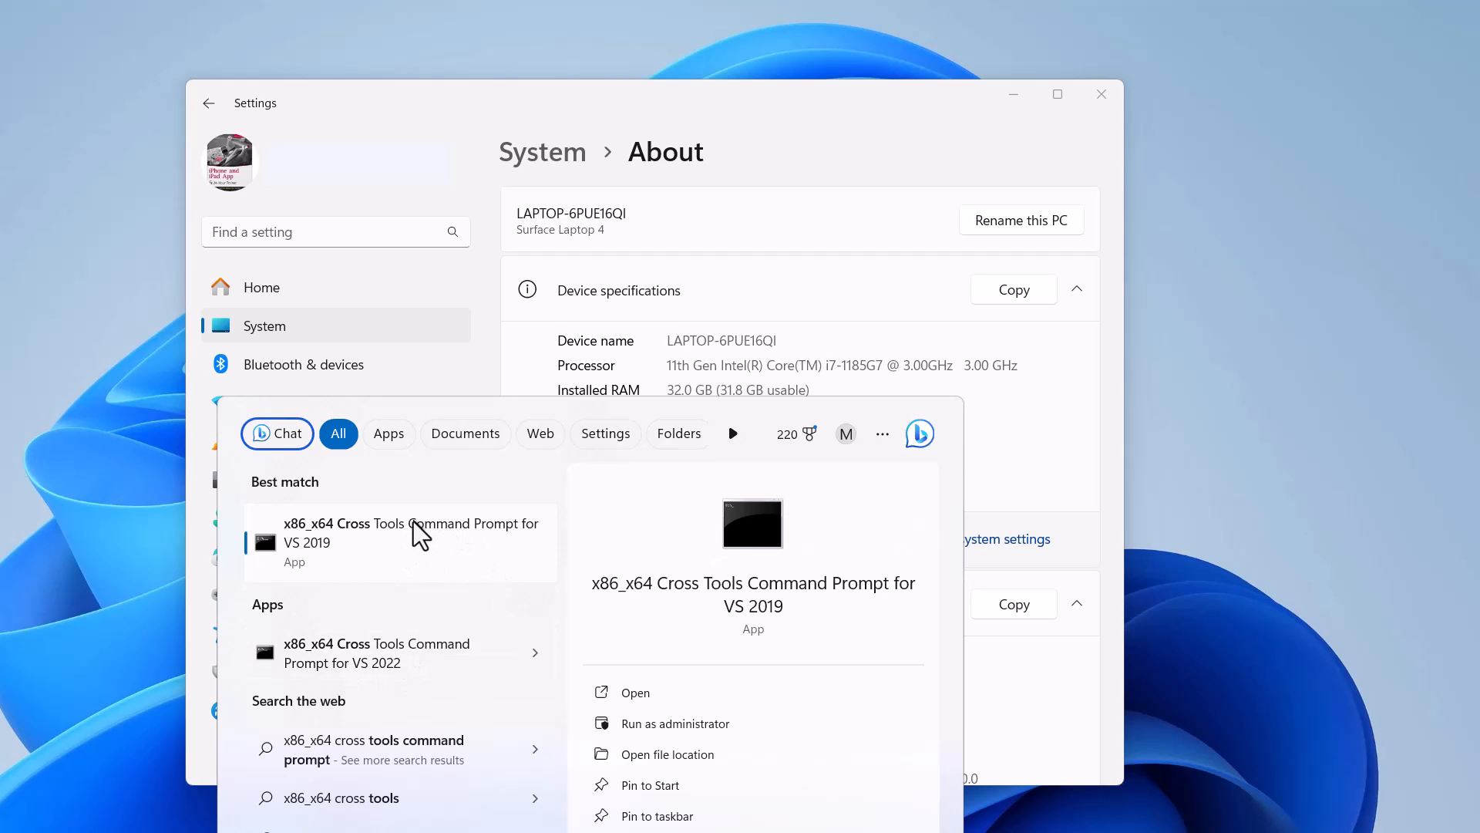
pyautogui.moveTo(344, 662)
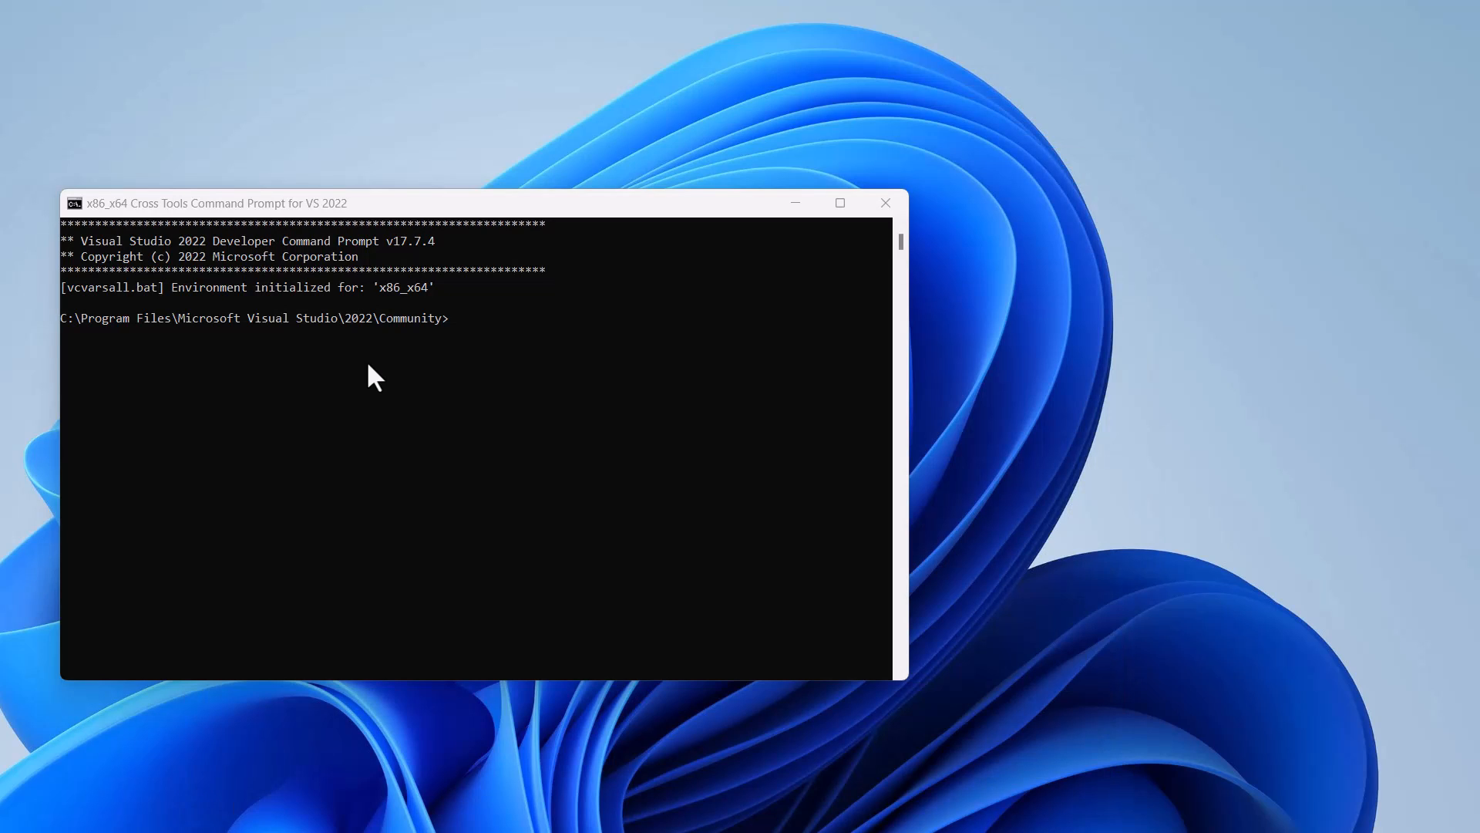
pyautogui.moveTo(477, 407)
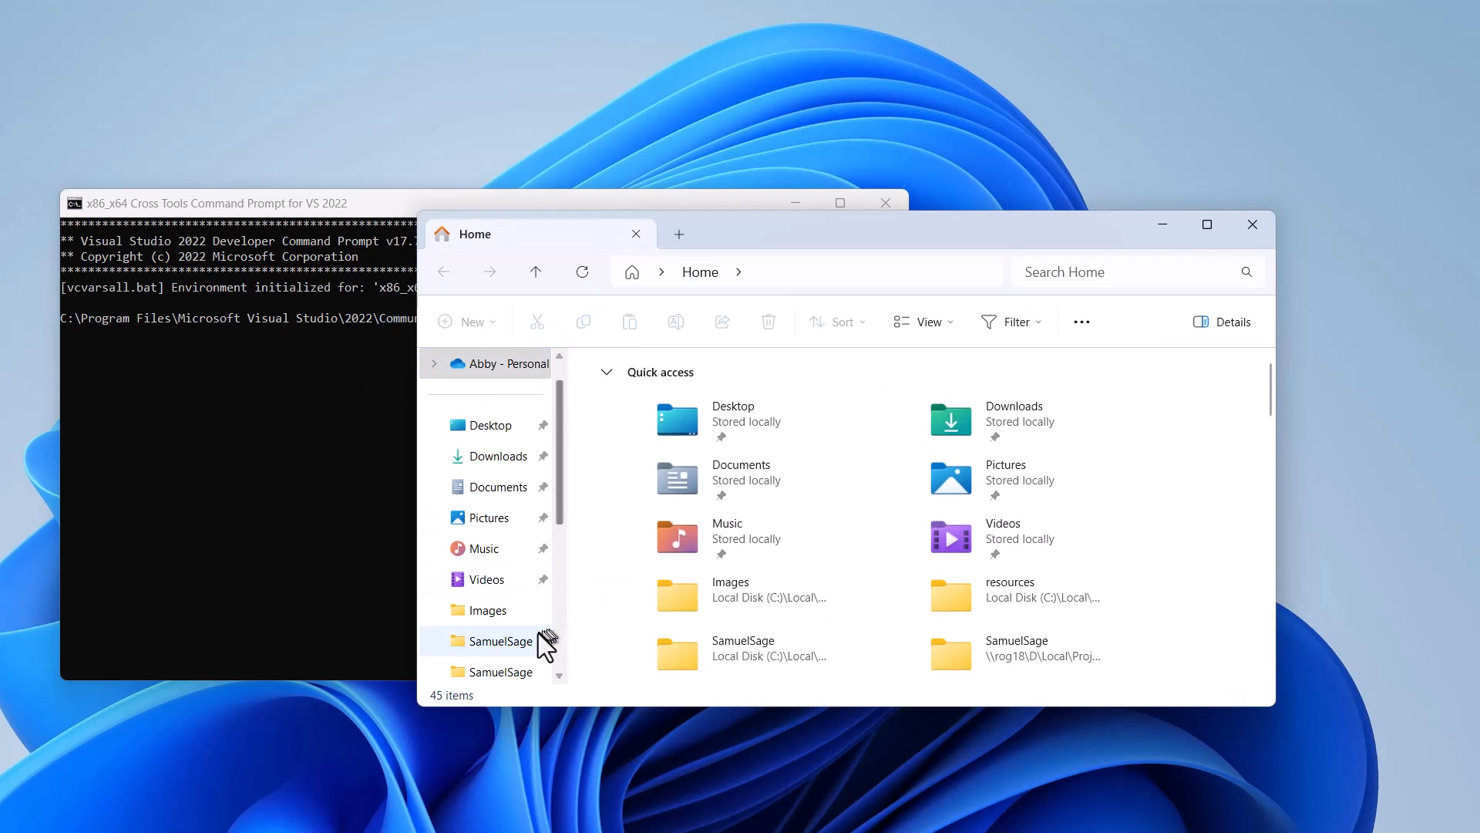
# - Change to C:\openssl-3.2.0\src and enter perl Configure VC-WIN64A with build prefix and openssldir paths
pyautogui.click(499, 548)
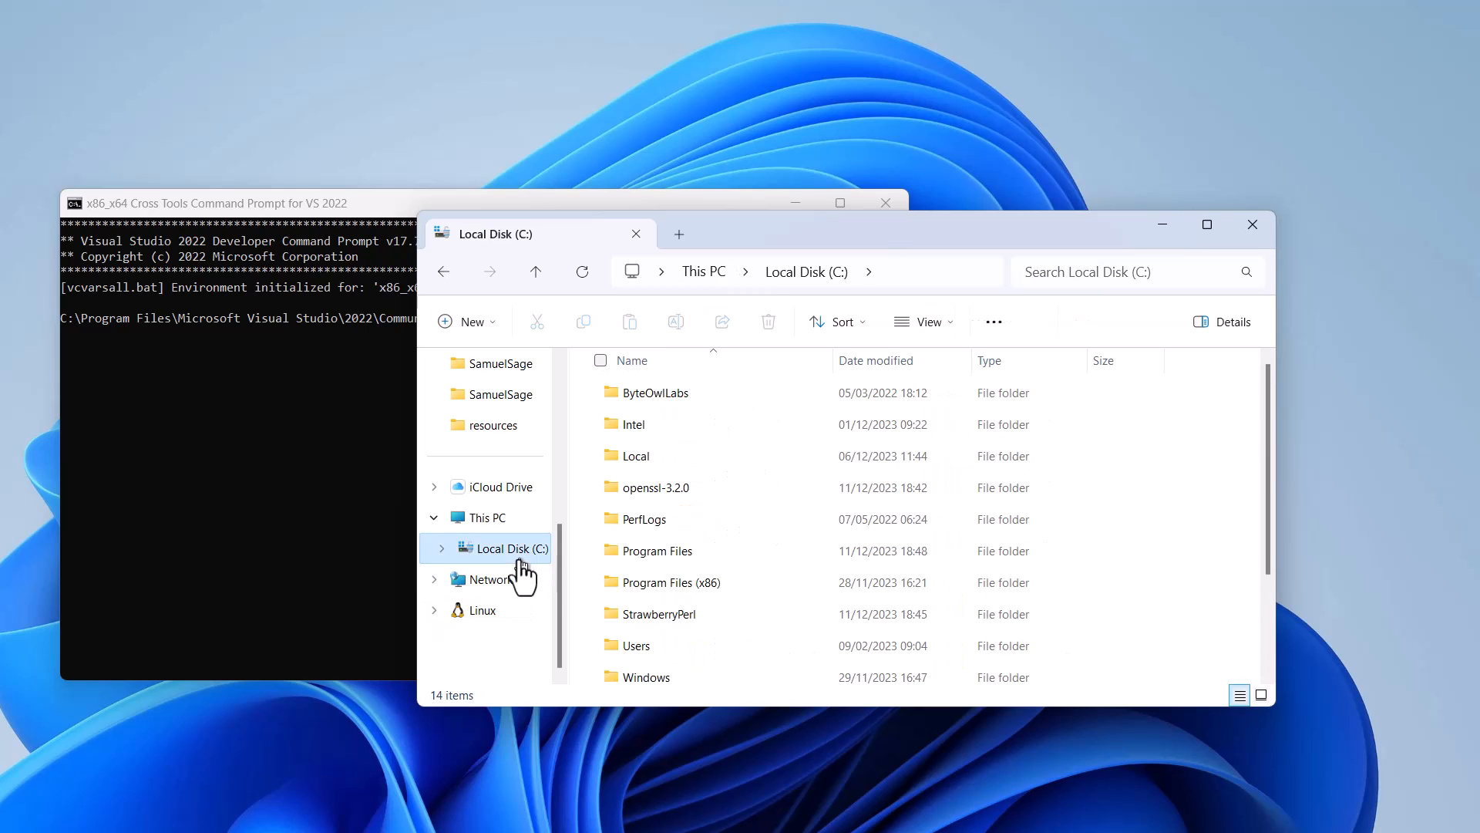
pyautogui.scroll(-3)
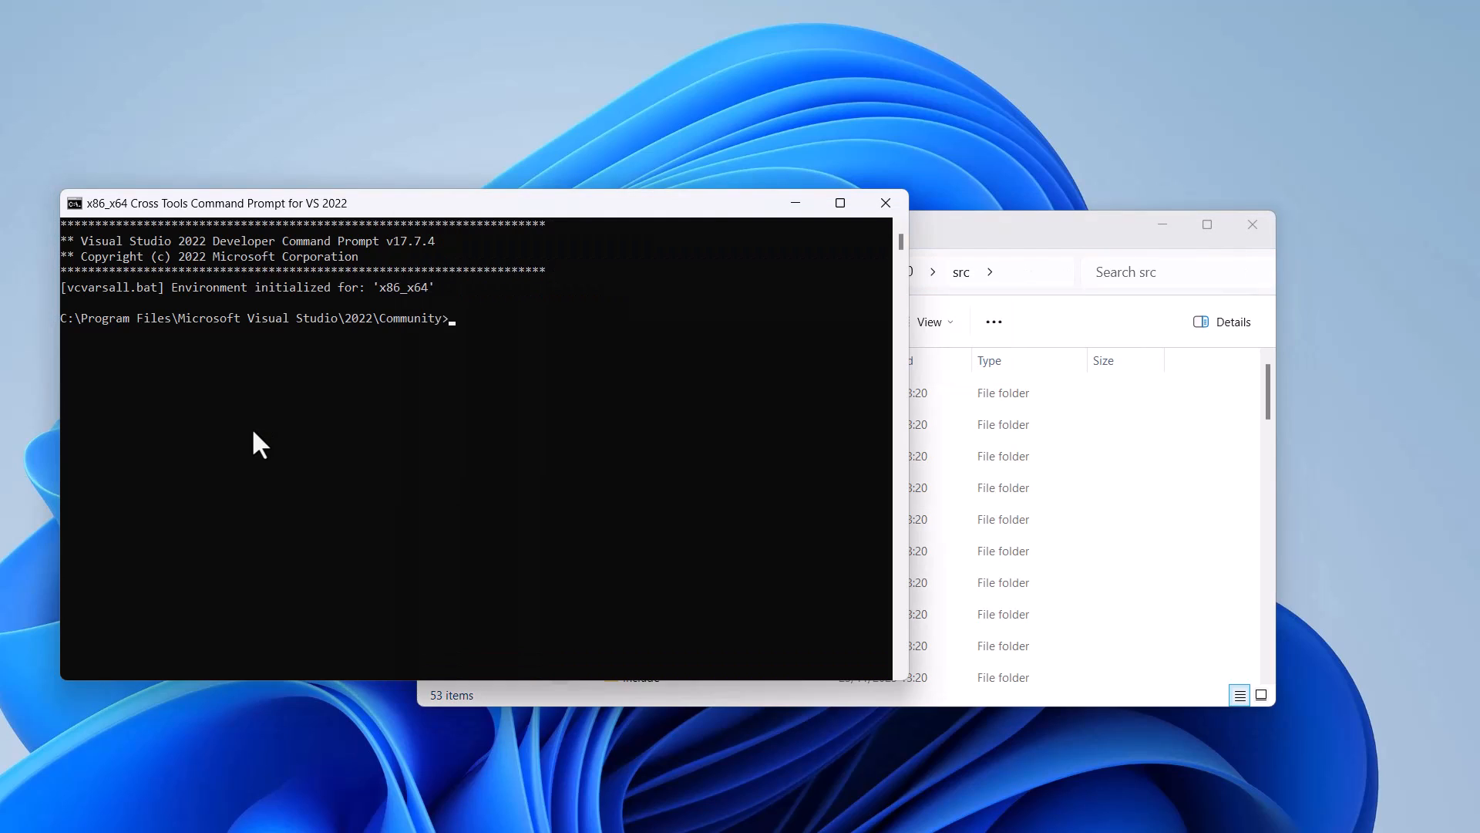
pyautogui.write('cd C:\\openssl-3.2.0\\src')
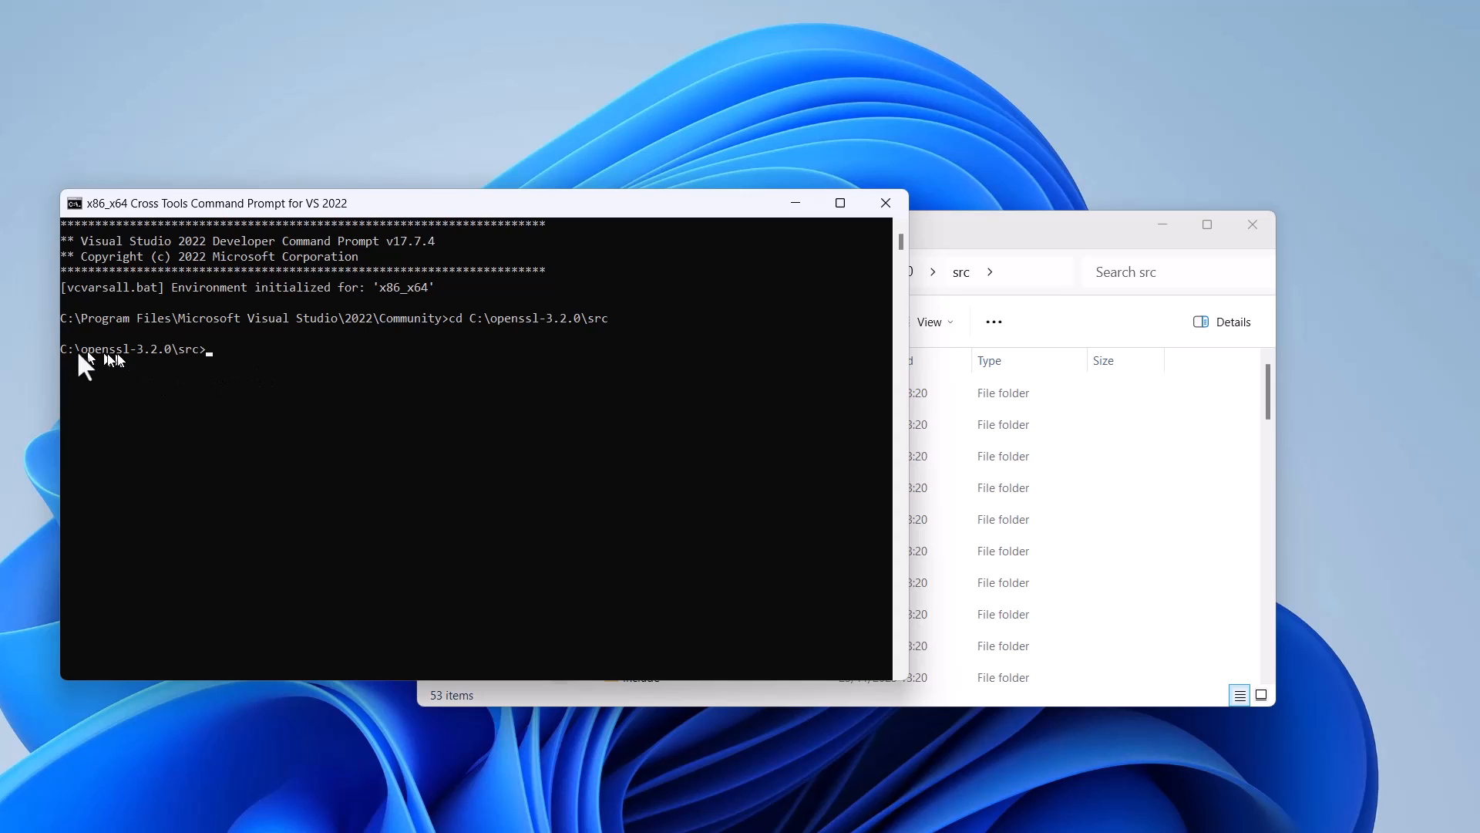
pyautogui.moveTo(894, 294)
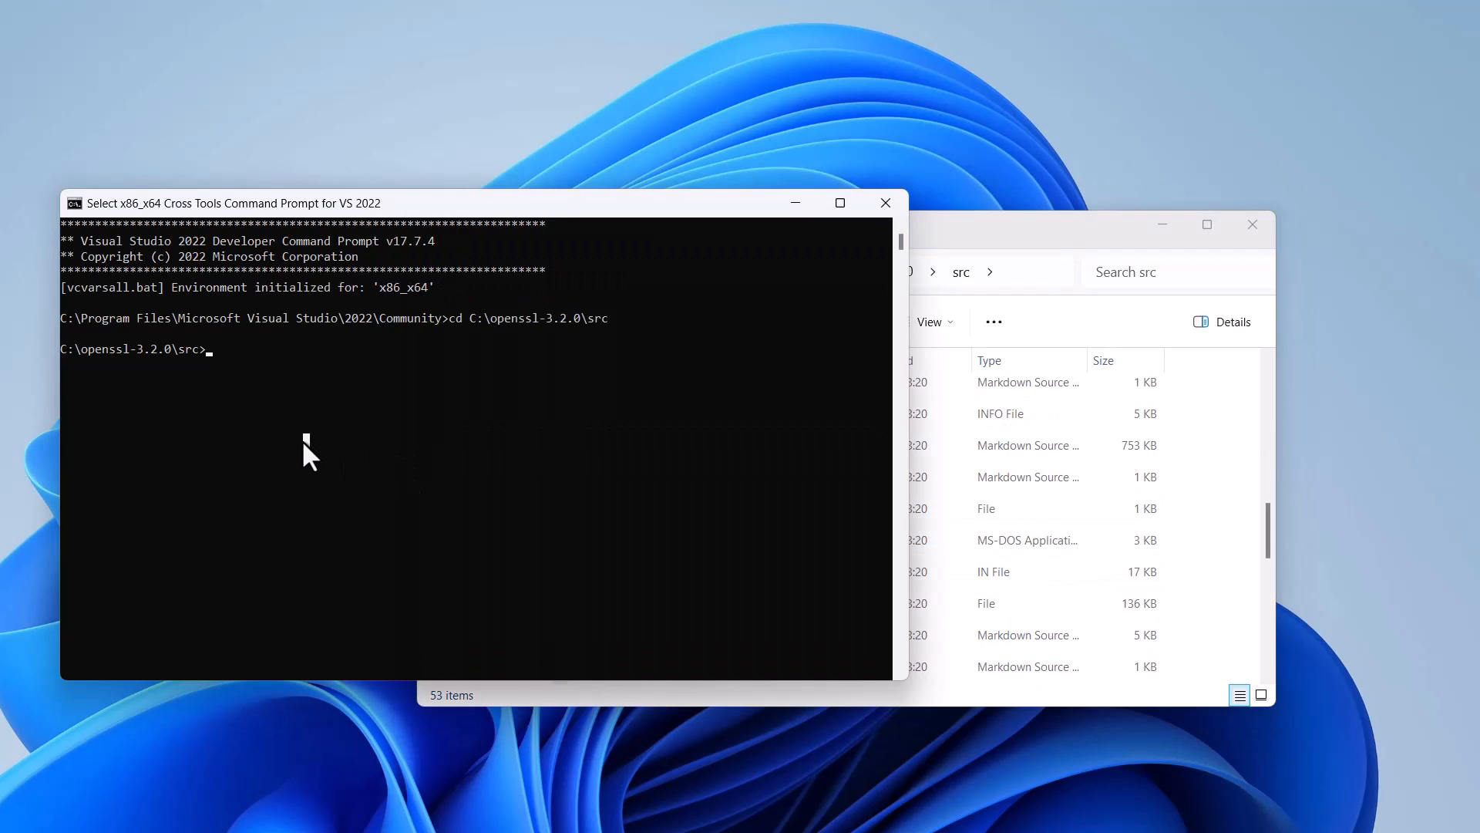
pyautogui.write('perl Configure VC-WIN64A --prefix=c:\\openssl-3.2.0\\build --openssldir=c:\\openssl-3.2.0\\build\\ssl')
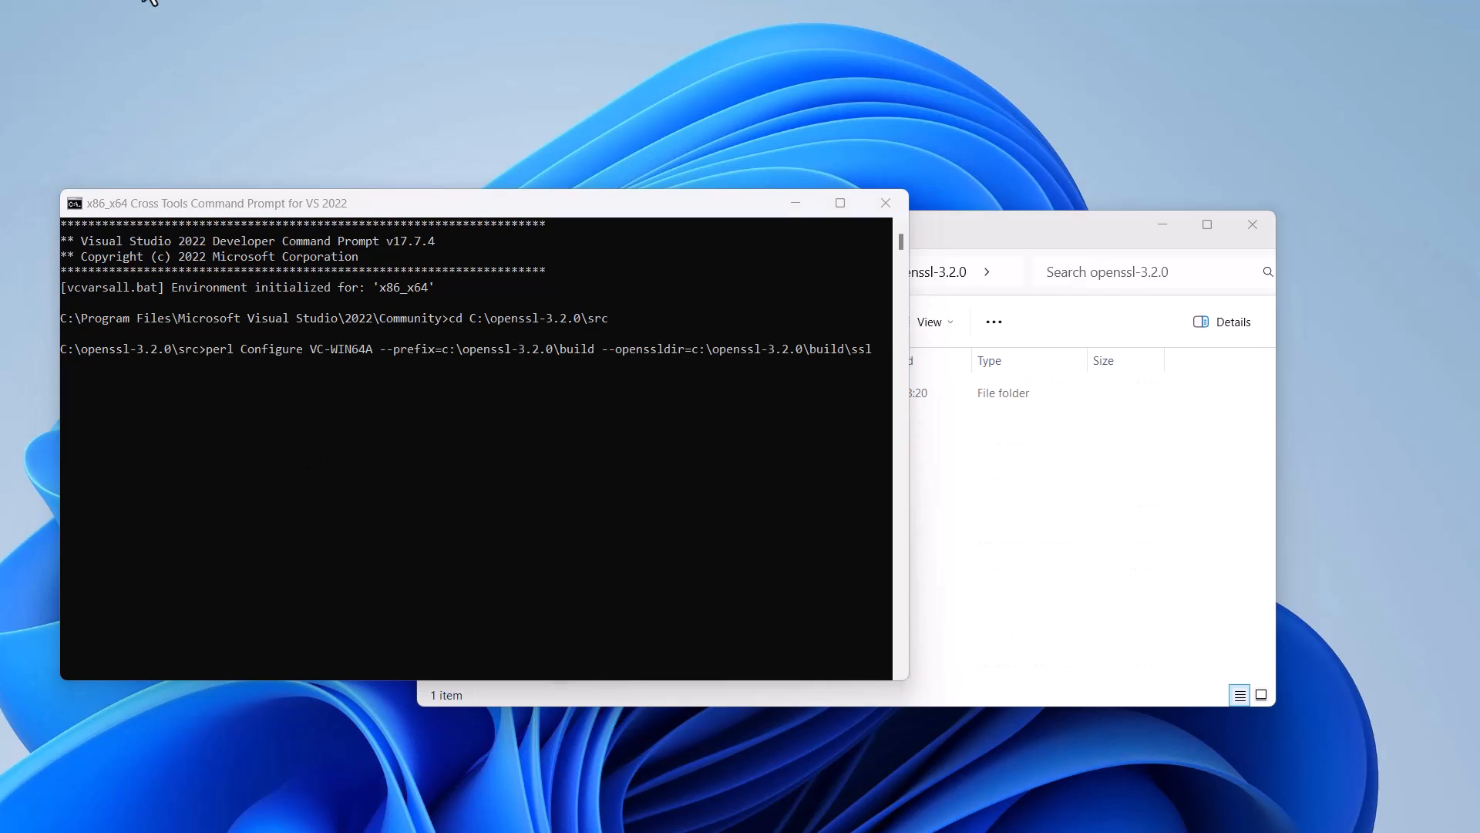
# - Run the Configure VC-WIN64A command targeting c:\openssl-3.2.0\build and build\ssl, generating the makefile
pyautogui.press('enter')
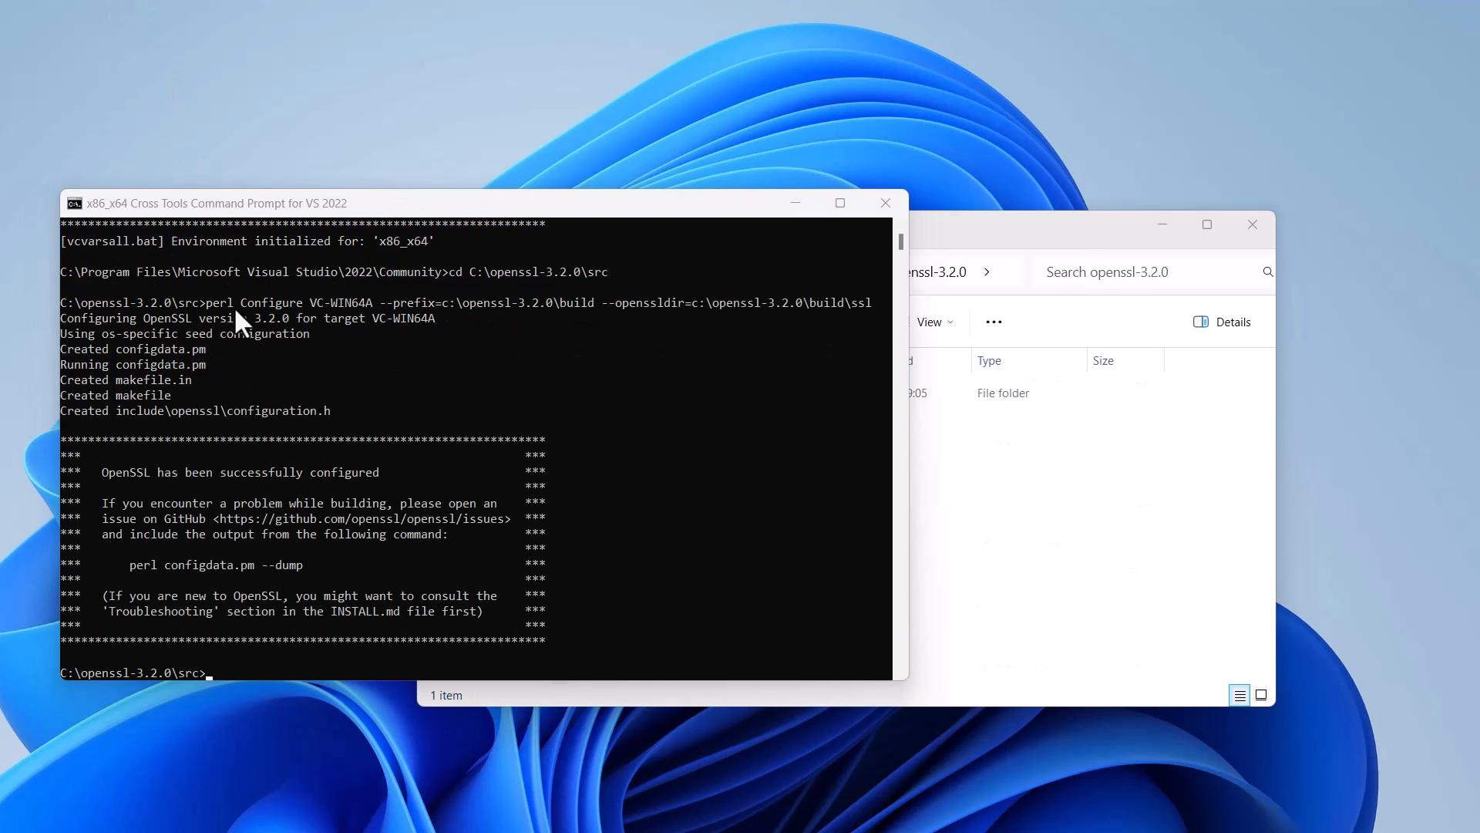
pyautogui.moveTo(845, 321)
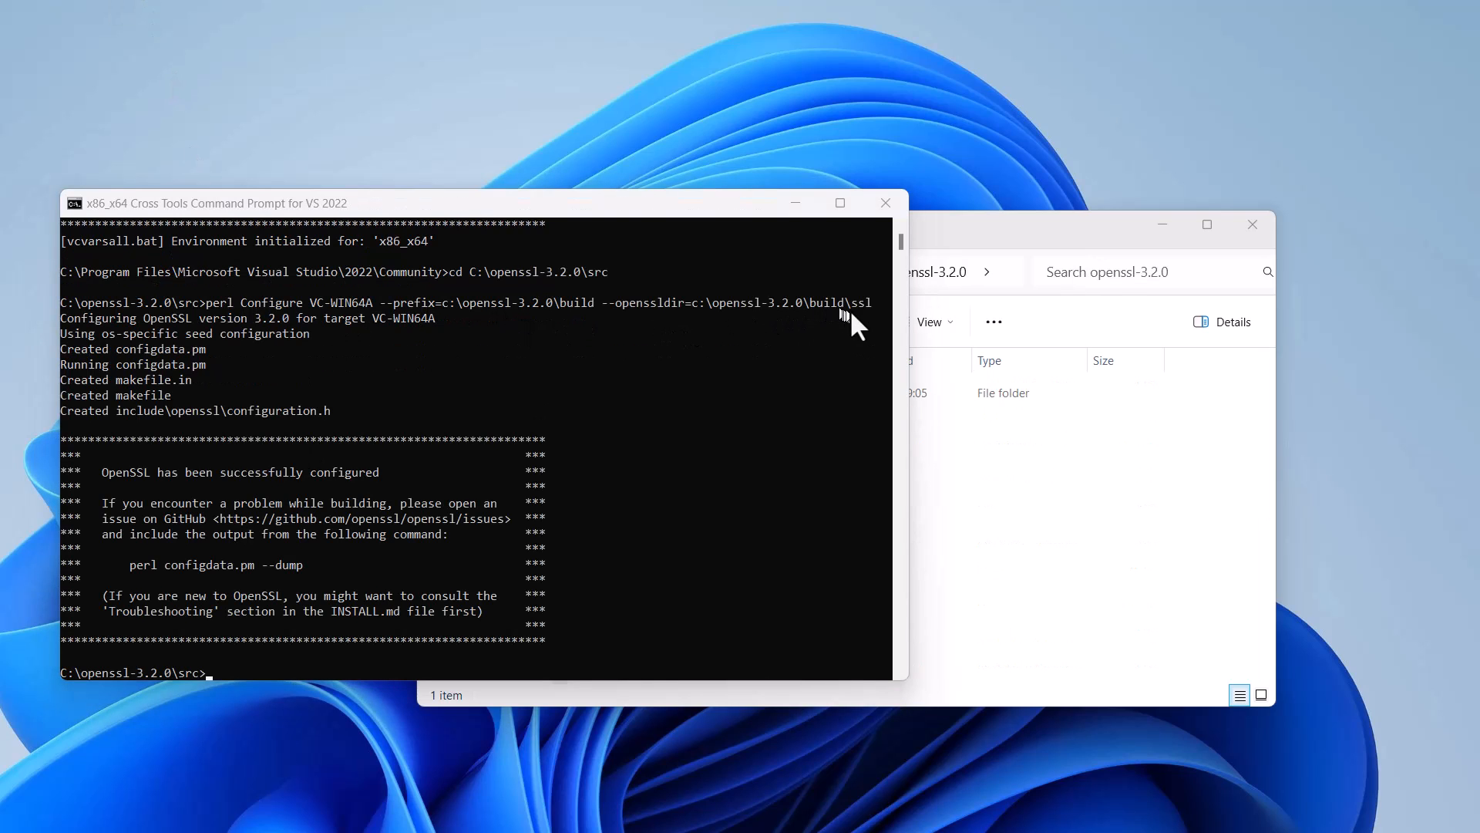
pyautogui.moveTo(425, 405)
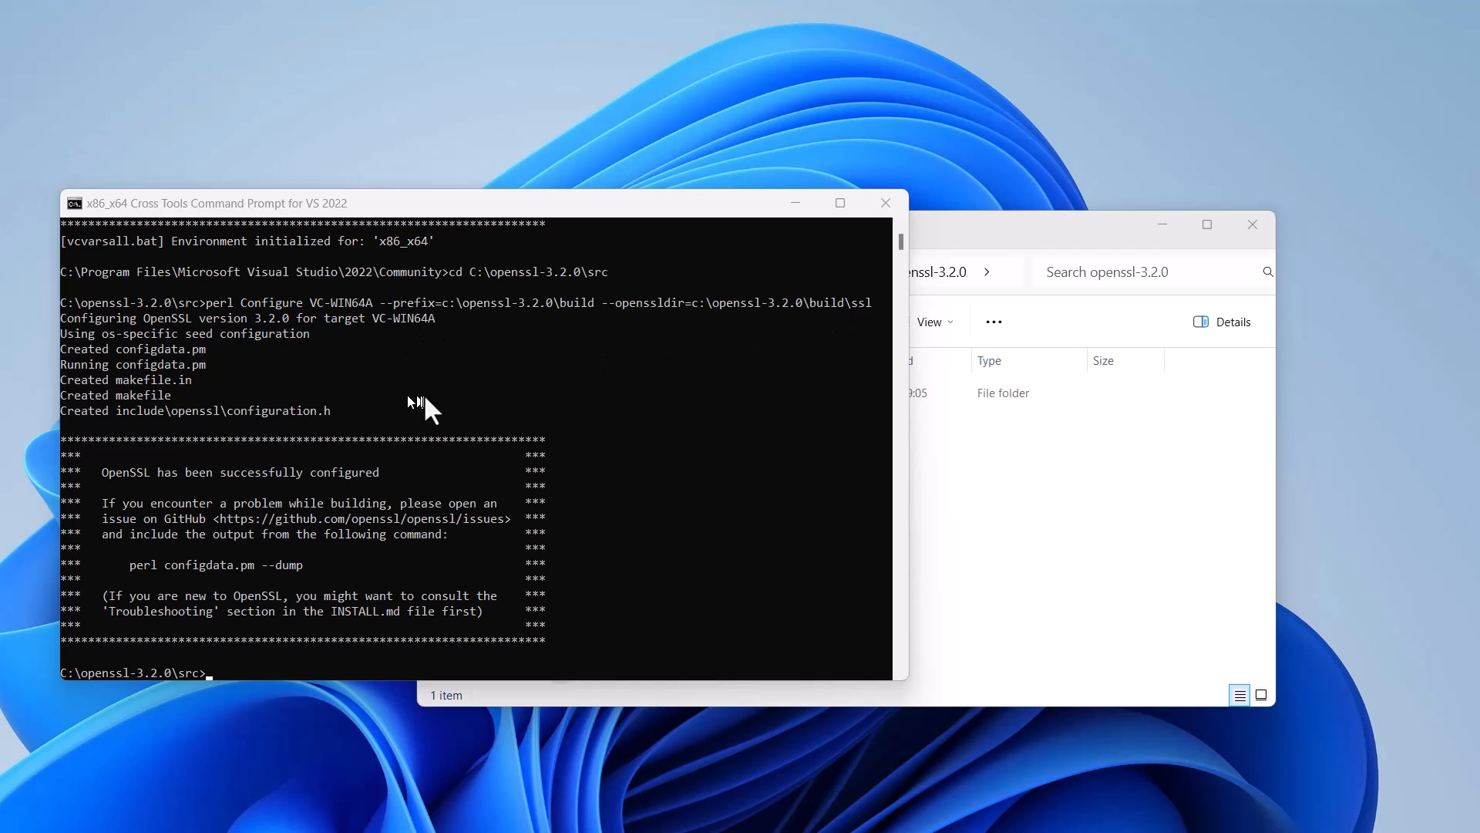
pyautogui.moveTo(330, 499)
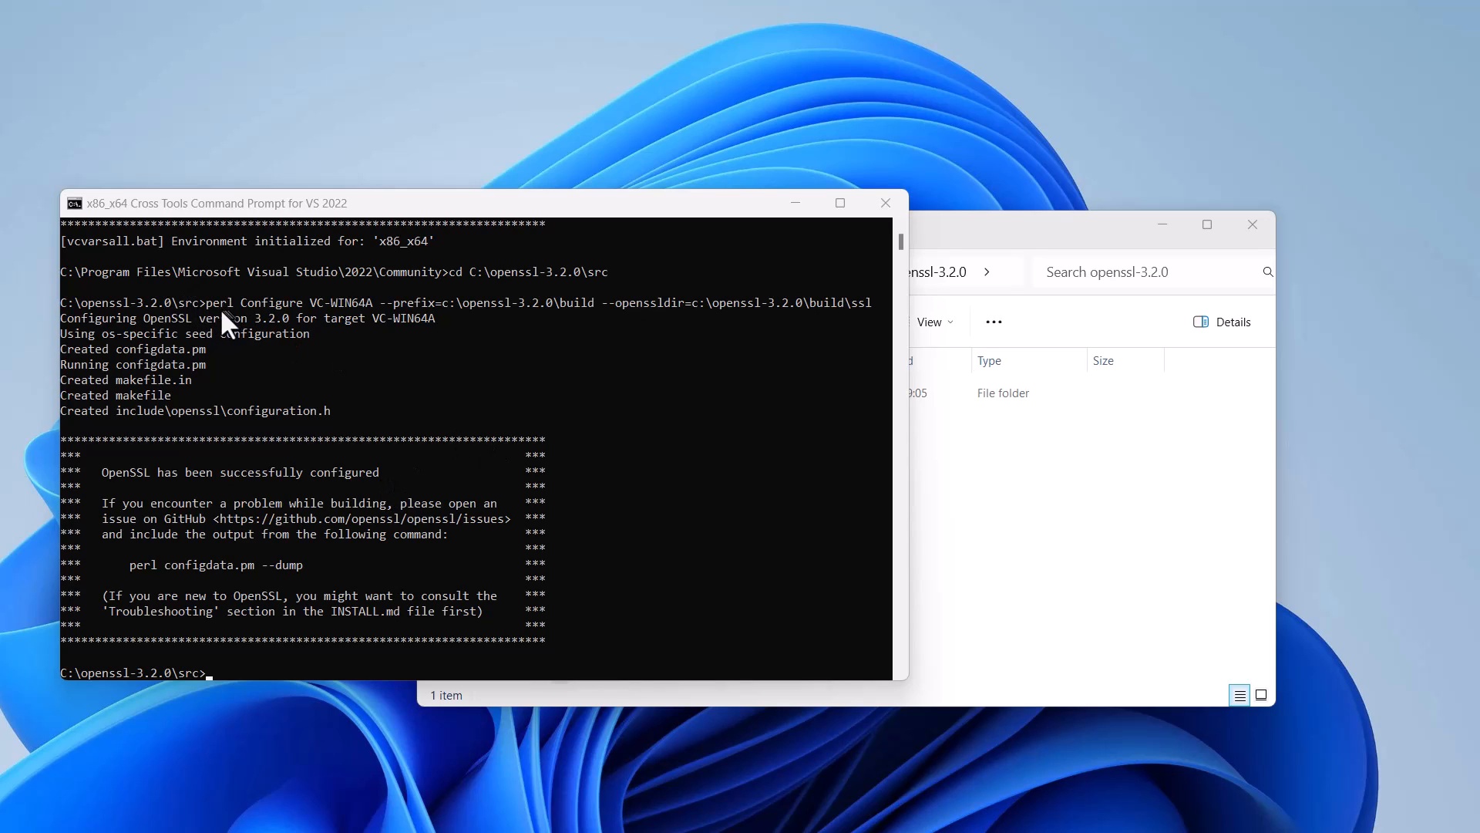
pyautogui.moveTo(330, 326)
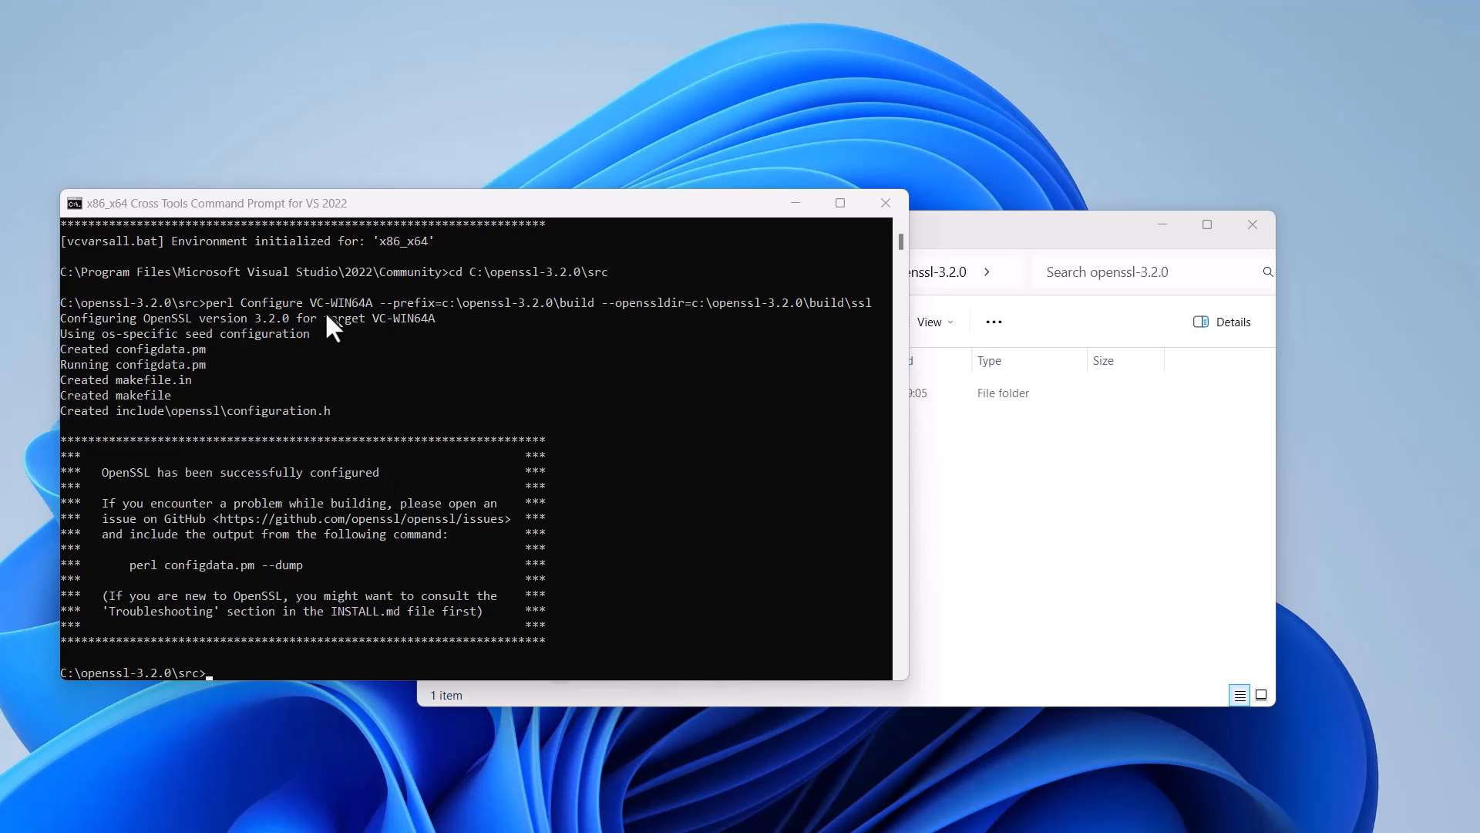
pyautogui.moveTo(377, 302)
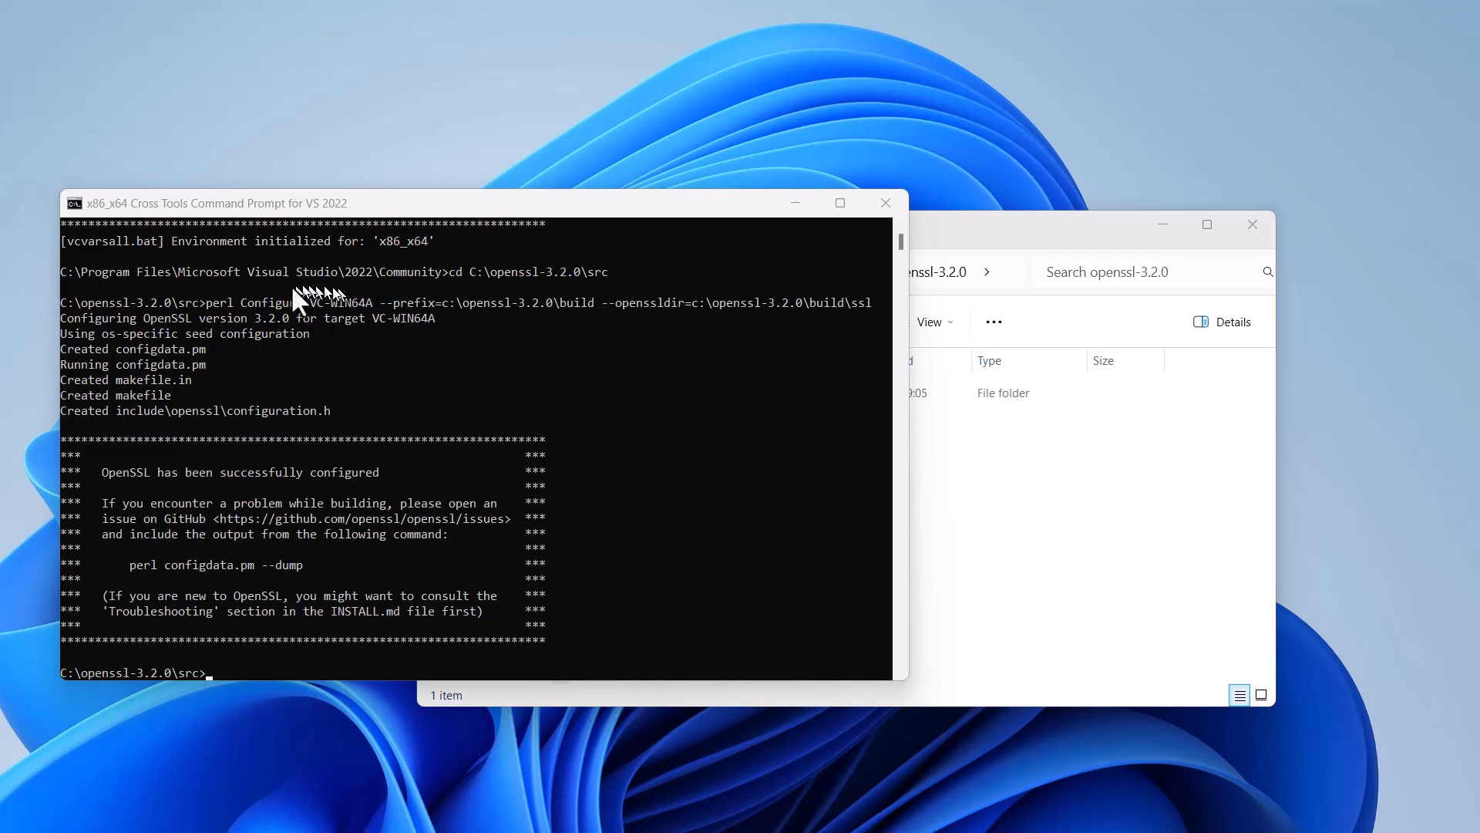
pyautogui.moveTo(354, 327)
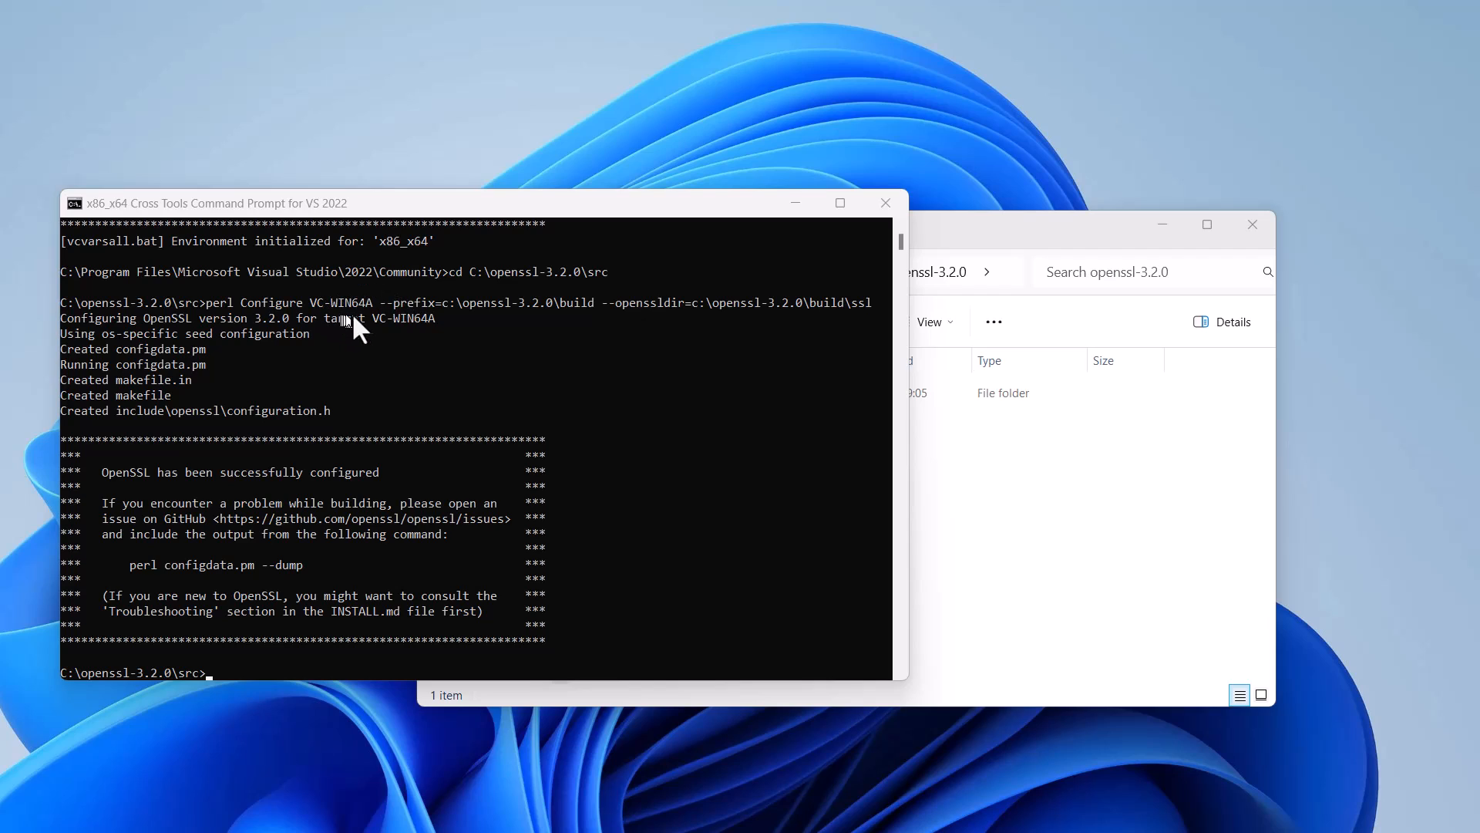
pyautogui.moveTo(432, 321)
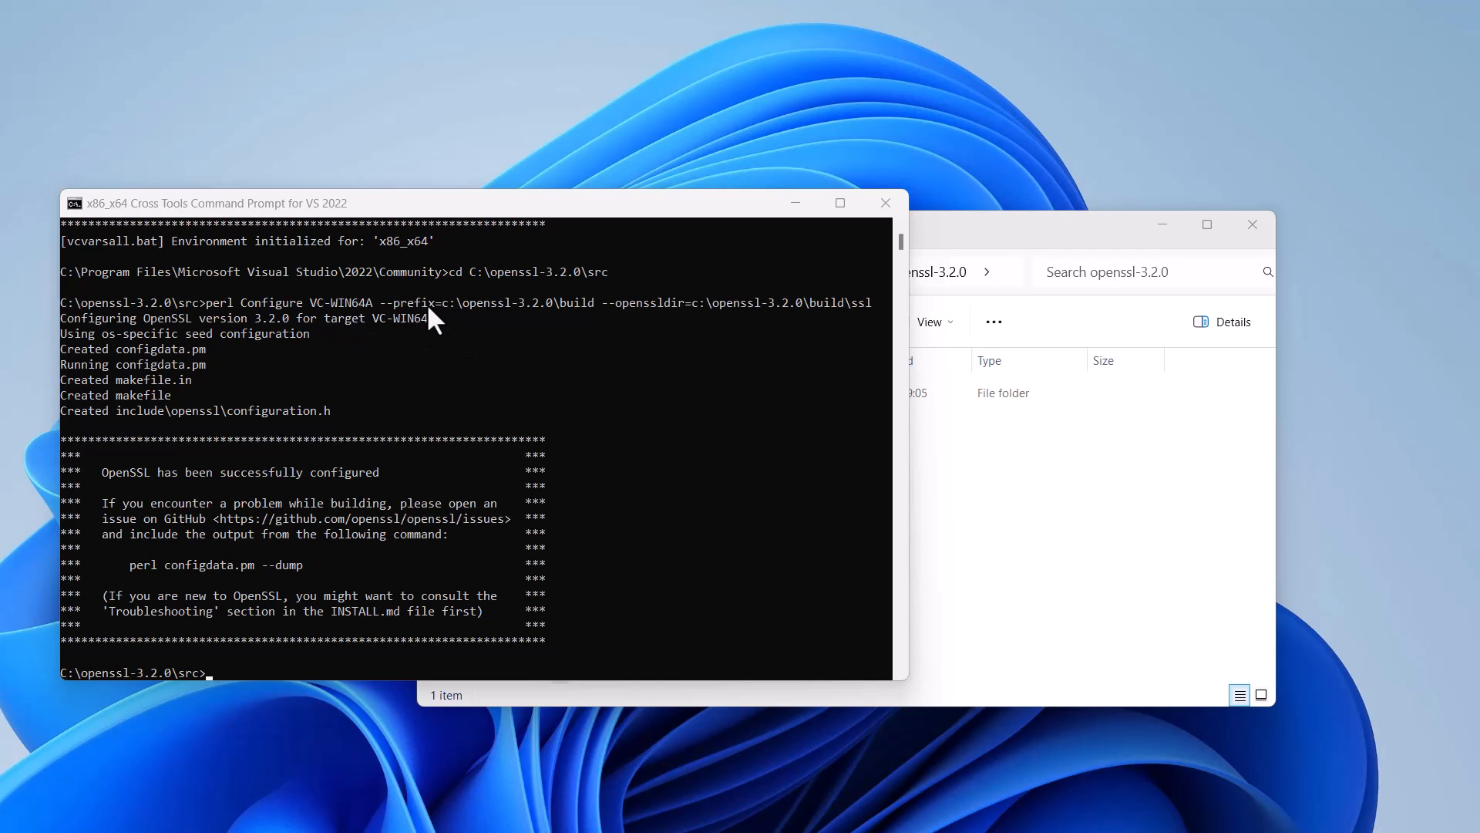
pyautogui.moveTo(586, 322)
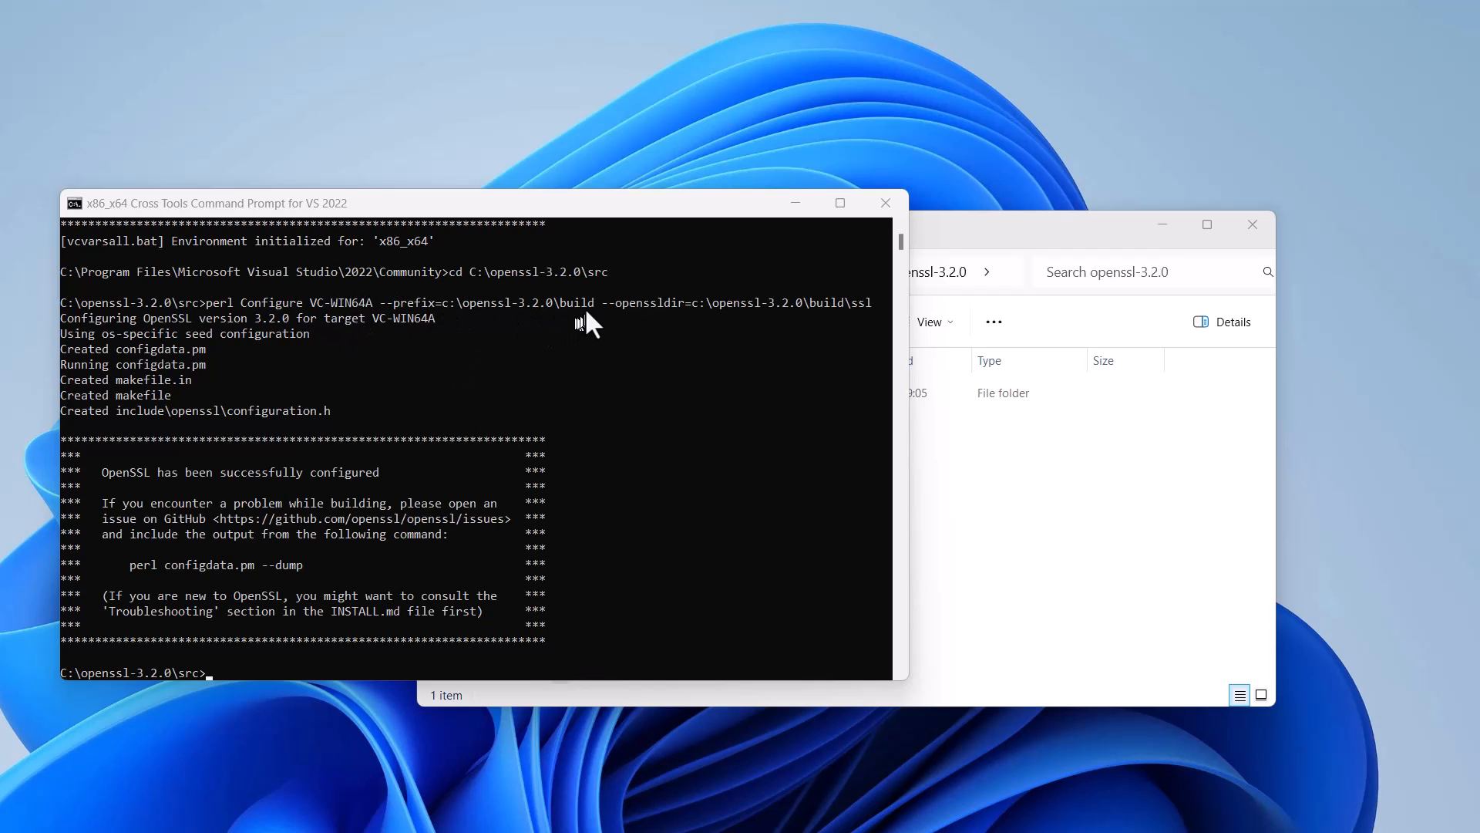
pyautogui.moveTo(628, 321)
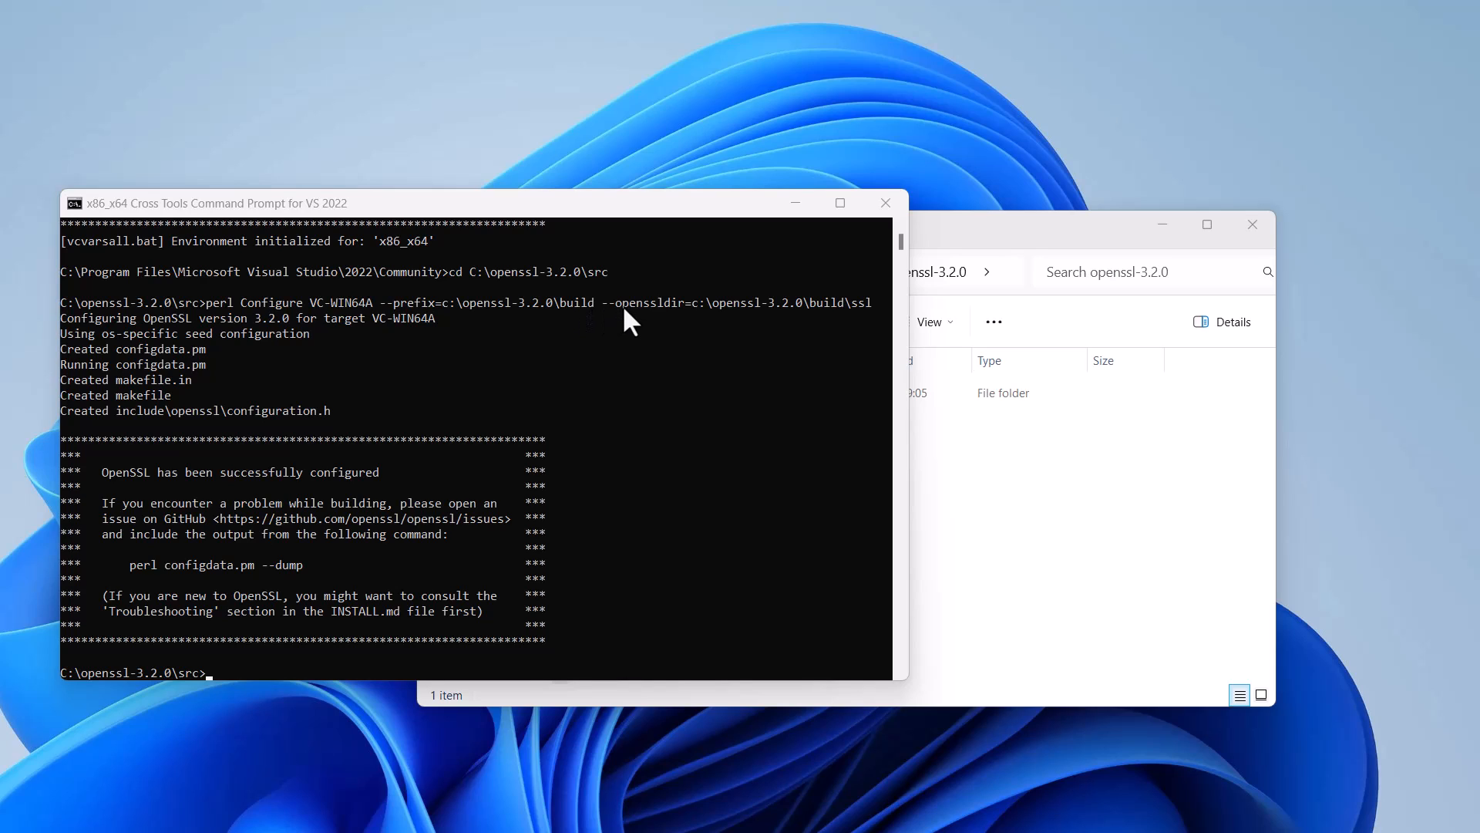
pyautogui.moveTo(683, 326)
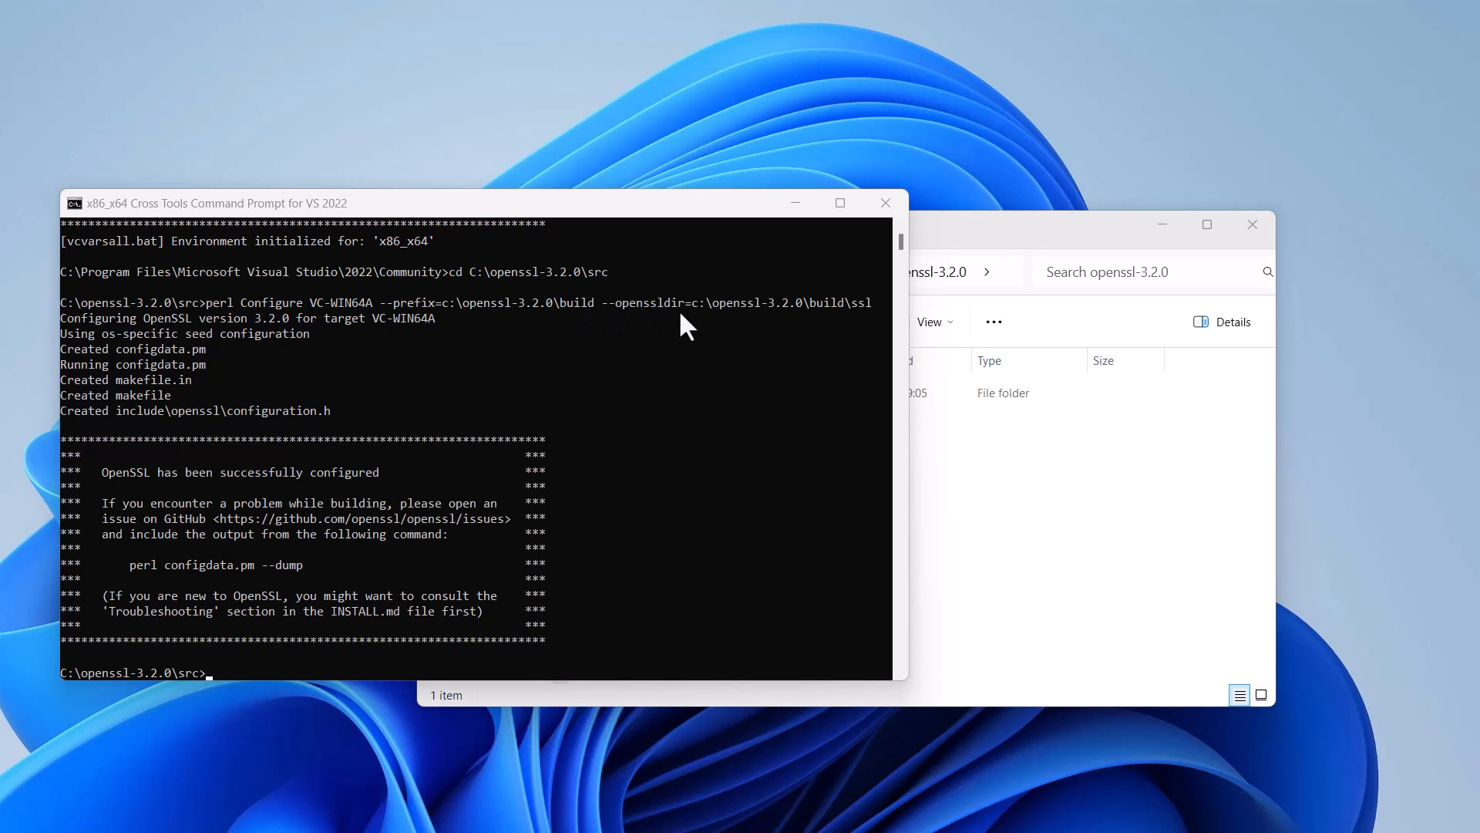
pyautogui.moveTo(867, 319)
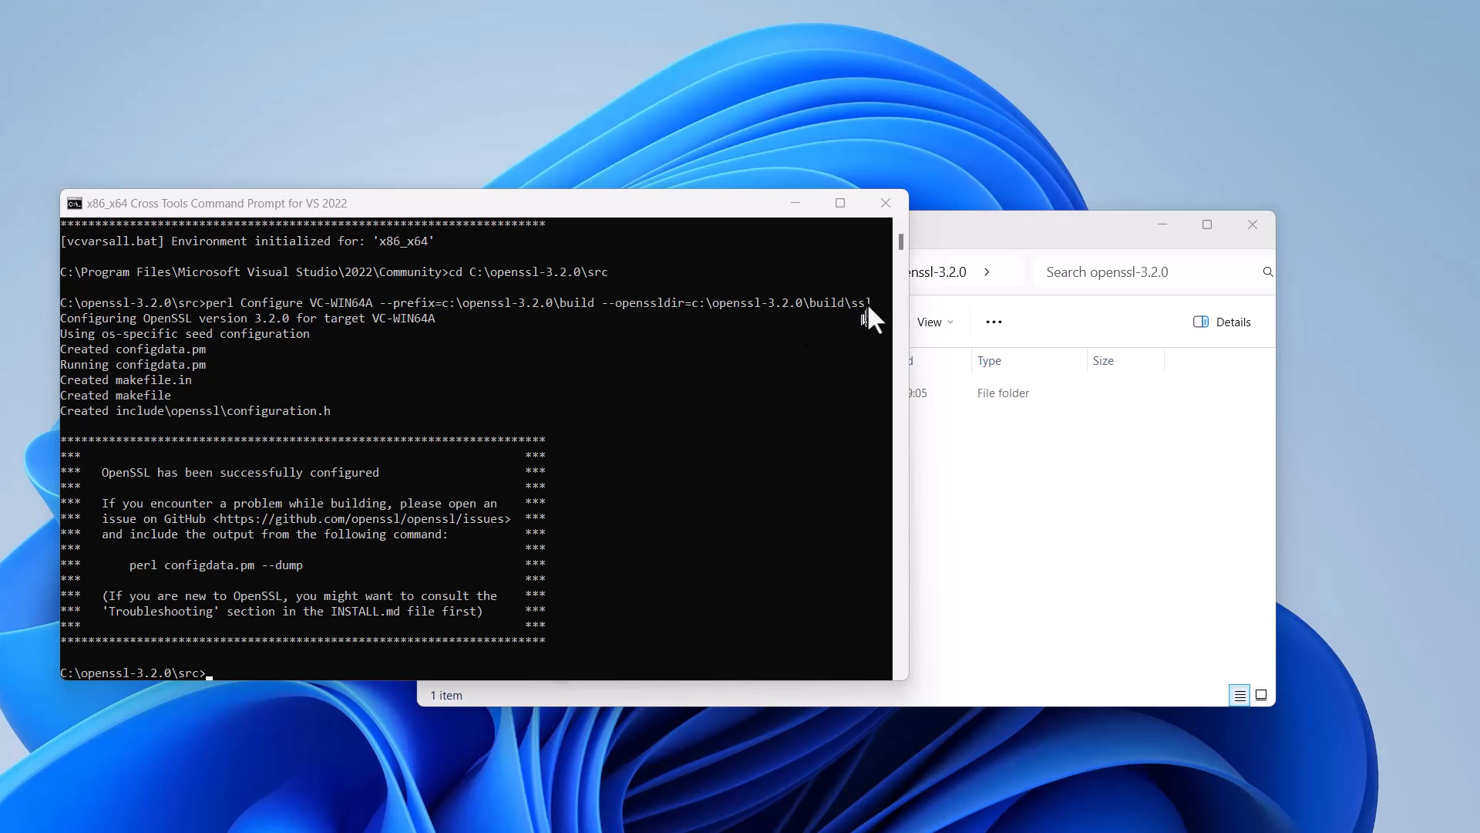
pyautogui.moveTo(690, 311)
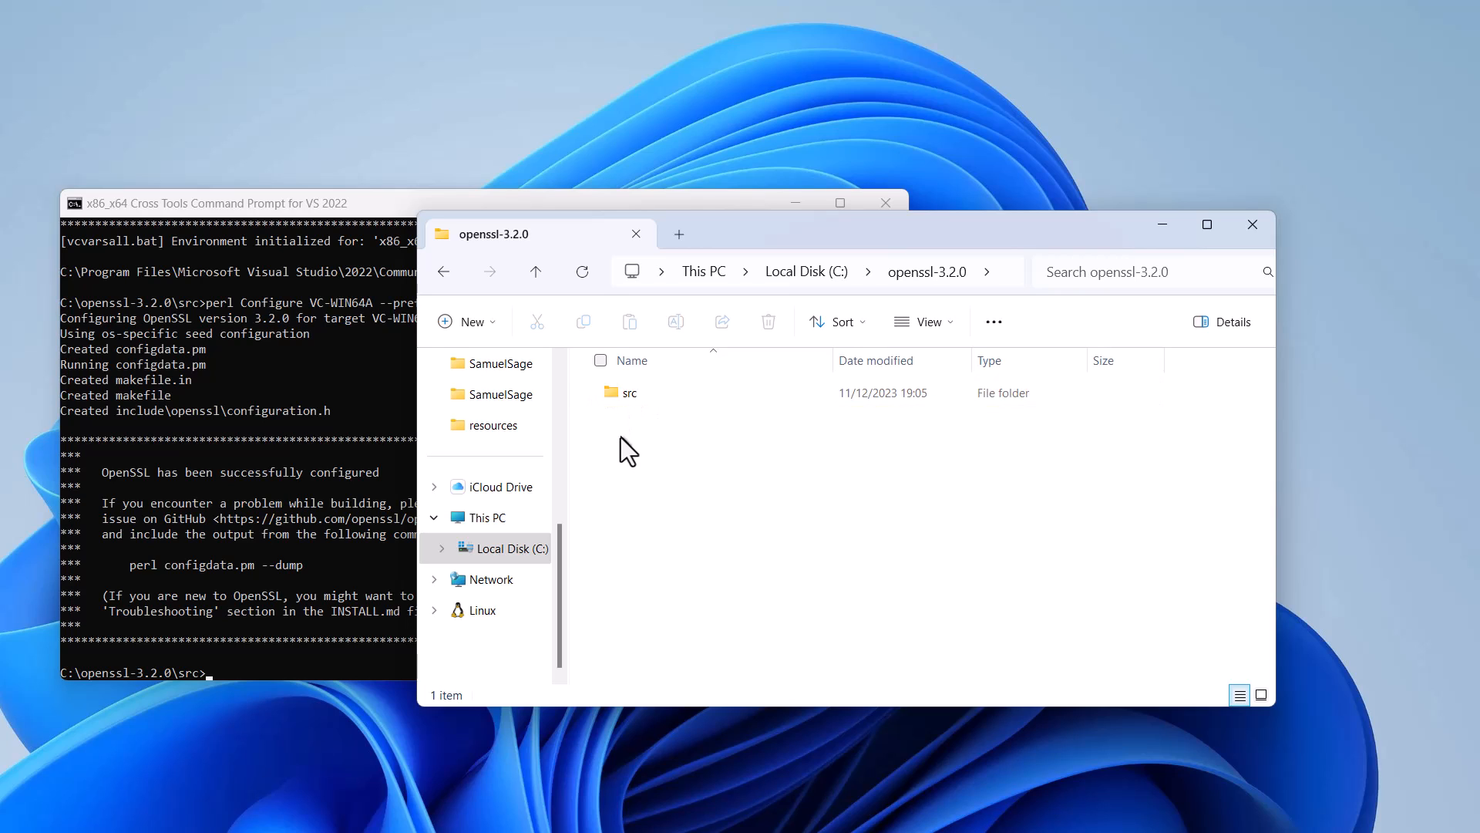
pyautogui.moveTo(232, 380)
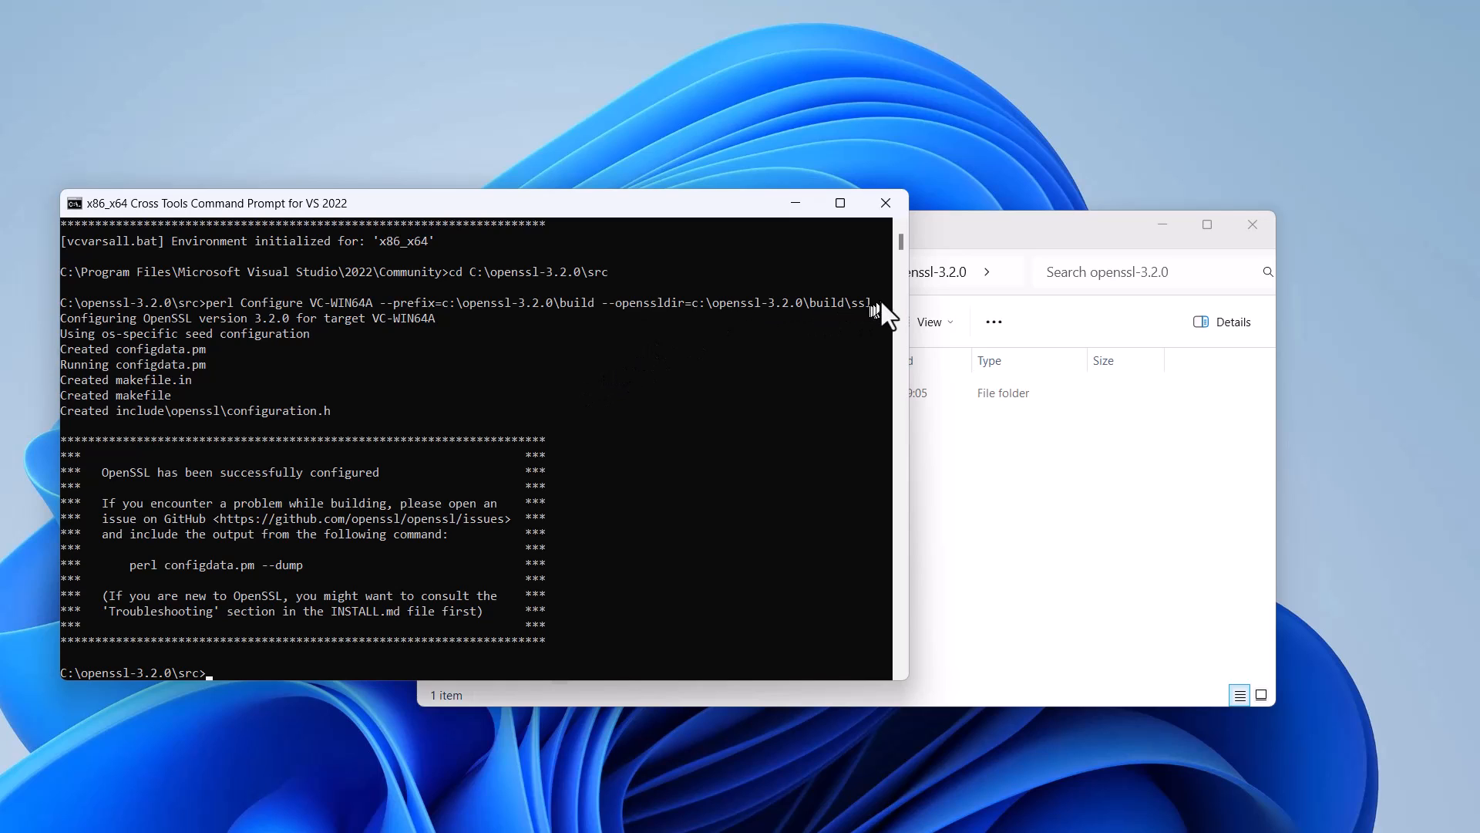
pyautogui.moveTo(628, 426)
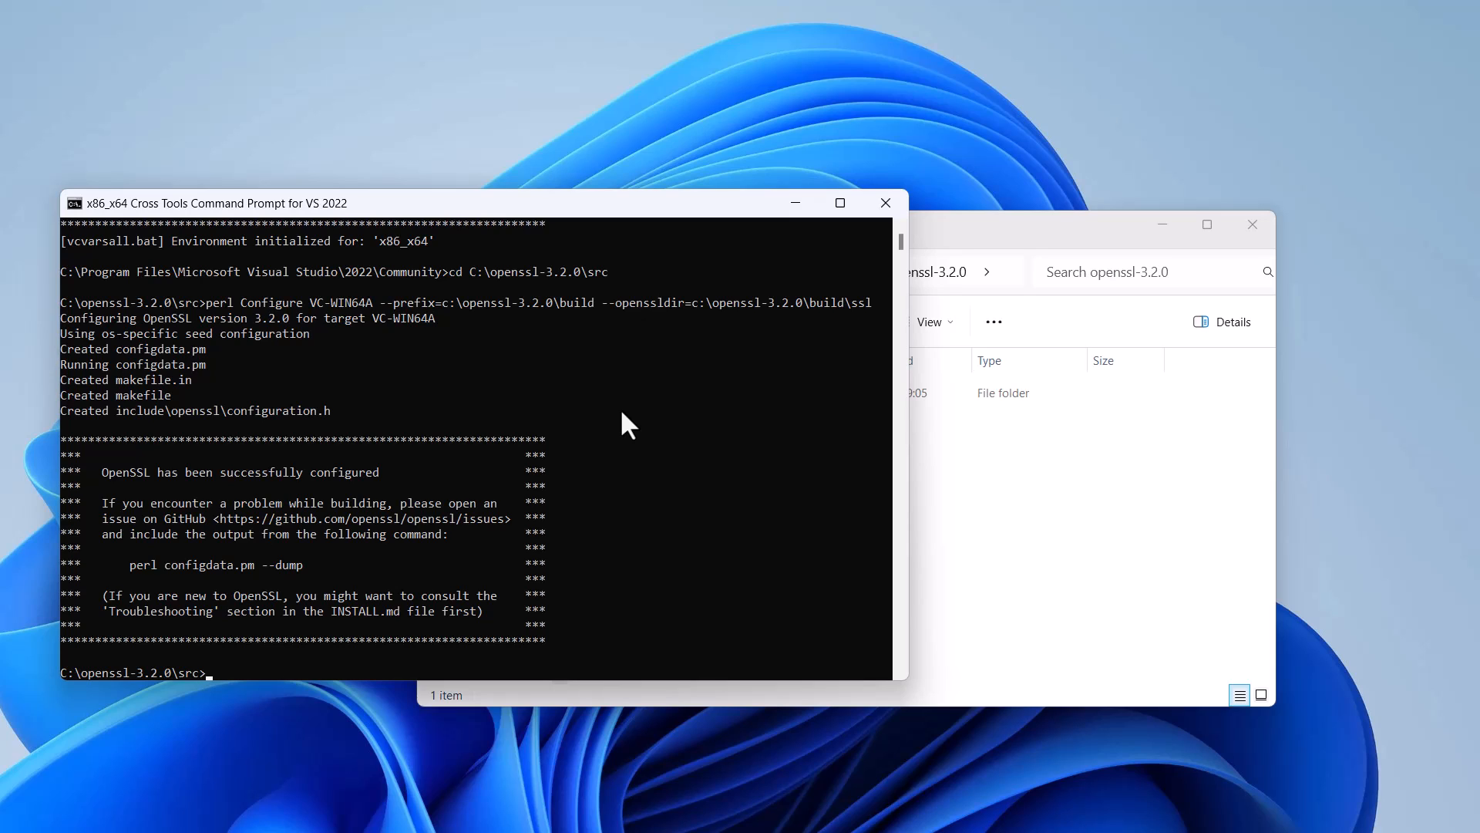
pyautogui.moveTo(640, 546)
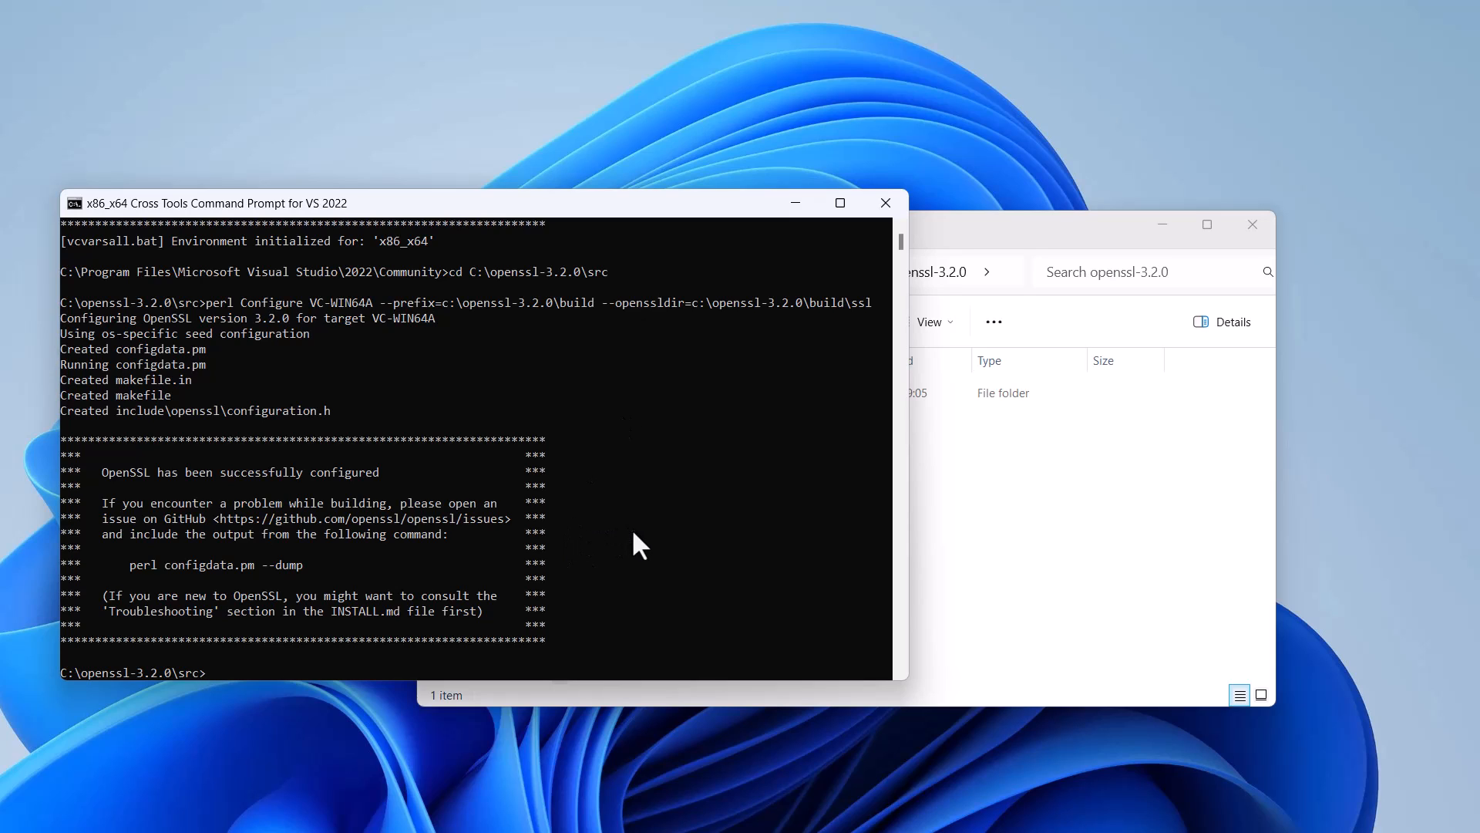
pyautogui.moveTo(680, 508)
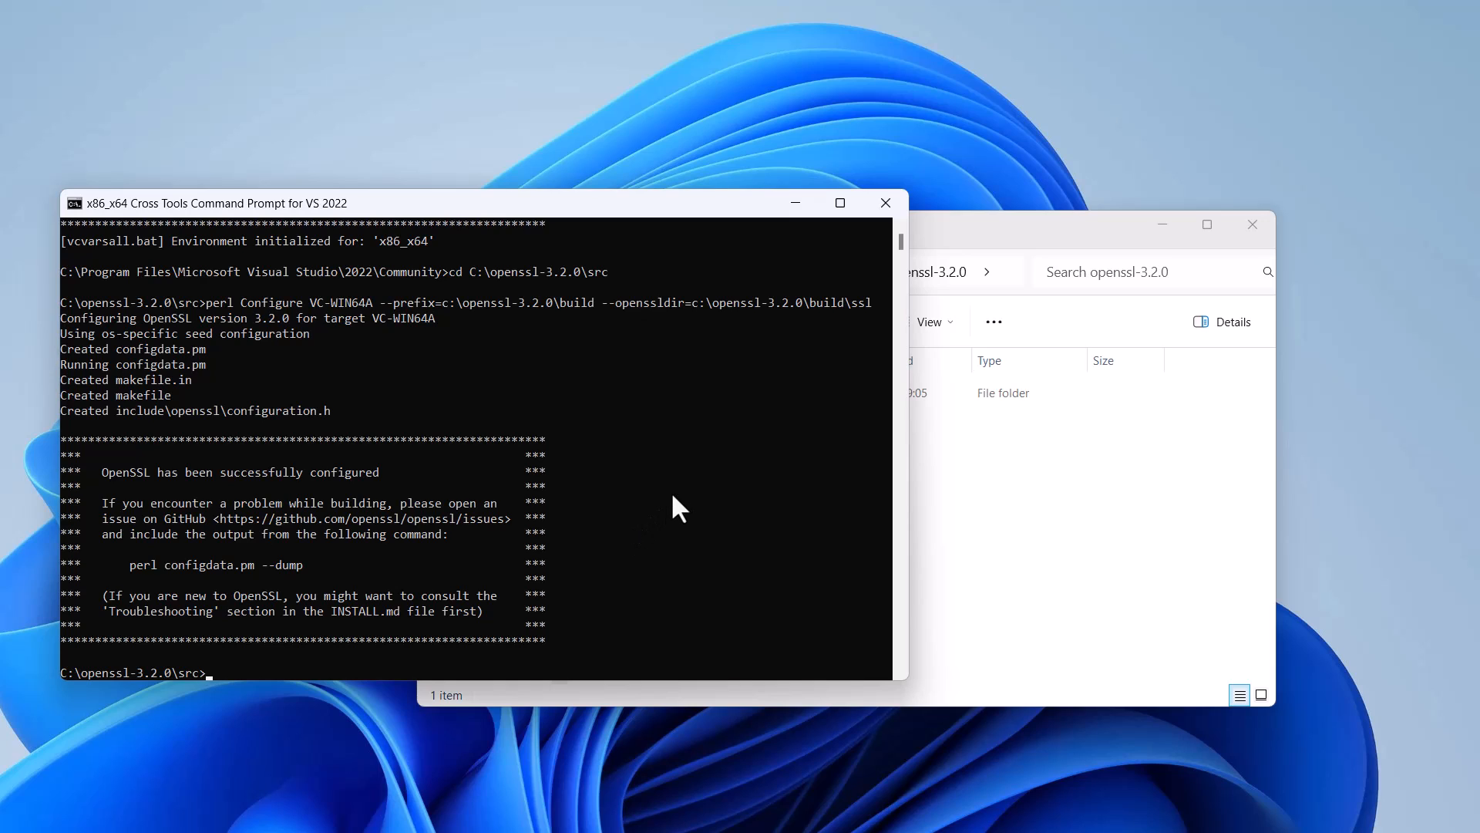
pyautogui.moveTo(690, 507)
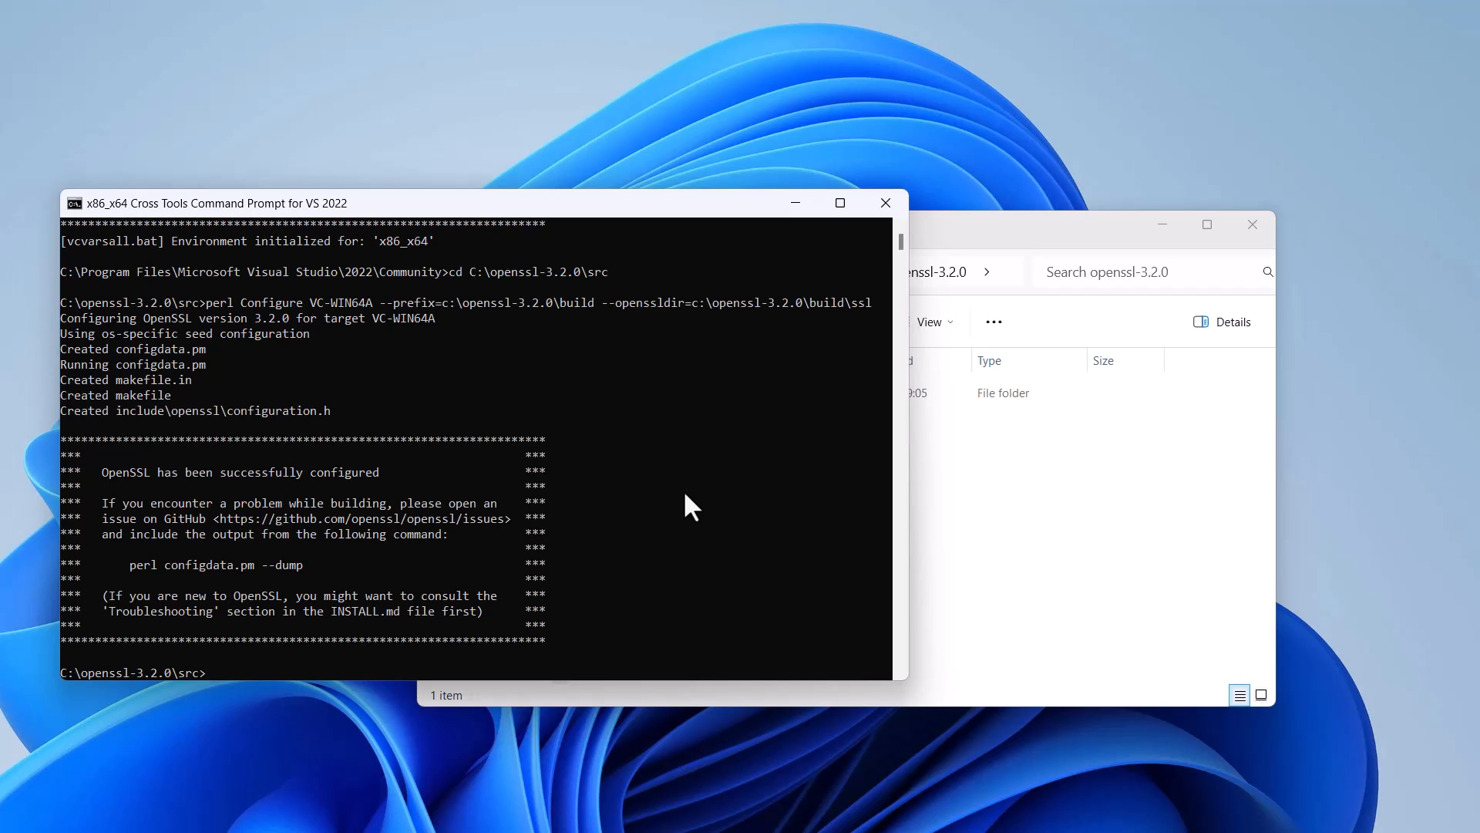
# - Run nmake in src to compile the OpenSSL libraries and DLLs
pyautogui.write('nmake')
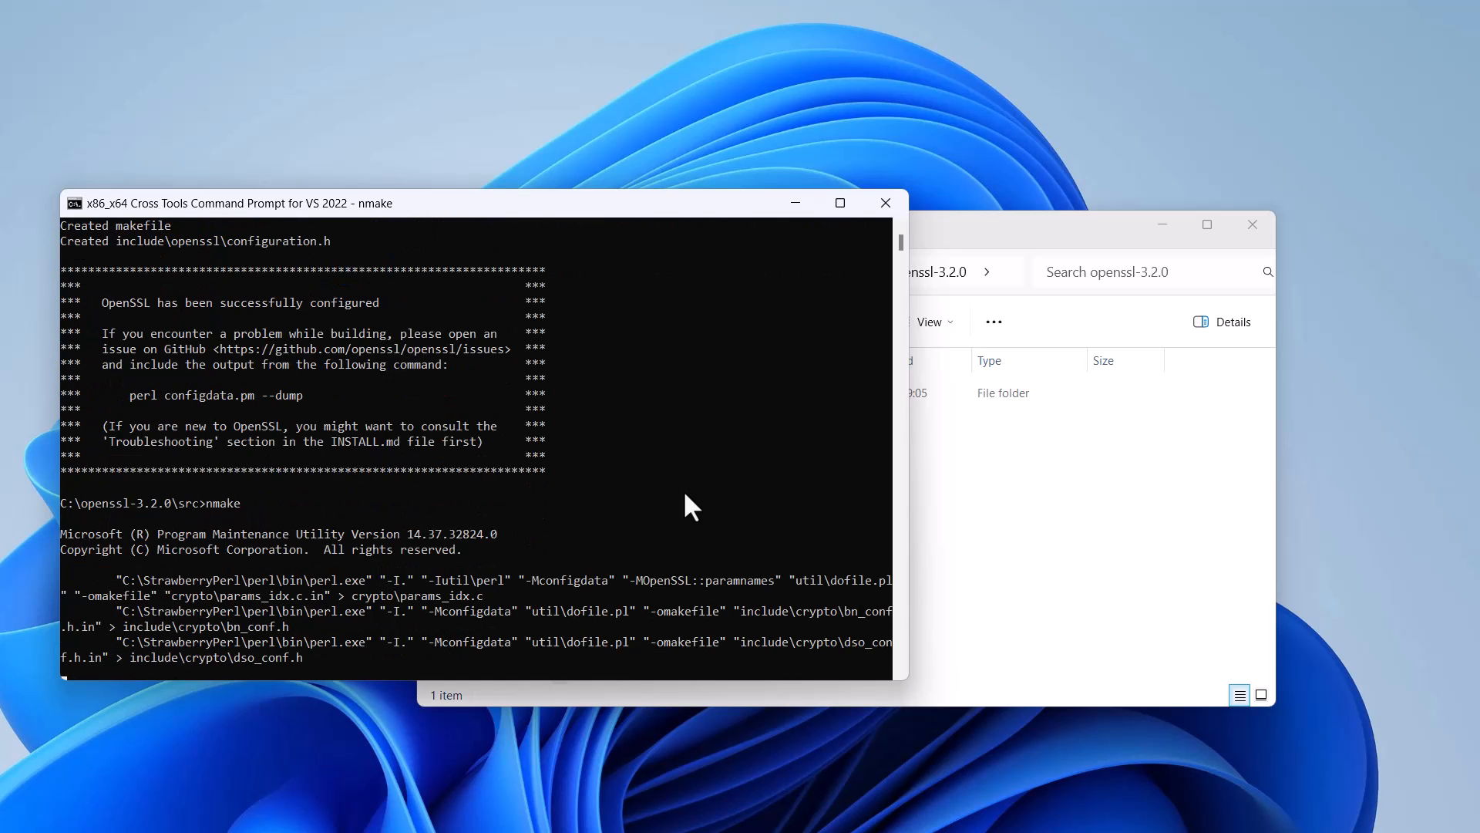
pyautogui.scroll(-3)
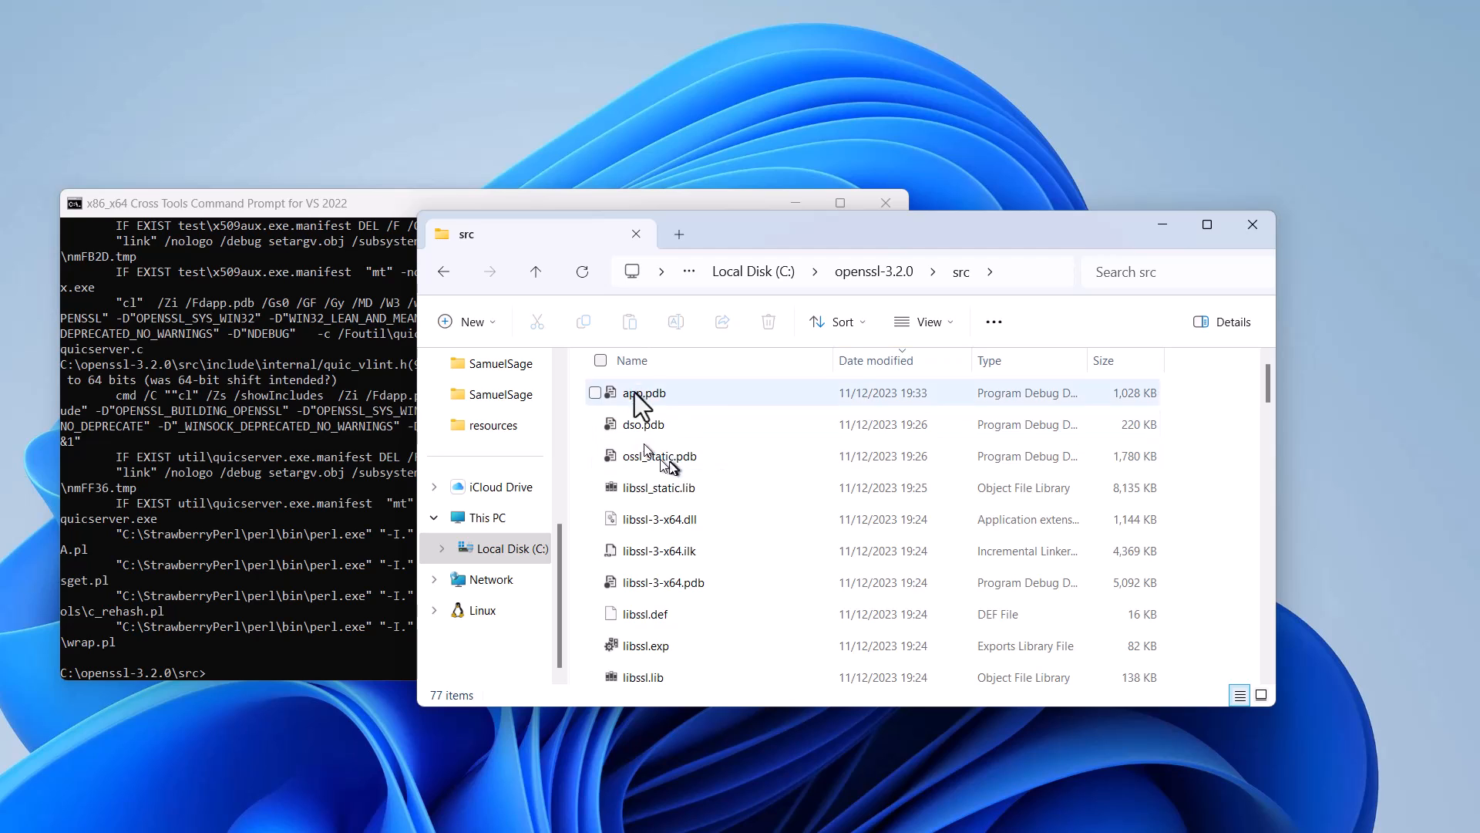
pyautogui.moveTo(706, 645)
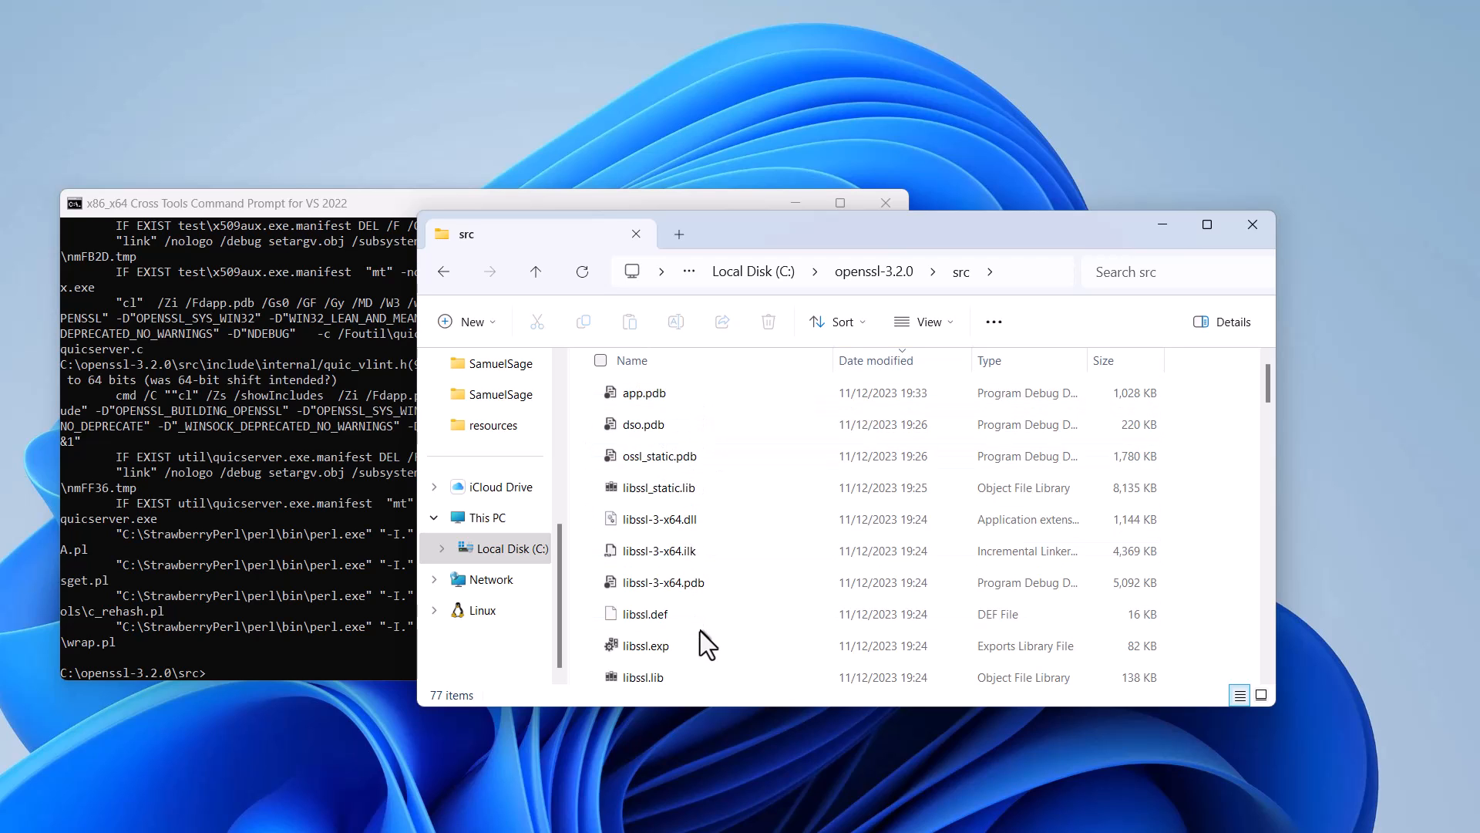
# - Review the libcrypto, libssl and makefile outputs in src, then go back up to openssl-3.2.0
pyautogui.click(659, 488)
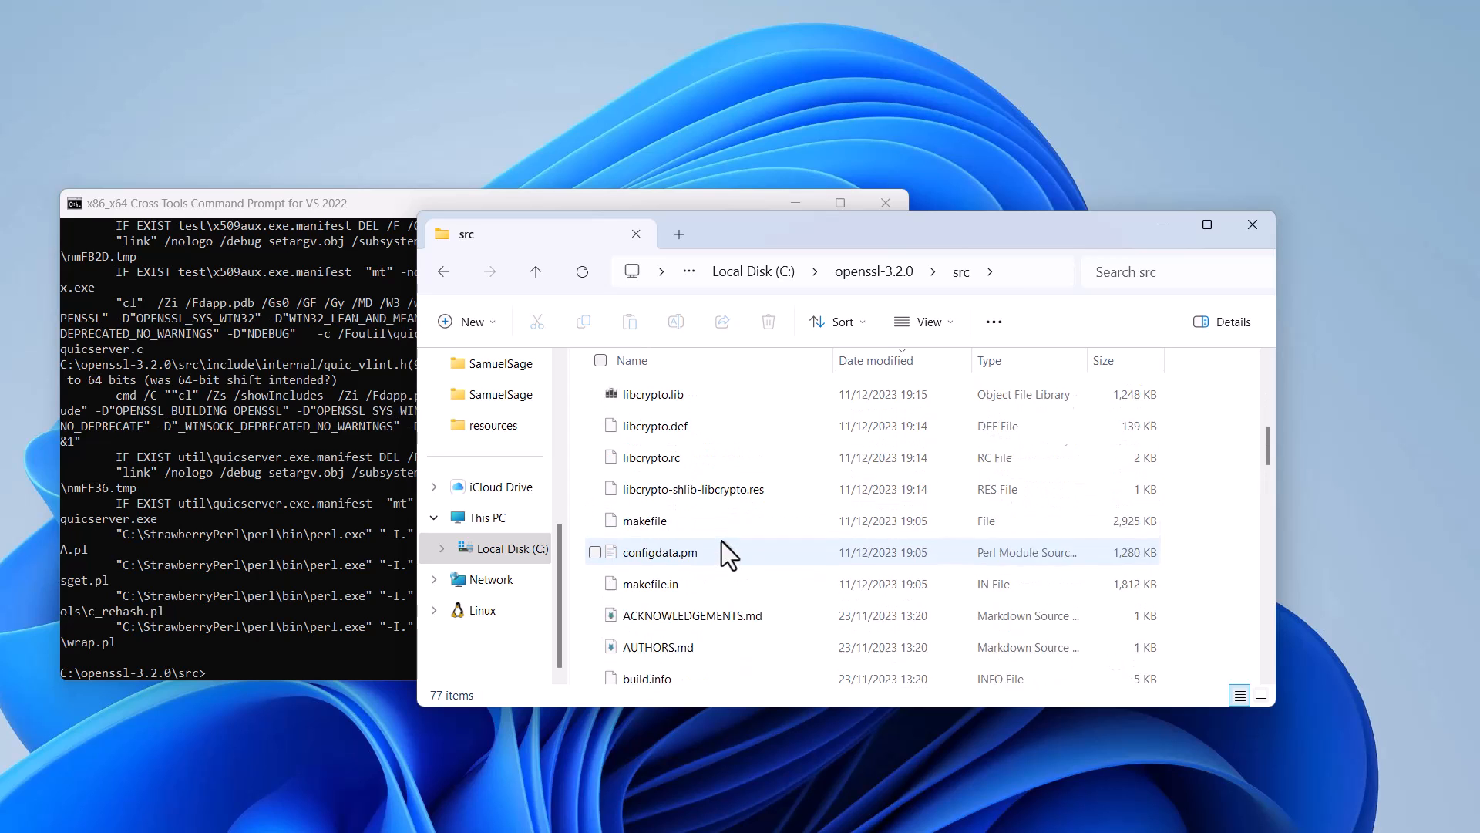
pyautogui.click(535, 272)
pyautogui.write('nasm install')
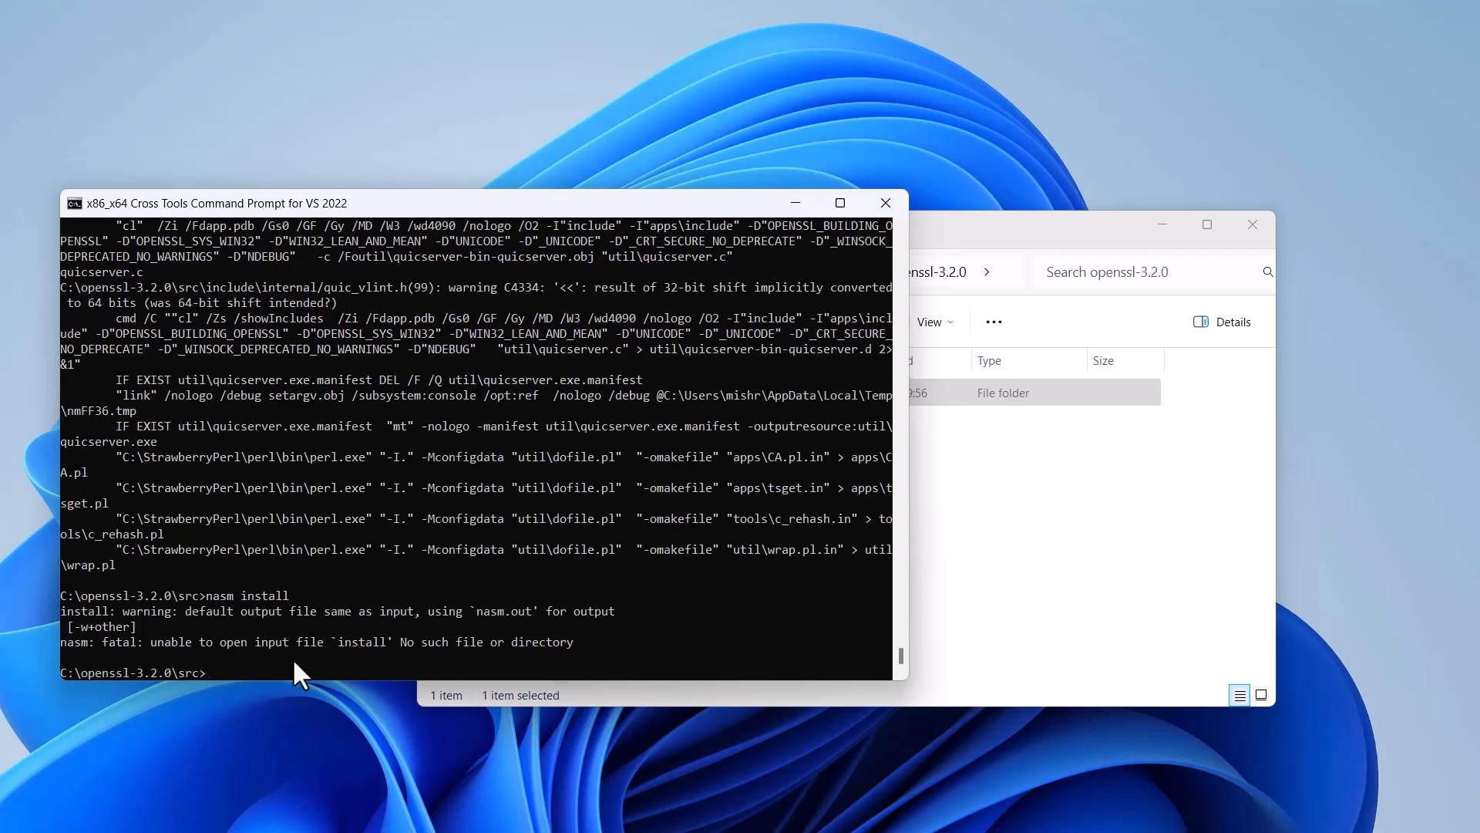
# - Run nmake install so a build folder is created beside src
pyautogui.write('nmakei')
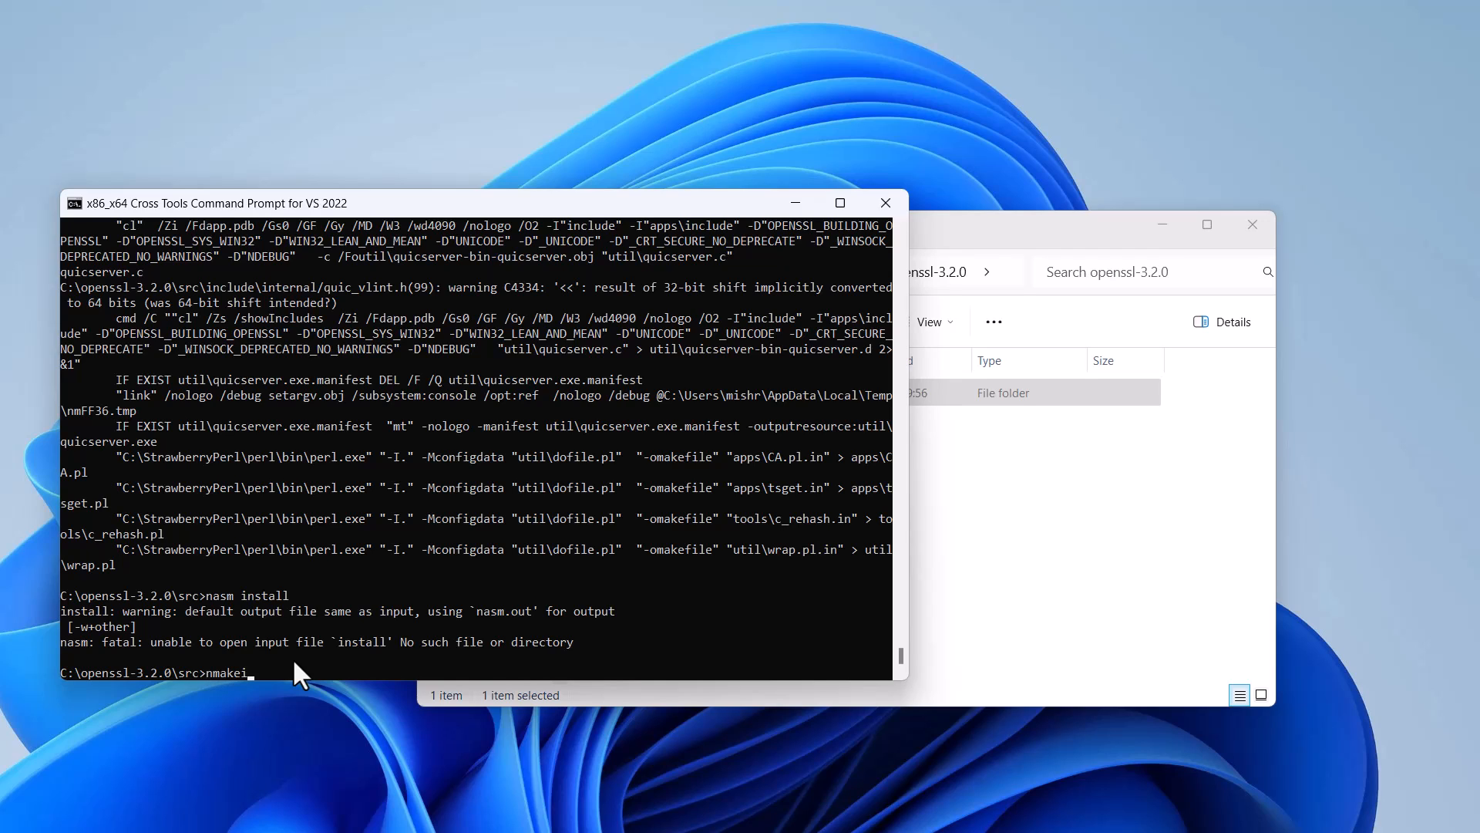
pyautogui.write('install')
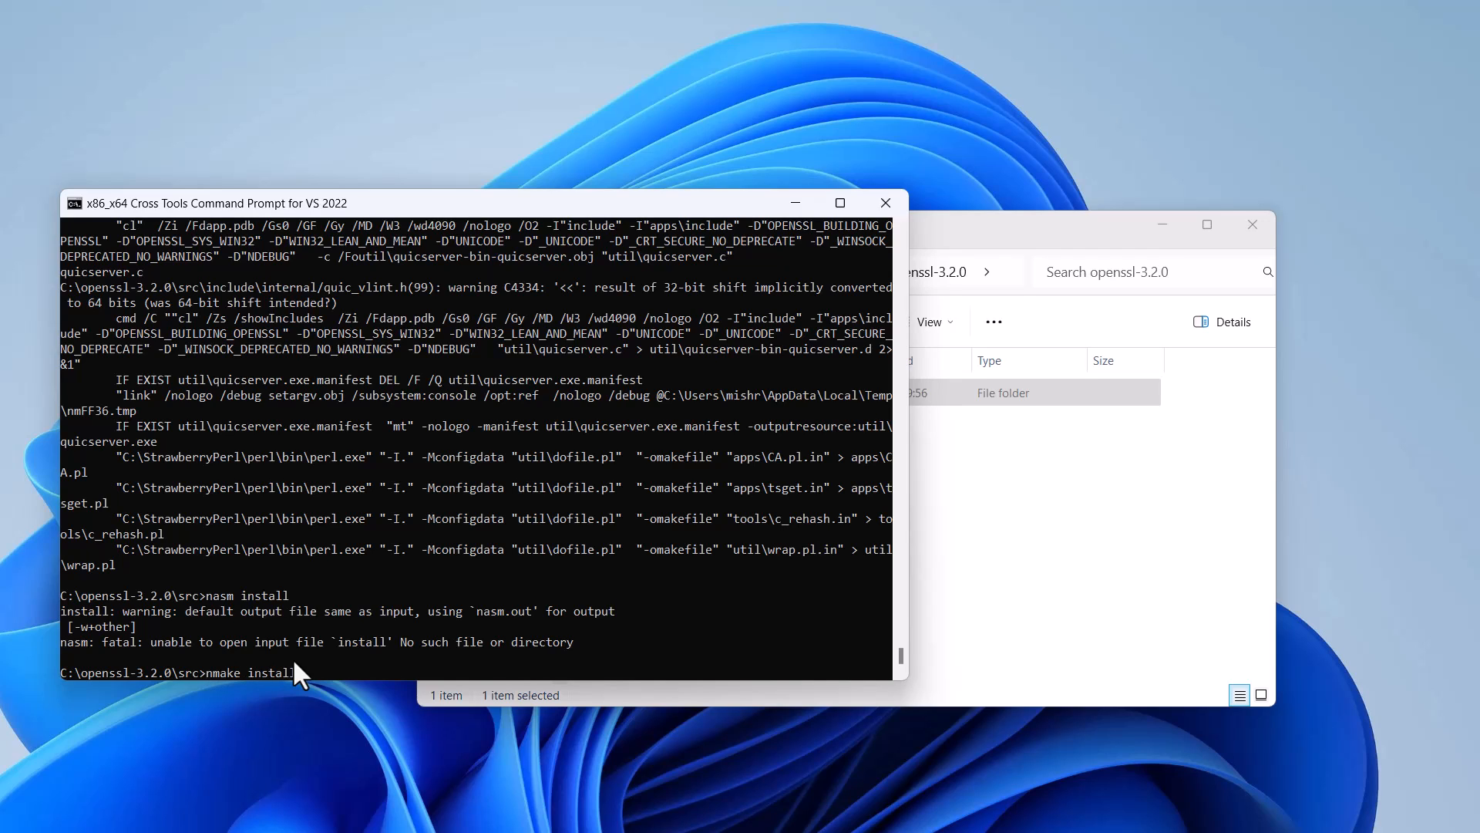
pyautogui.press('enter')
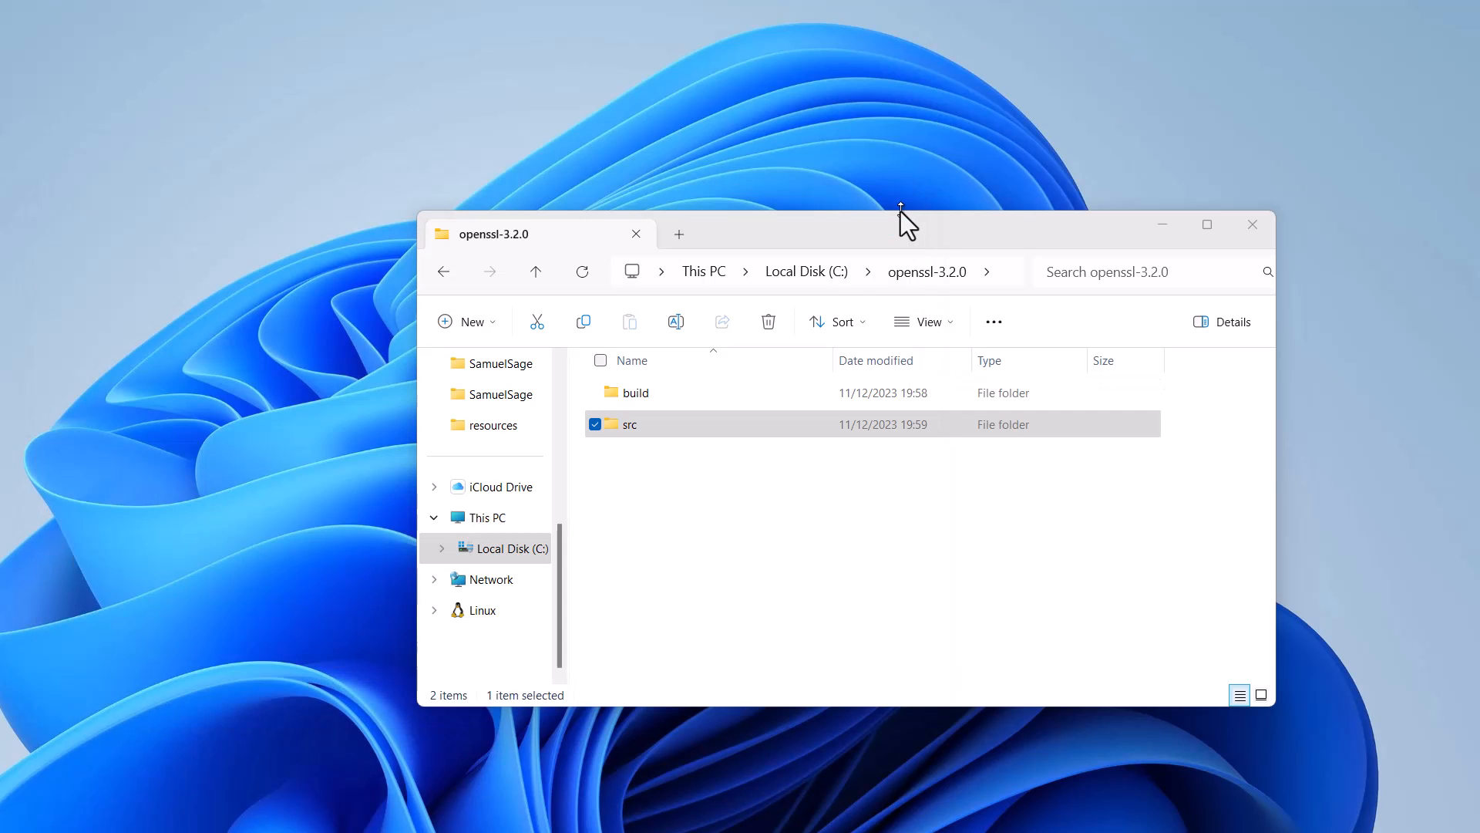
# - Check build\bin holds libssl-3-x64.dll and the executable, then view lib with libcrypto.lib and libssl.lib
pyautogui.click(635, 392)
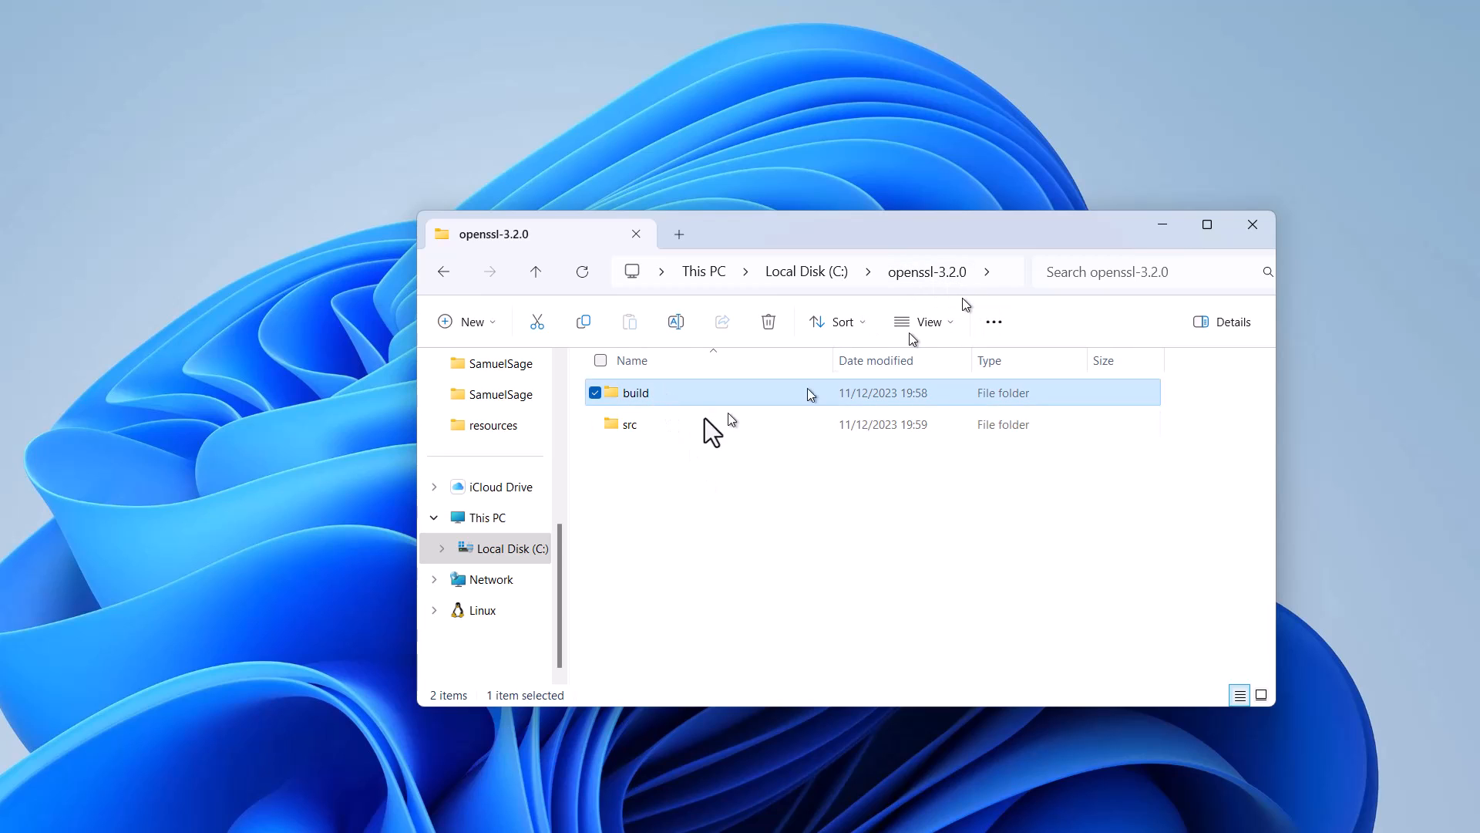
pyautogui.doubleClick(636, 393)
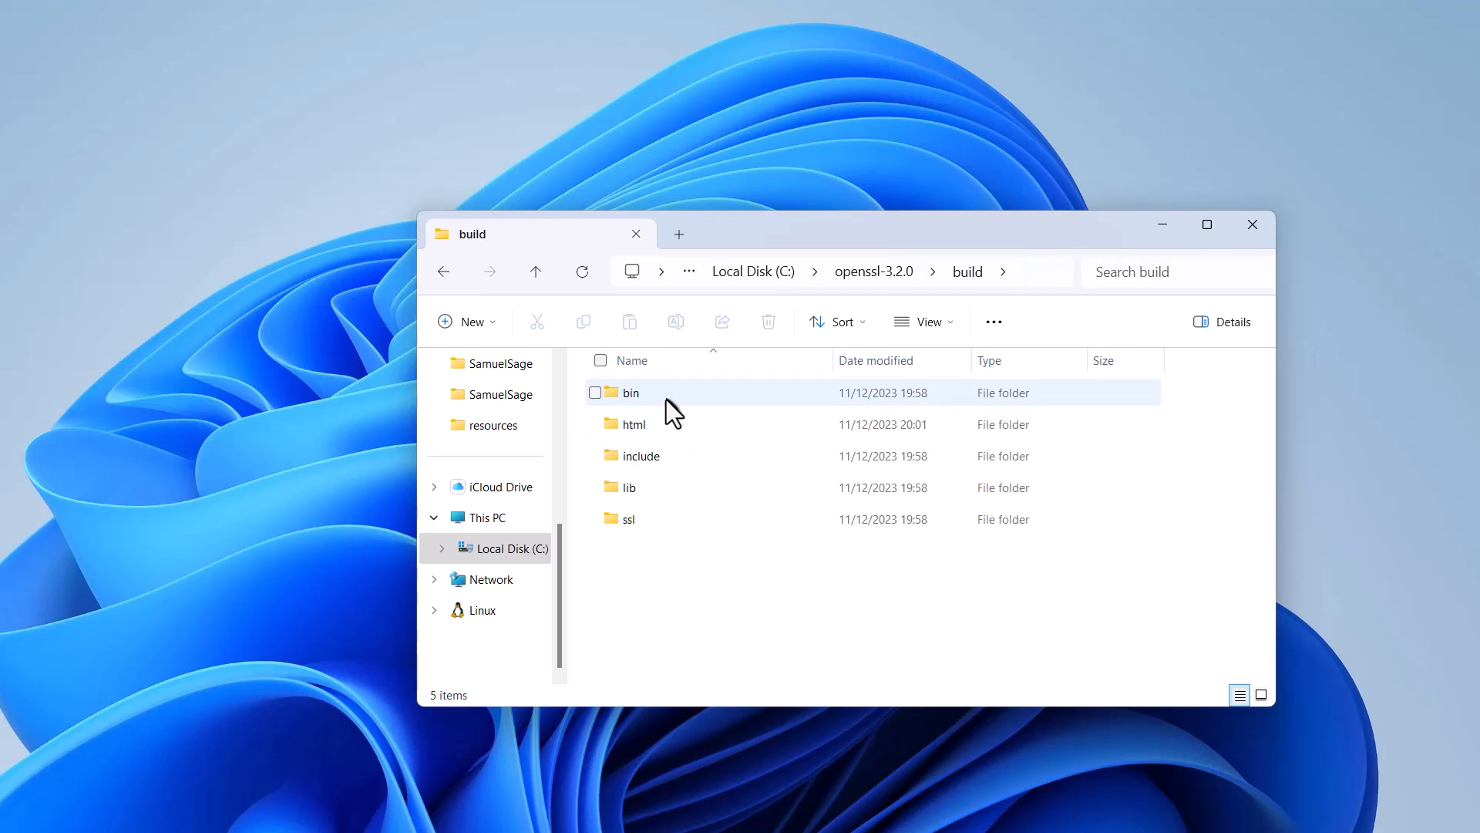
pyautogui.doubleClick(631, 393)
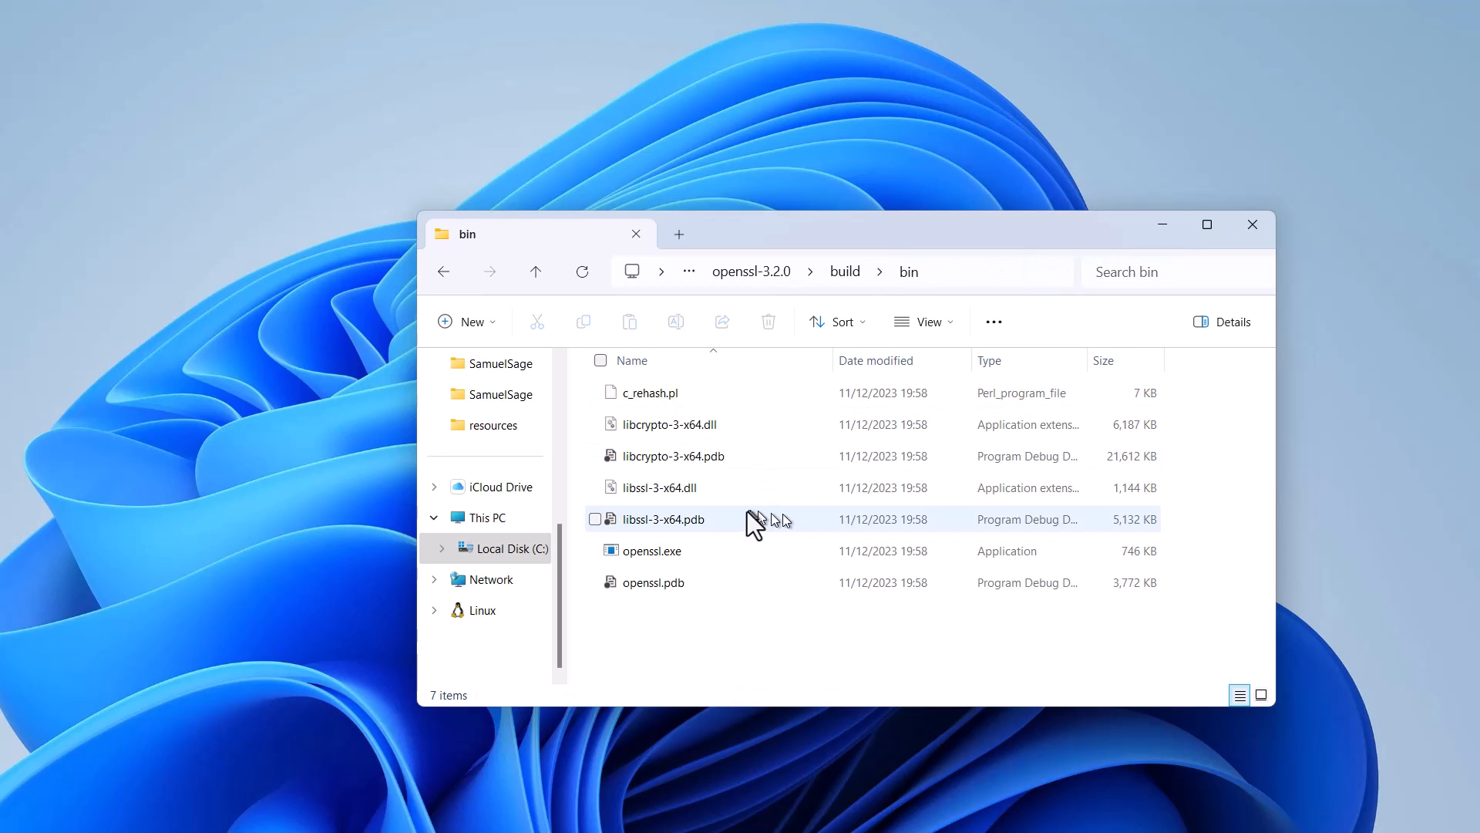
pyautogui.click(659, 487)
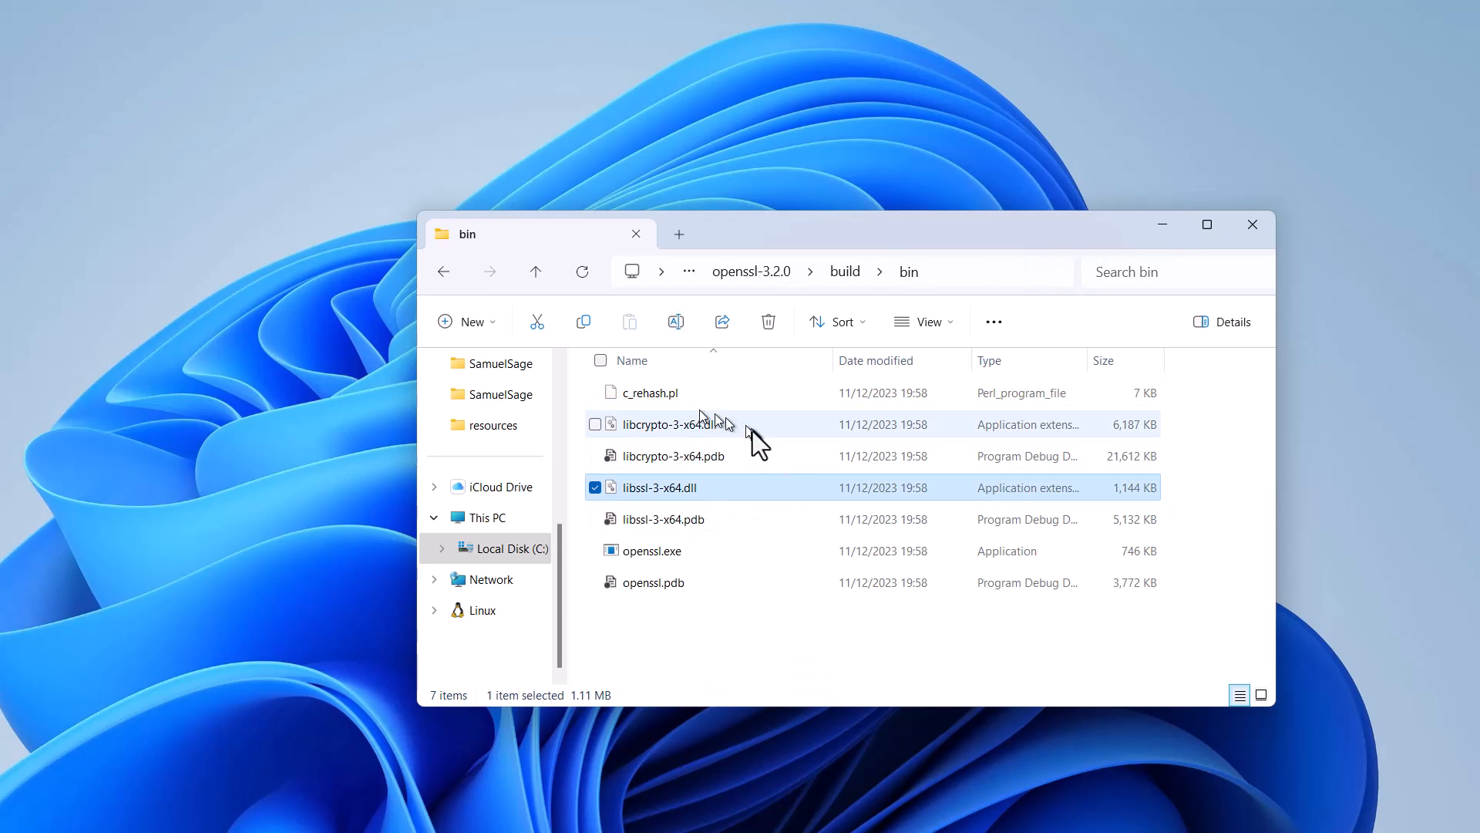
pyautogui.moveTo(865, 341)
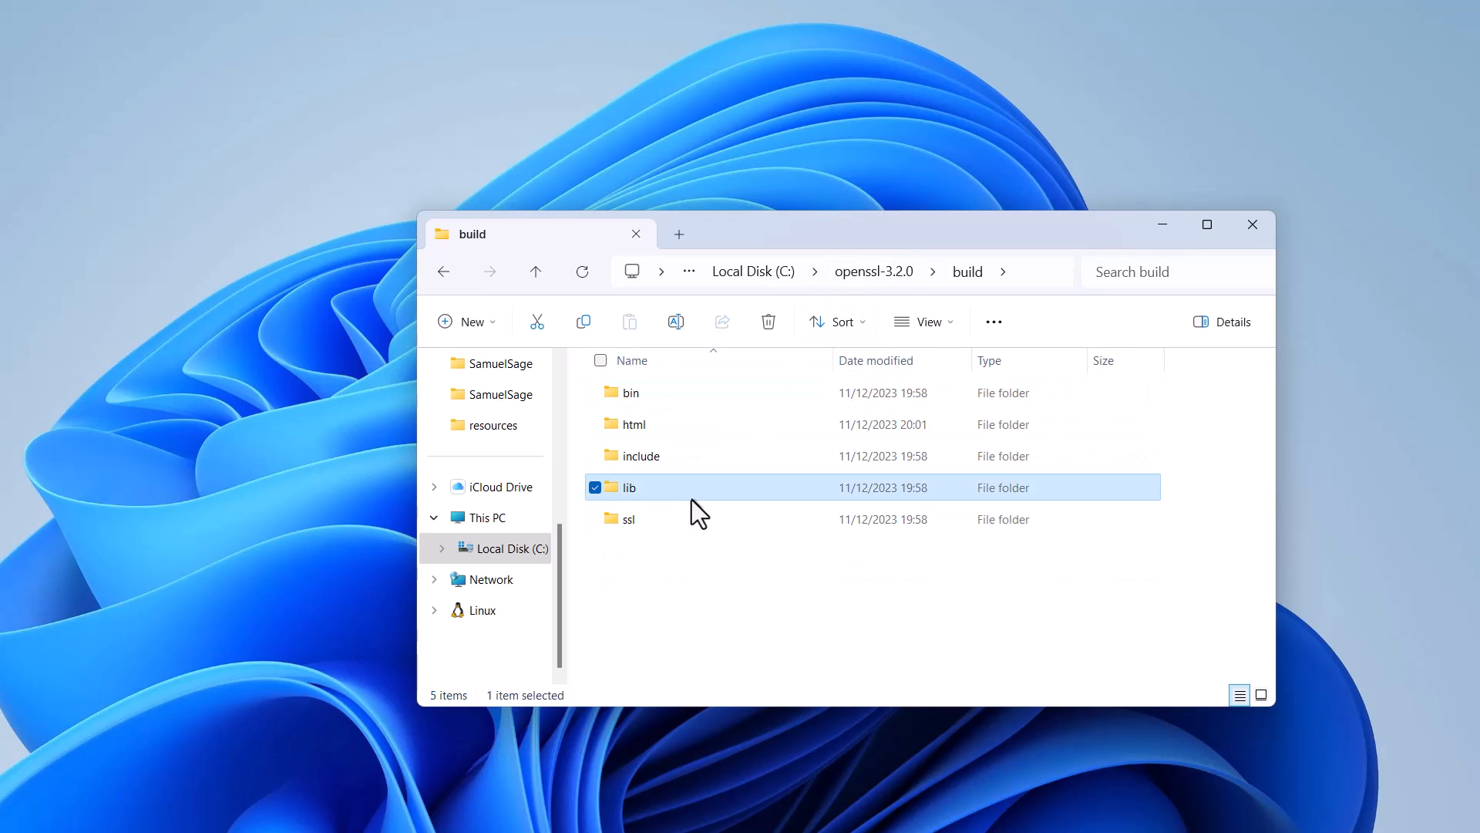
pyautogui.doubleClick(628, 487)
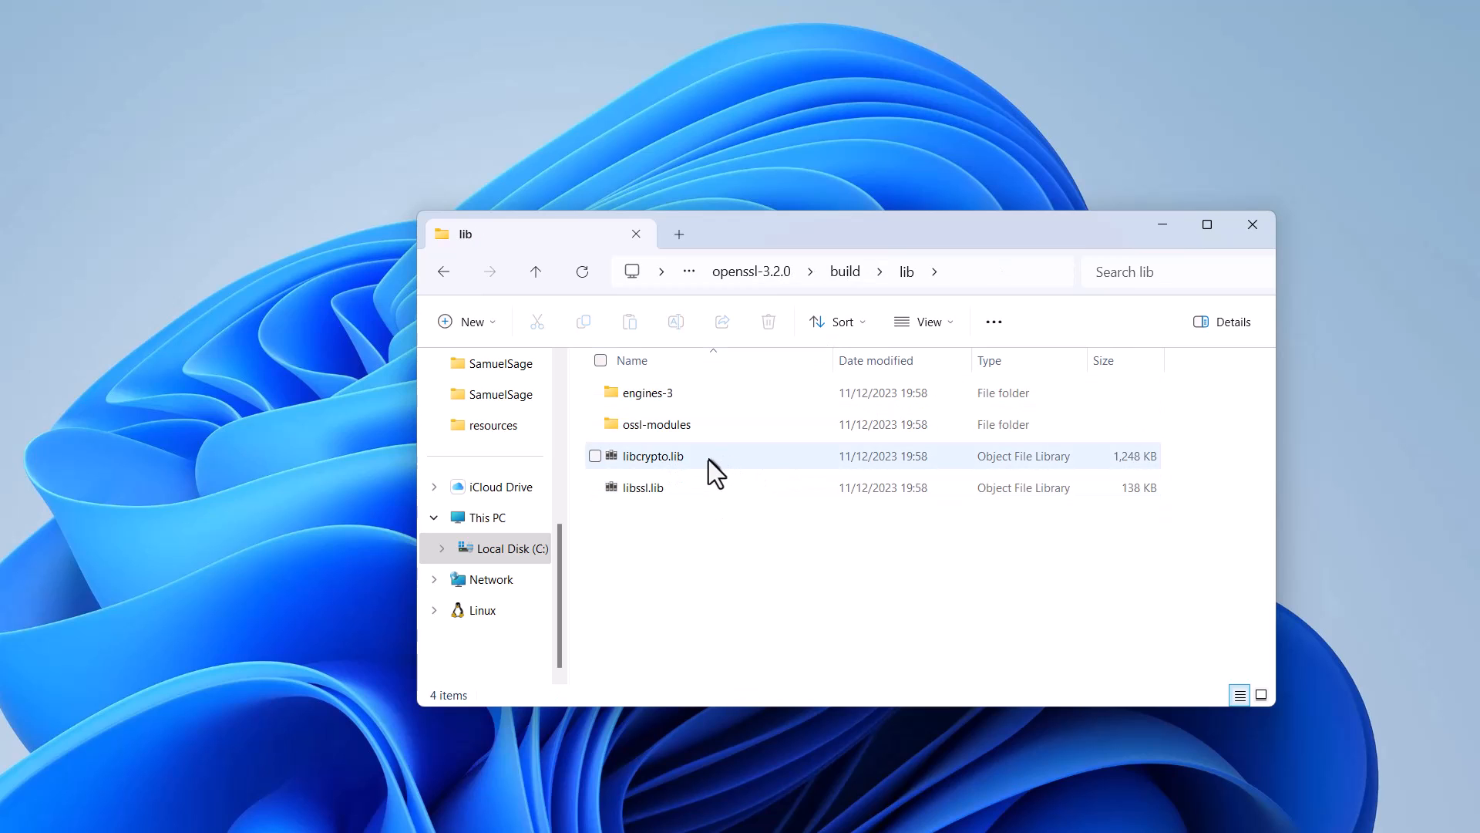
pyautogui.moveTo(651, 456)
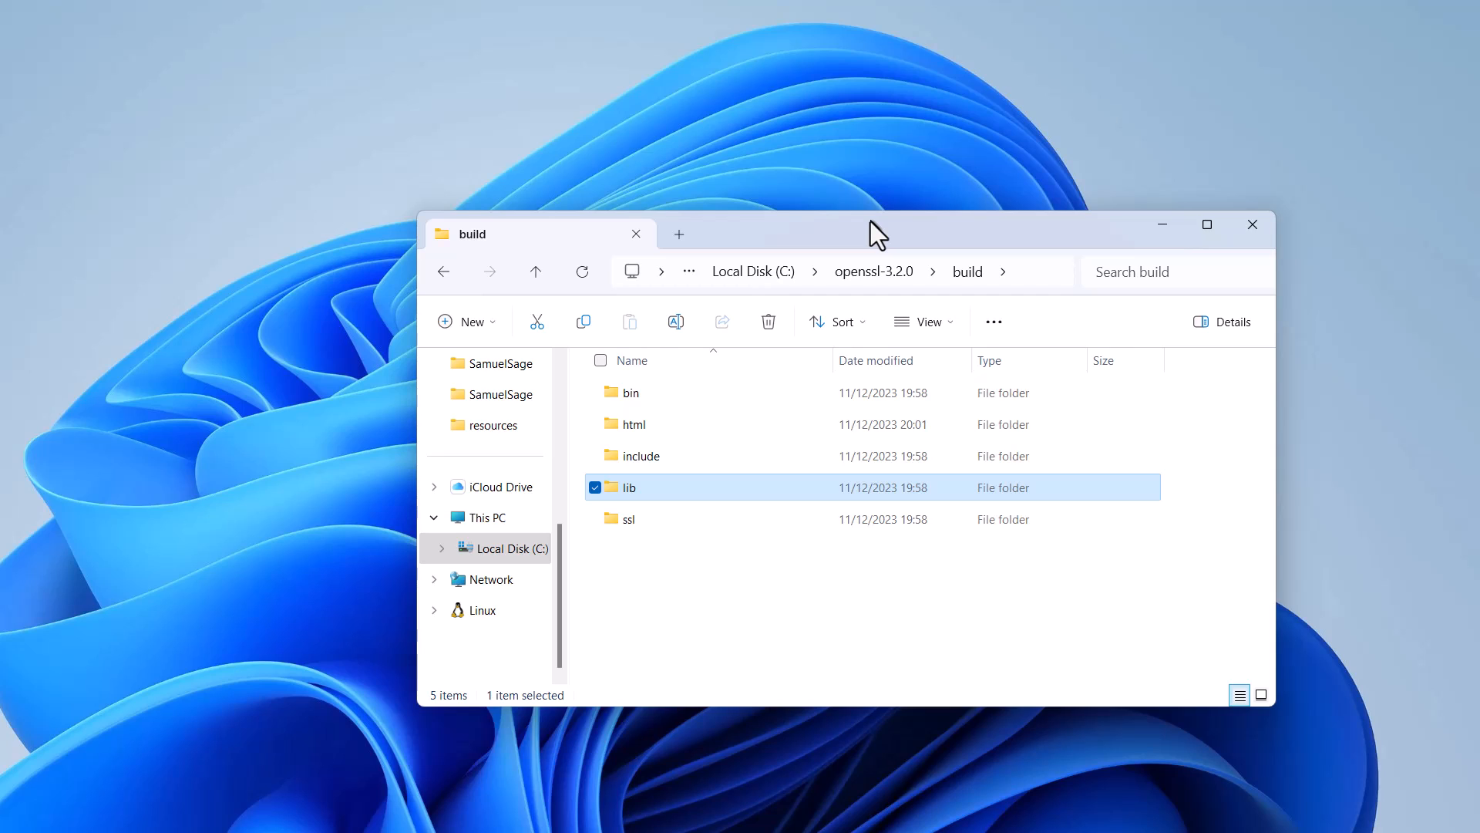
pyautogui.moveTo(243, 9)
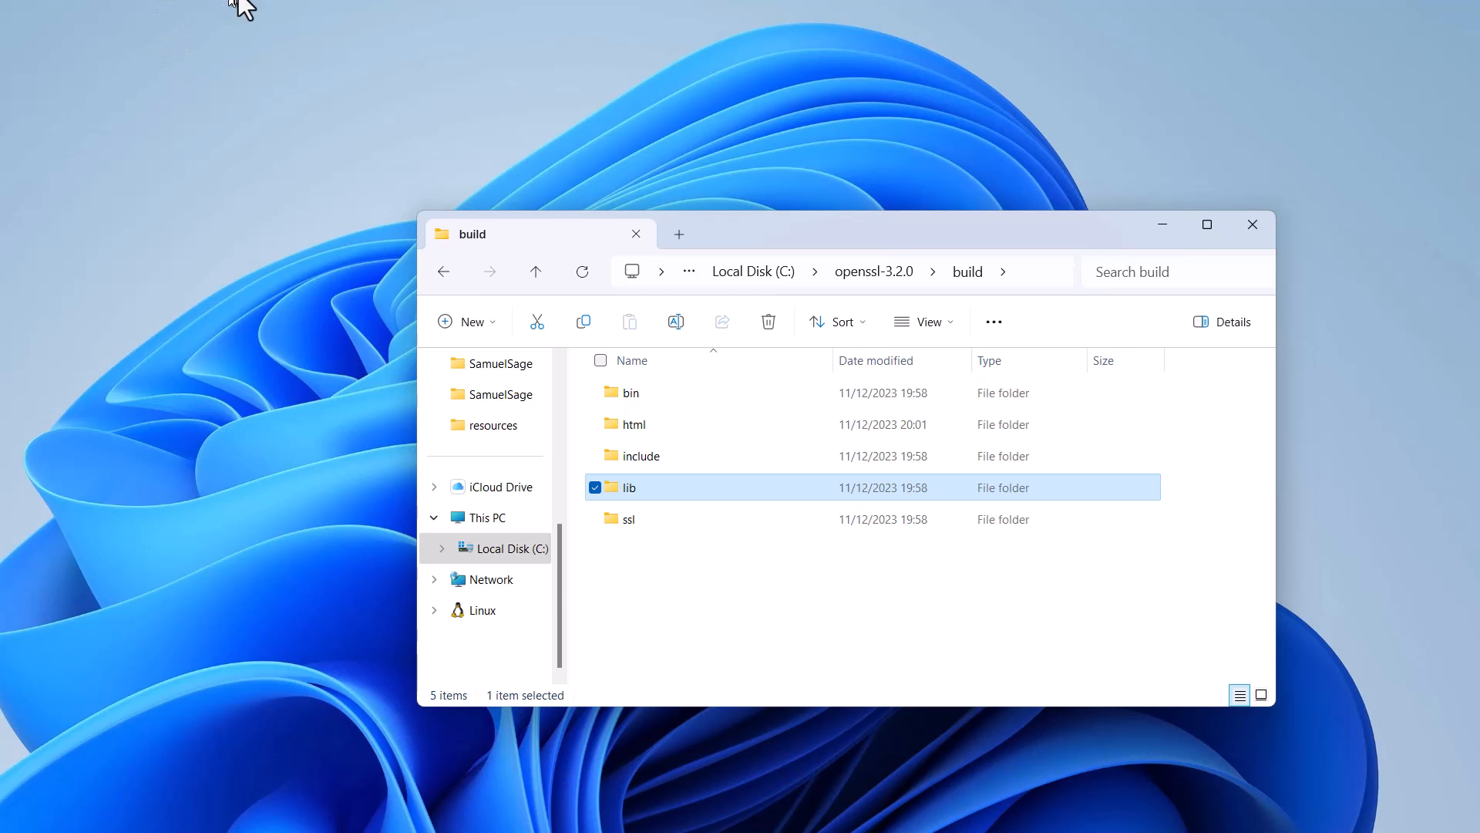